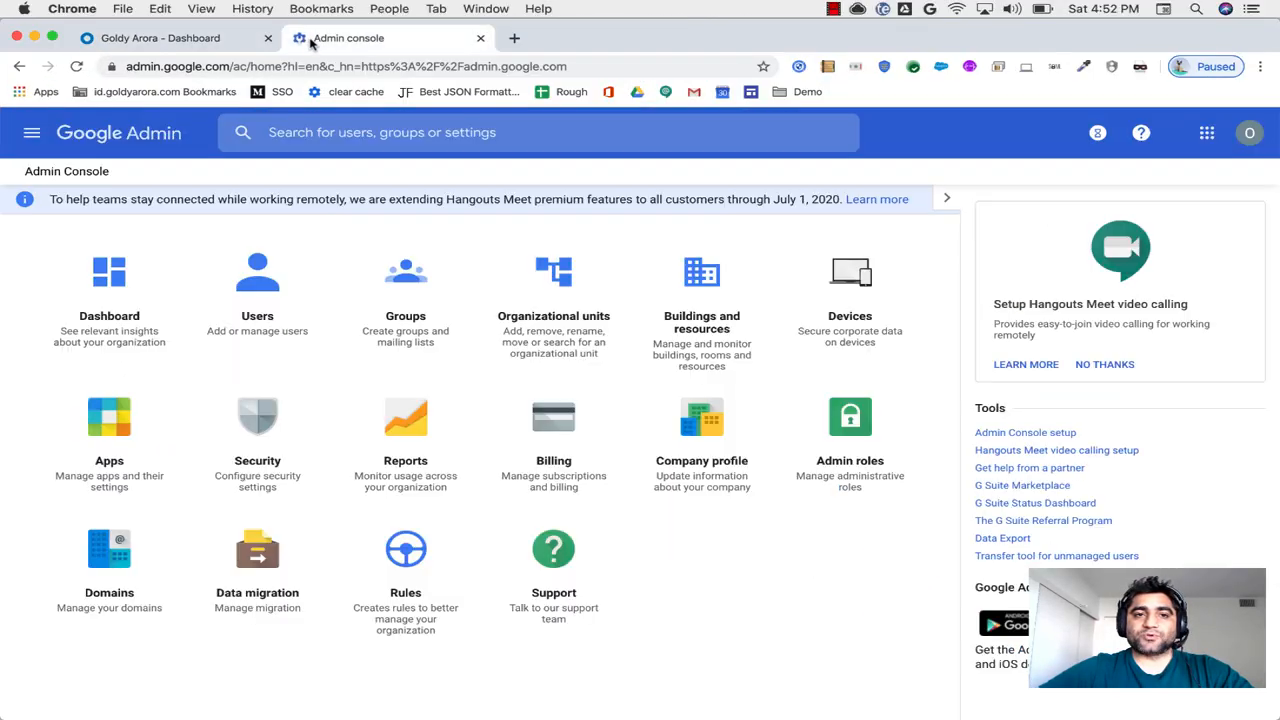
# - View the signed-in Google Admin account address, then return to the Okta admin dashboard
pyautogui.click(1248, 132)
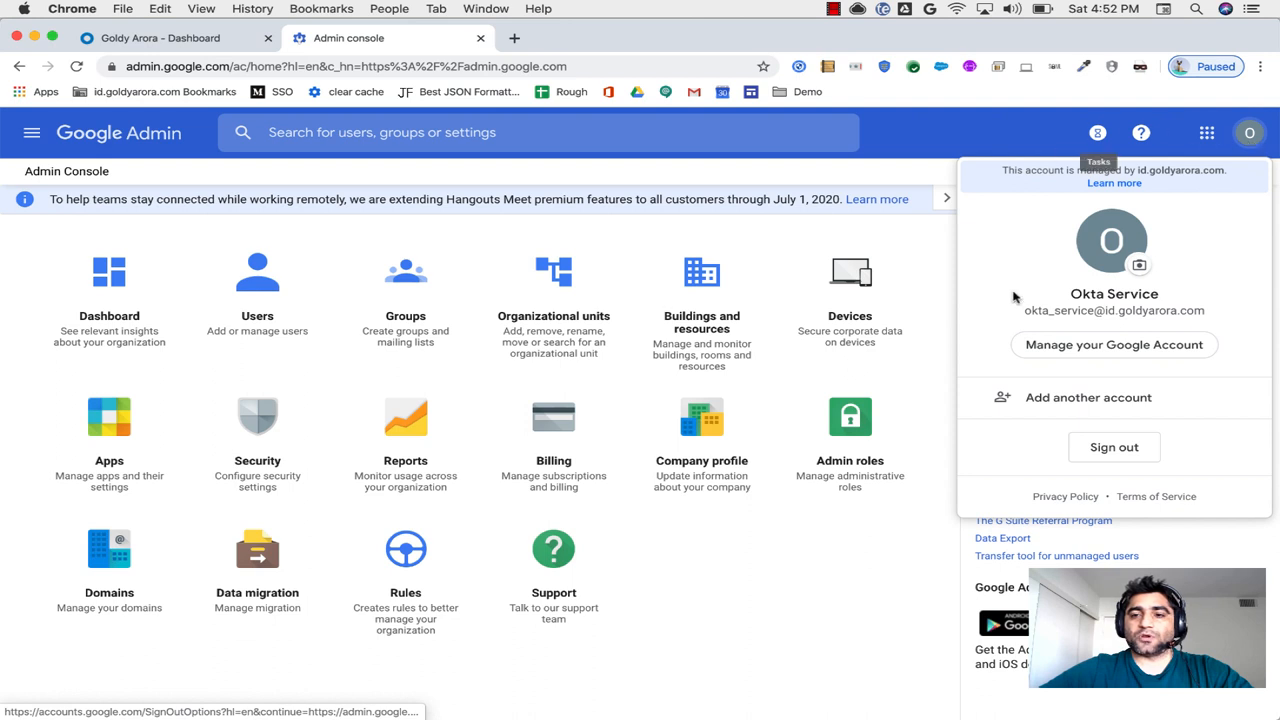
pyautogui.doubleClick(1114, 310)
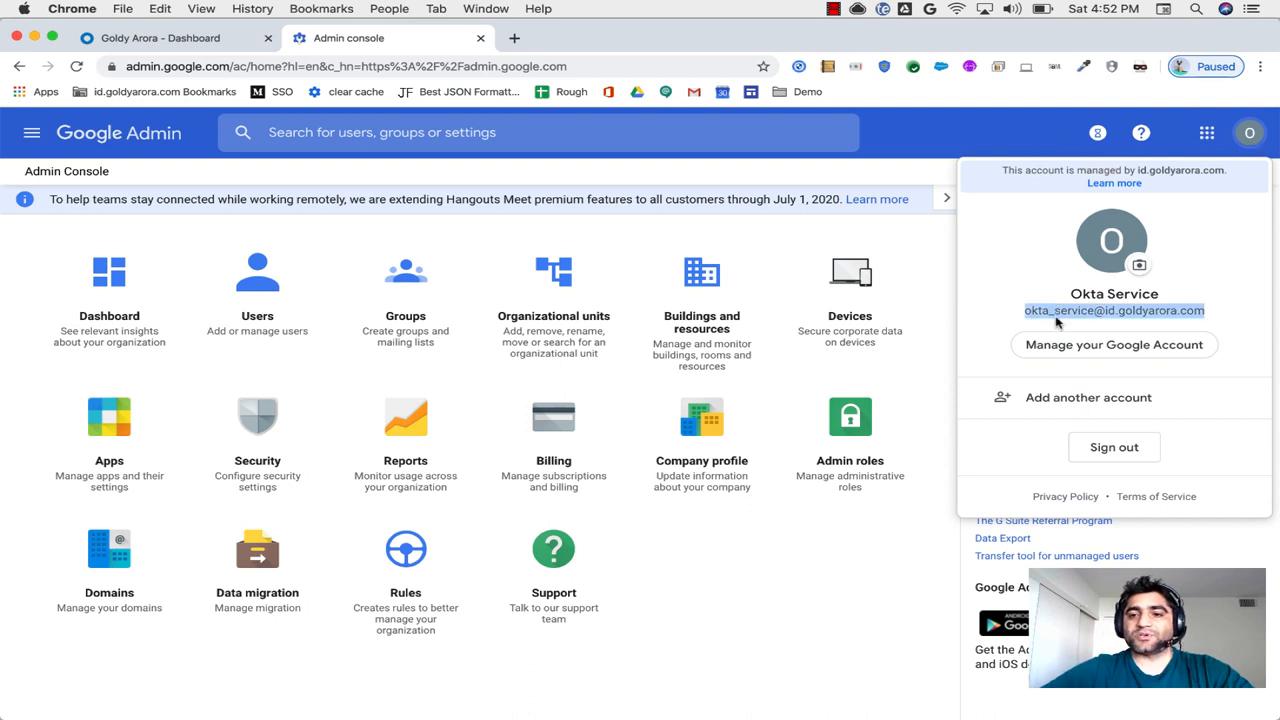
pyautogui.click(160, 38)
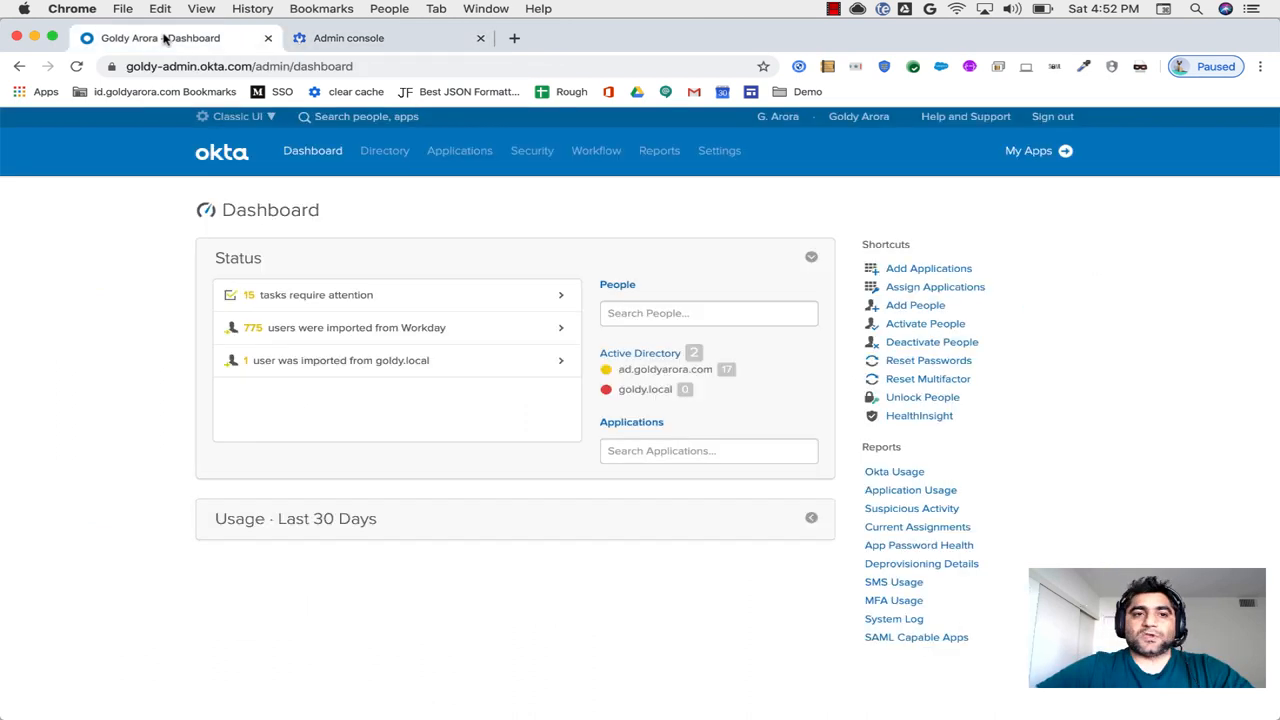
# - Search the add-application catalog for 'google cloud' and open the Google Cloud Platform integration
pyautogui.click(460, 150)
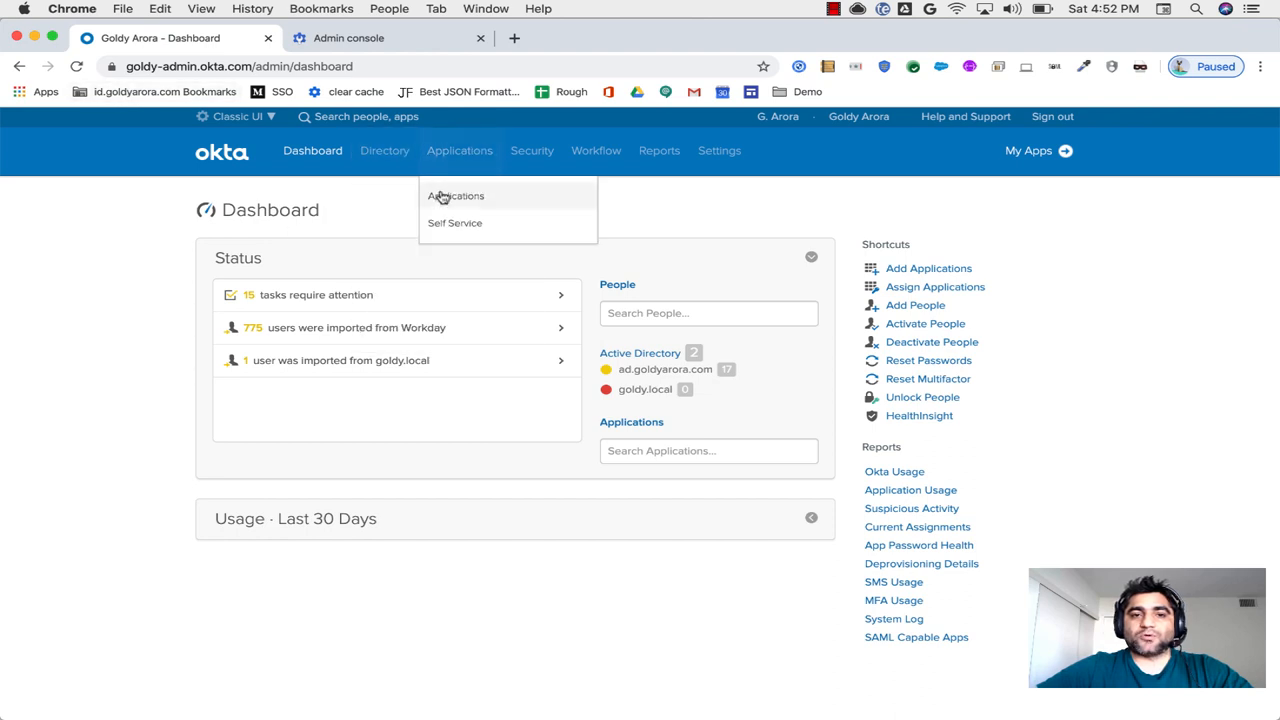
pyautogui.click(456, 196)
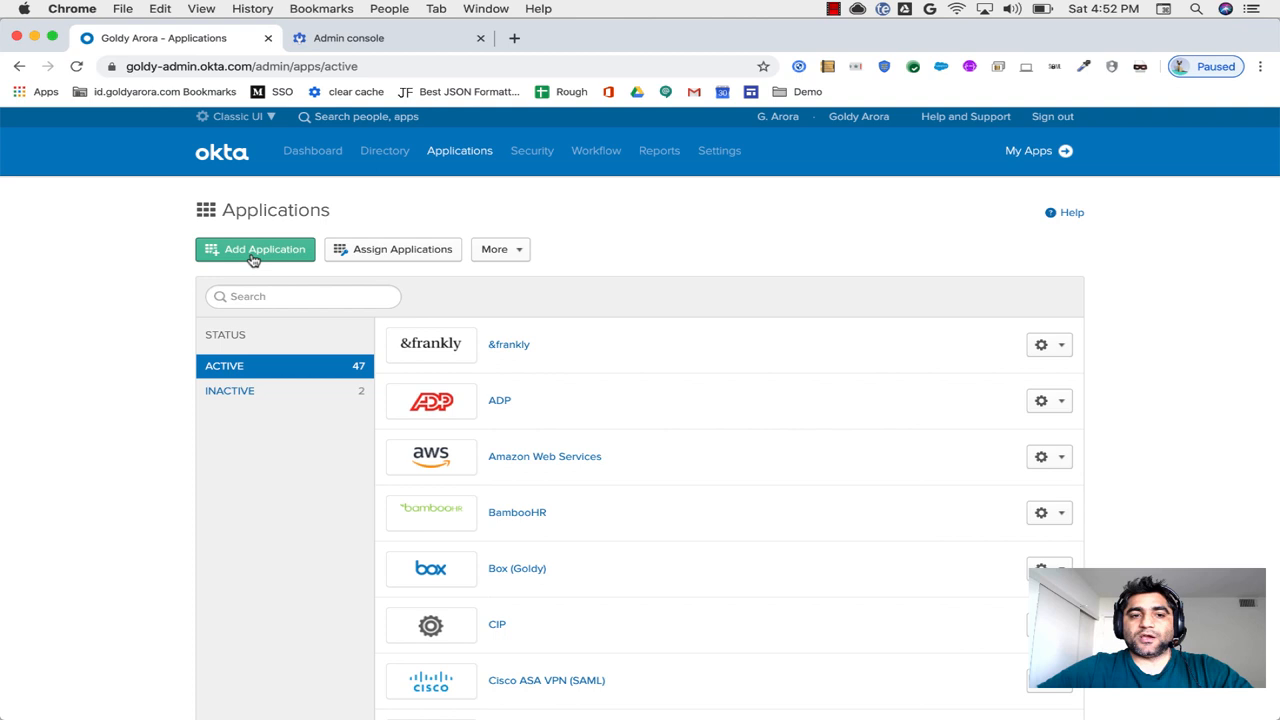
pyautogui.click(256, 248)
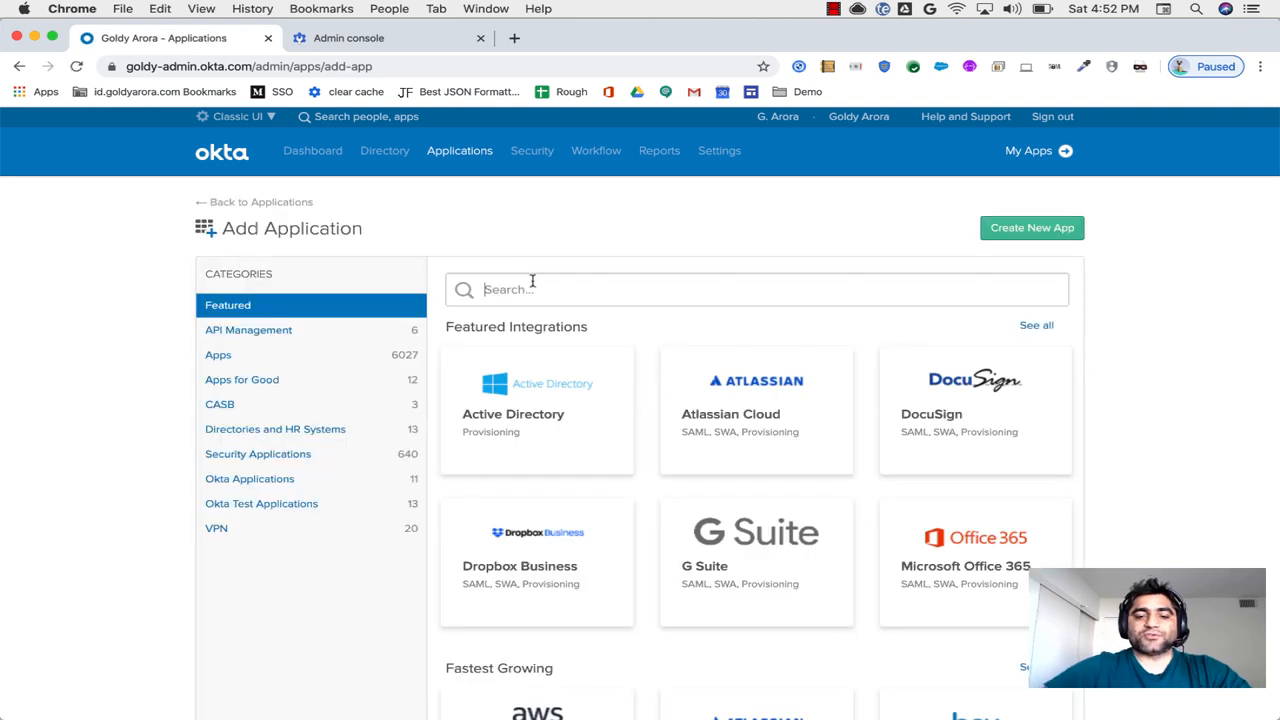
pyautogui.write('google cloud')
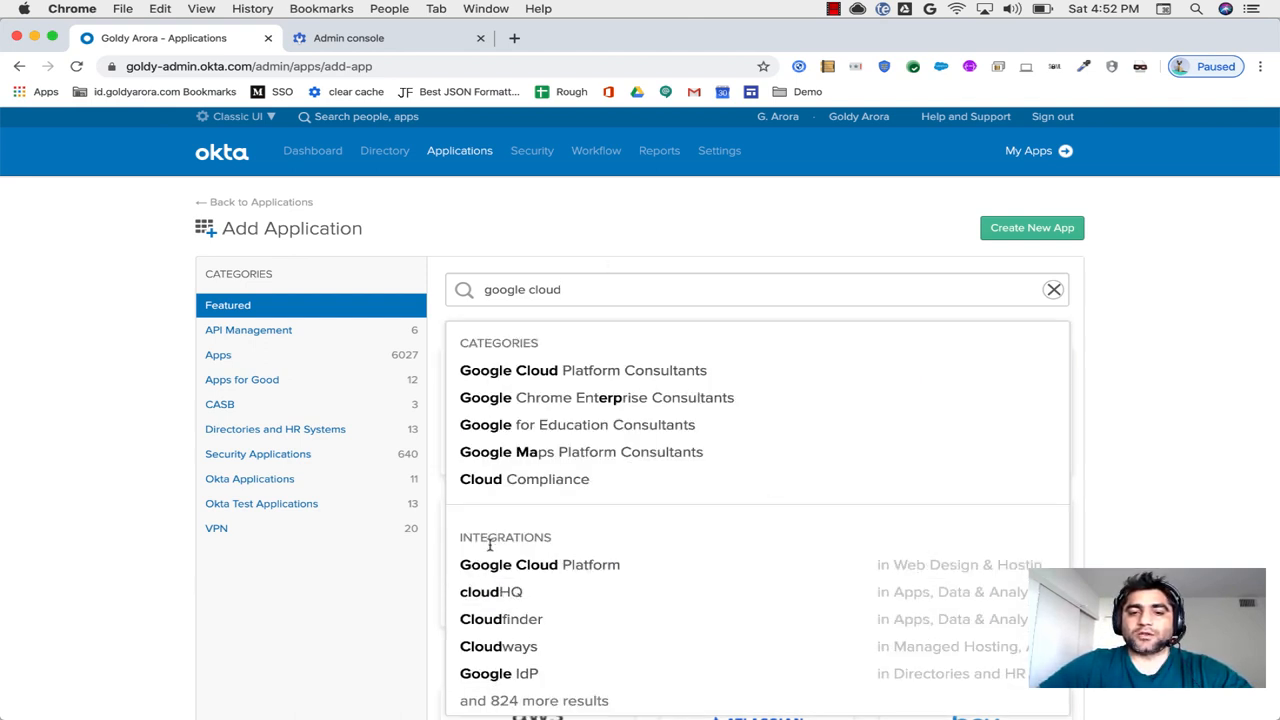
pyautogui.click(540, 564)
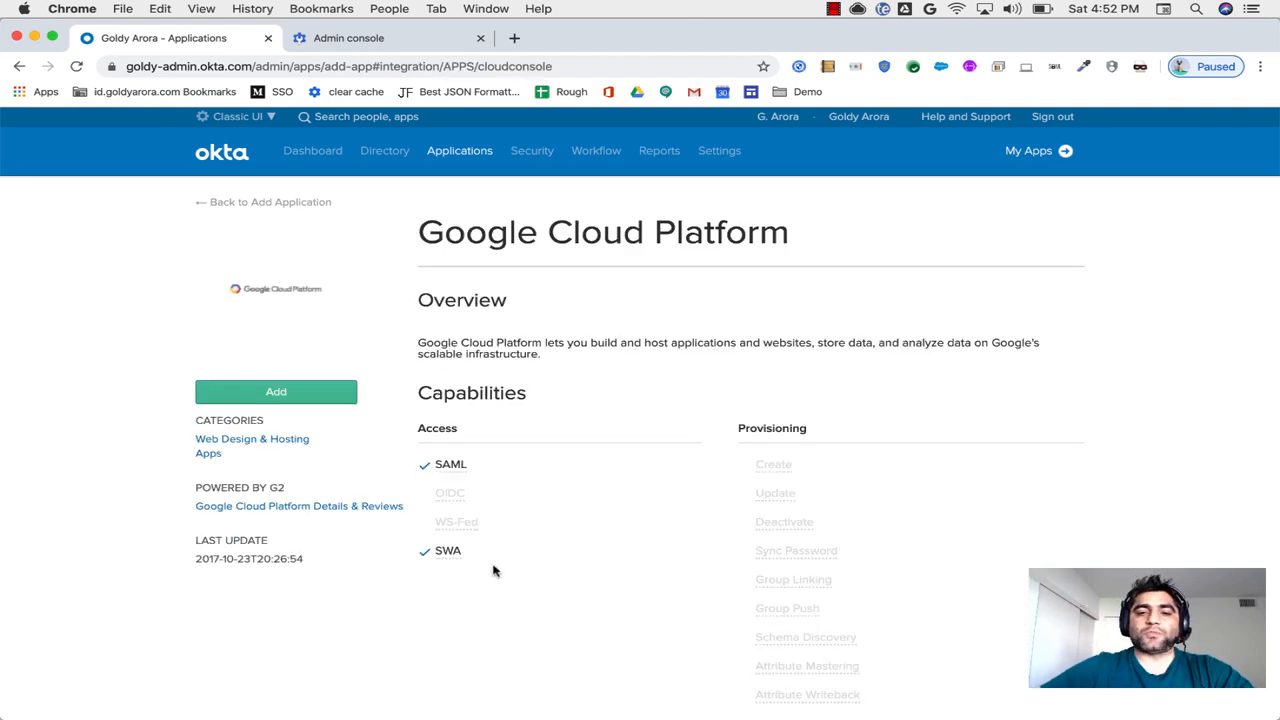
pyautogui.scroll(-3)
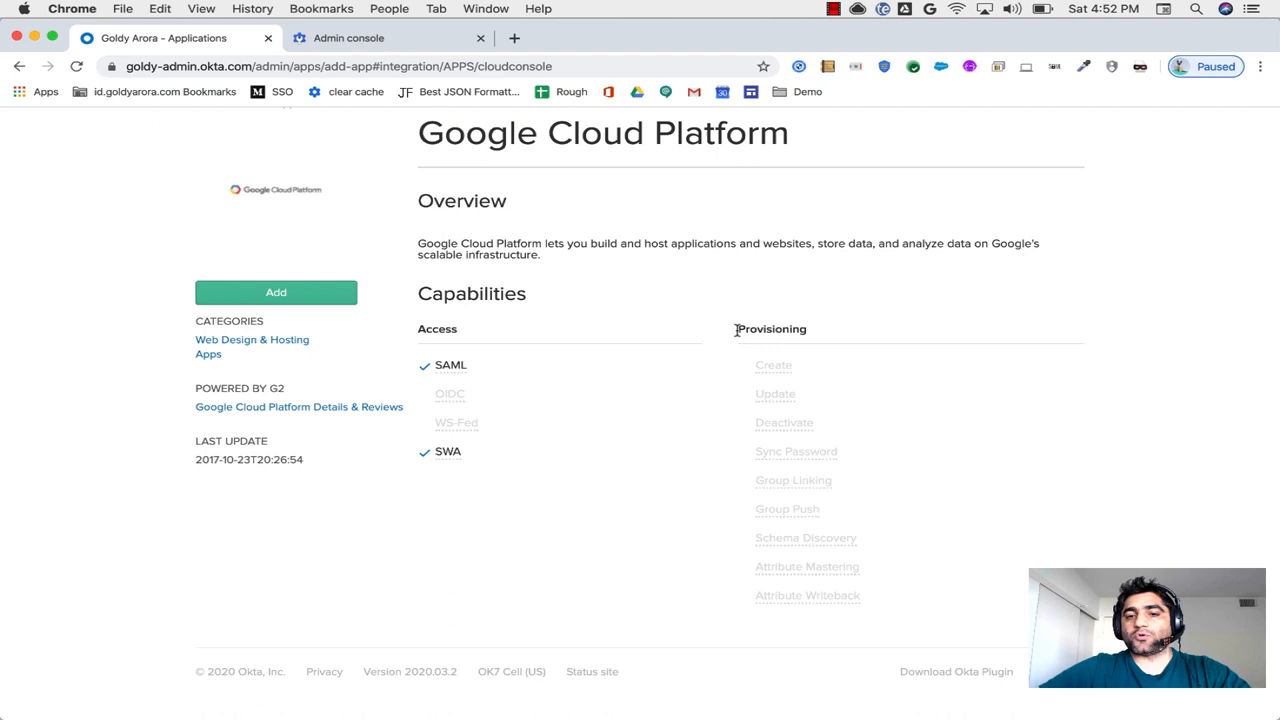
pyautogui.moveTo(668, 328)
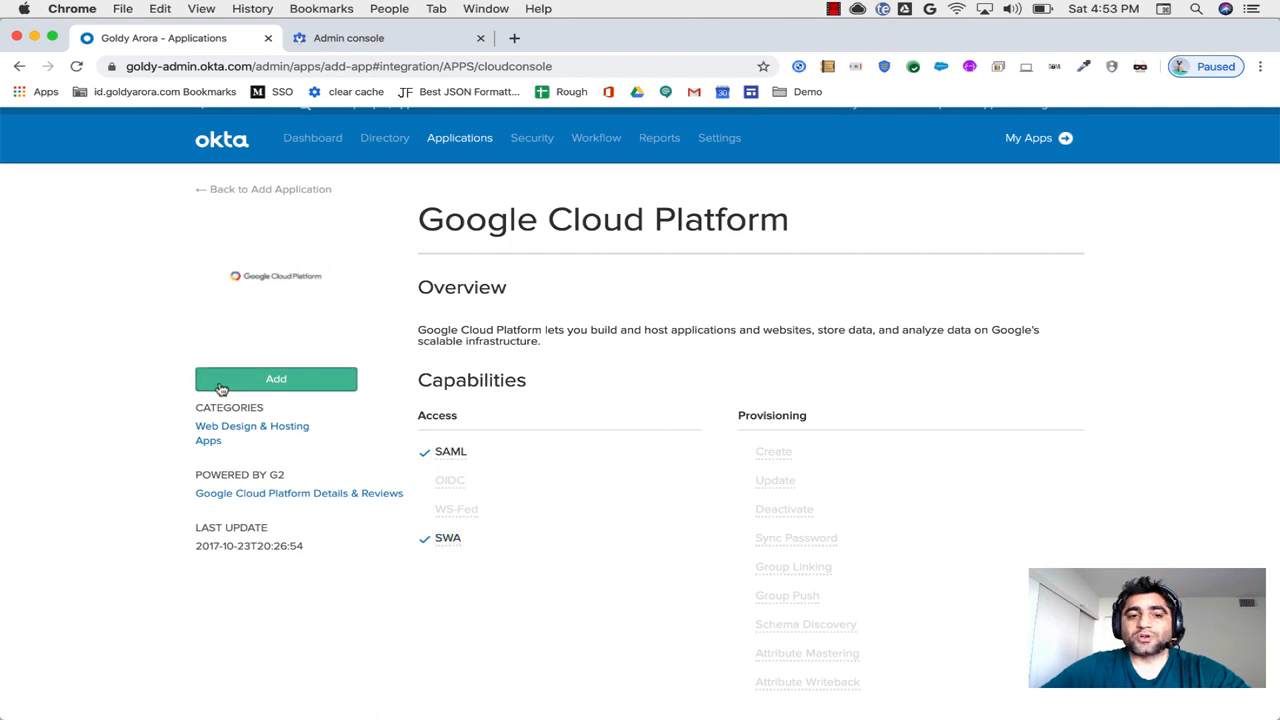
# - Add Google Cloud Platform with company domain id.goldyarora.com and browser plugin auto-submit turned off
pyautogui.click(276, 380)
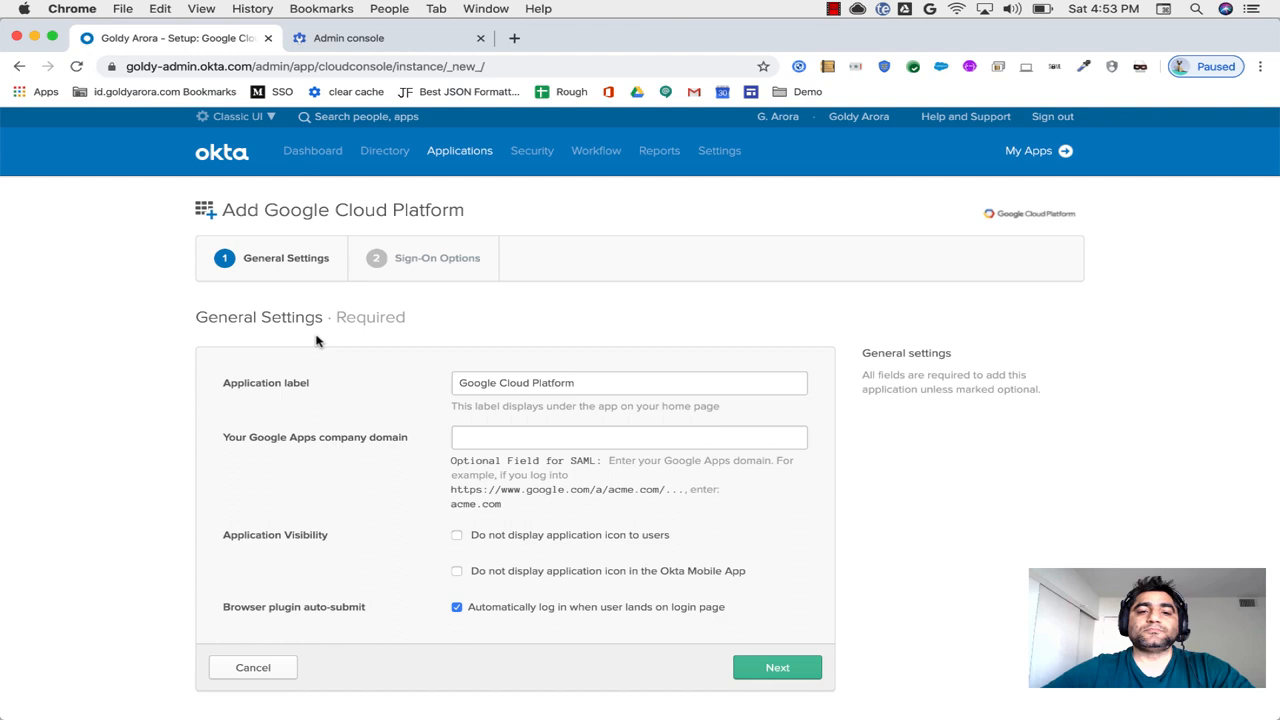
pyautogui.moveTo(408, 396)
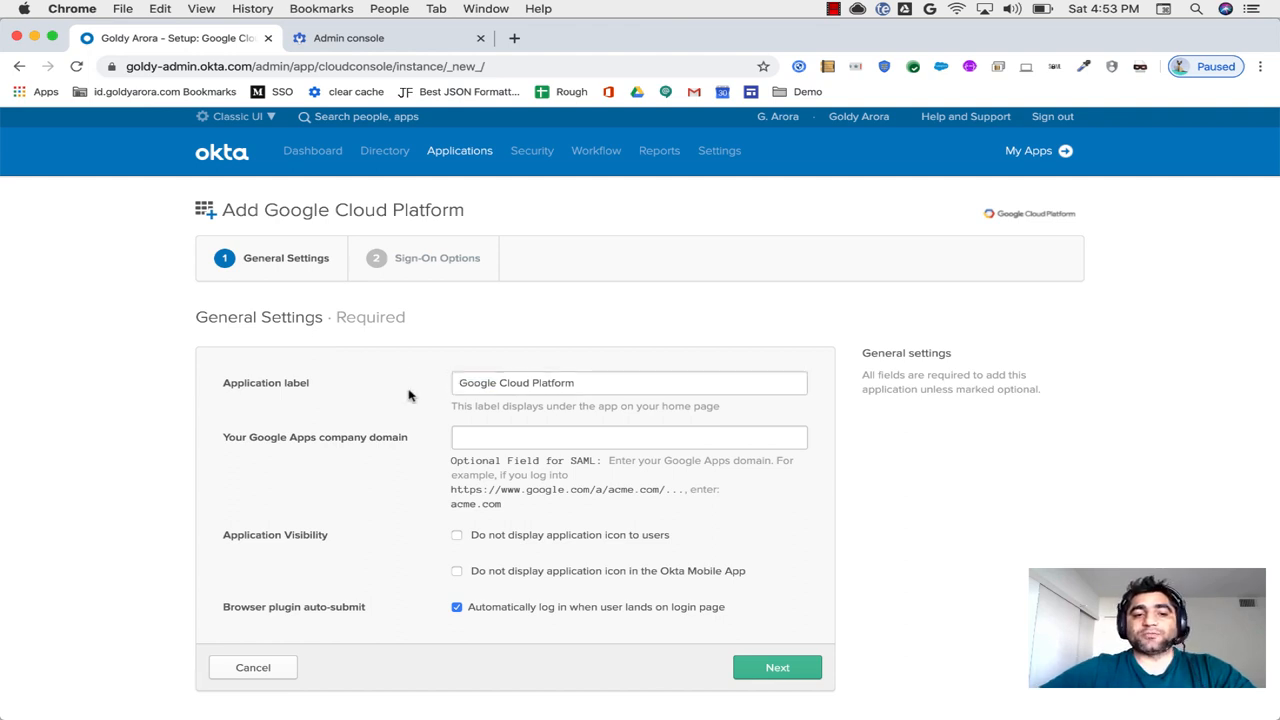
pyautogui.moveTo(430, 430)
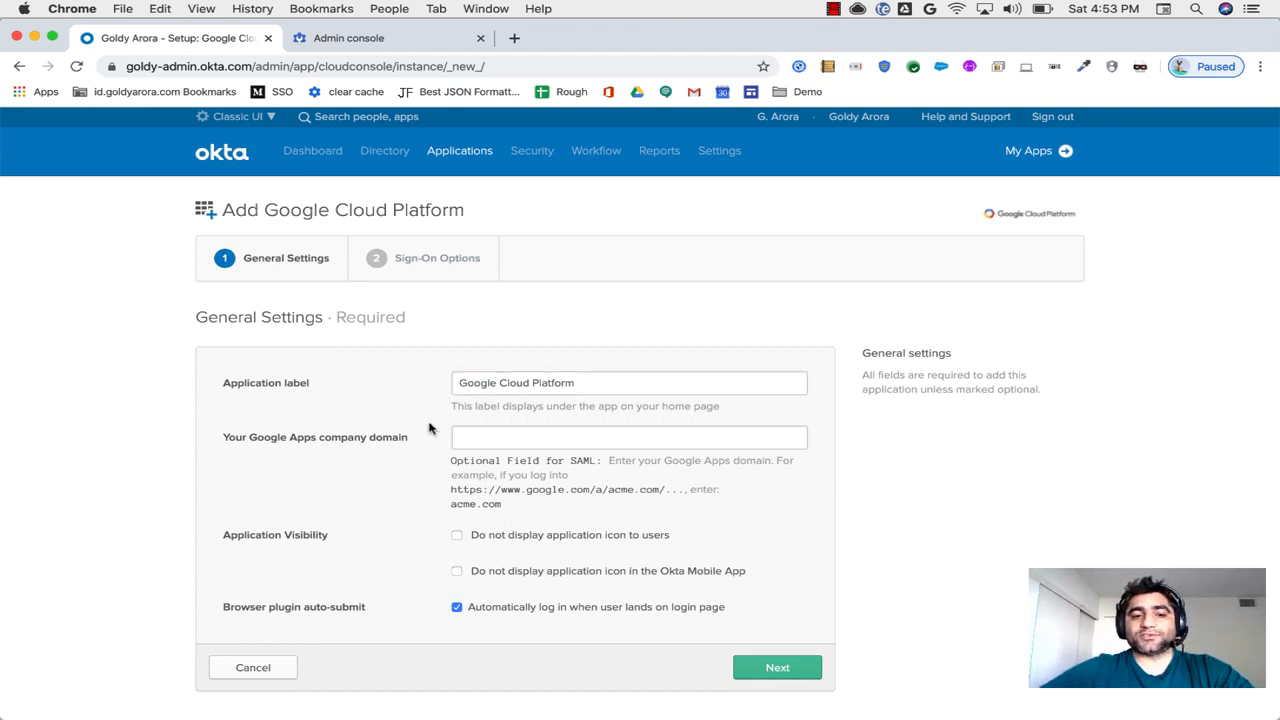
pyautogui.click(628, 436)
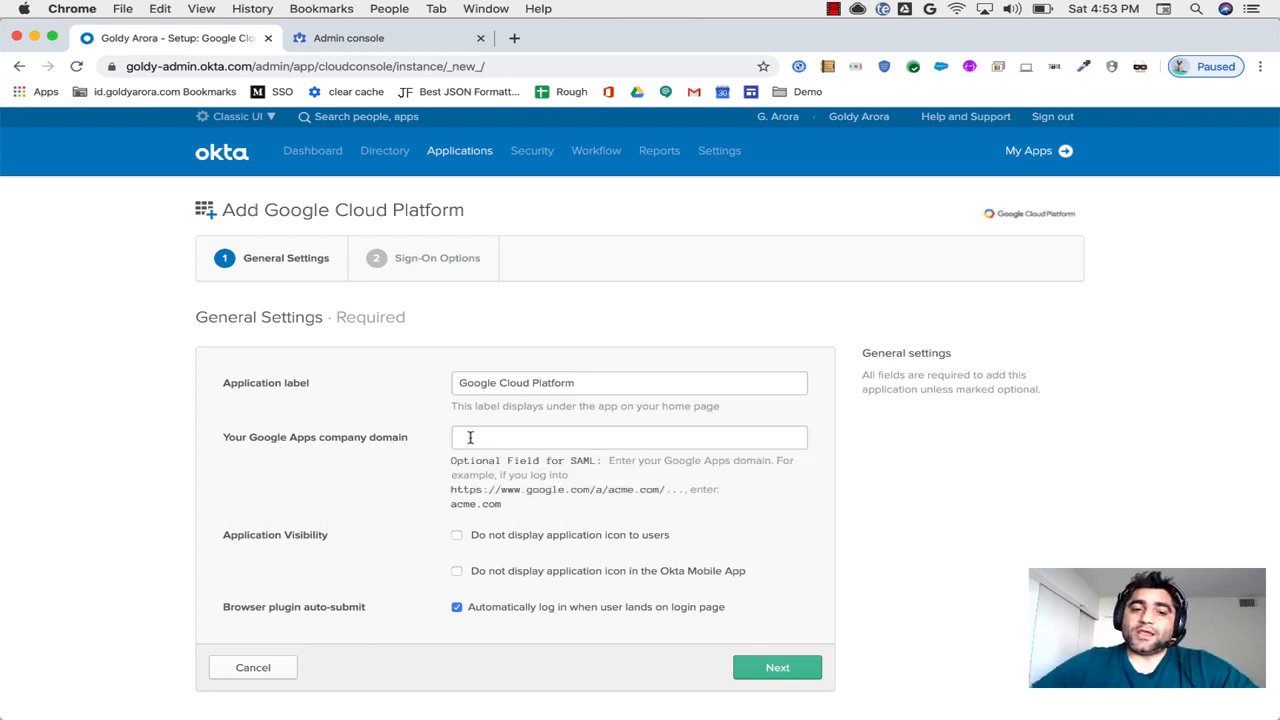
pyautogui.write('id.goldyarora.com')
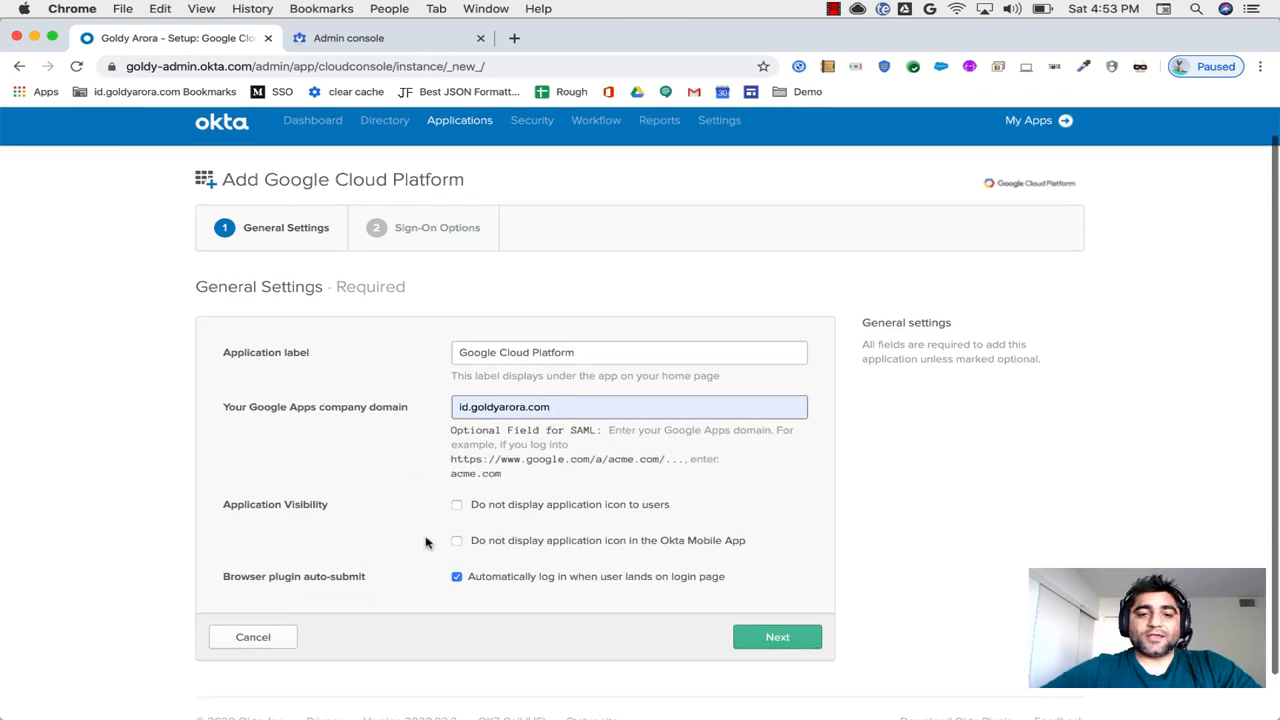
pyautogui.scroll(-3)
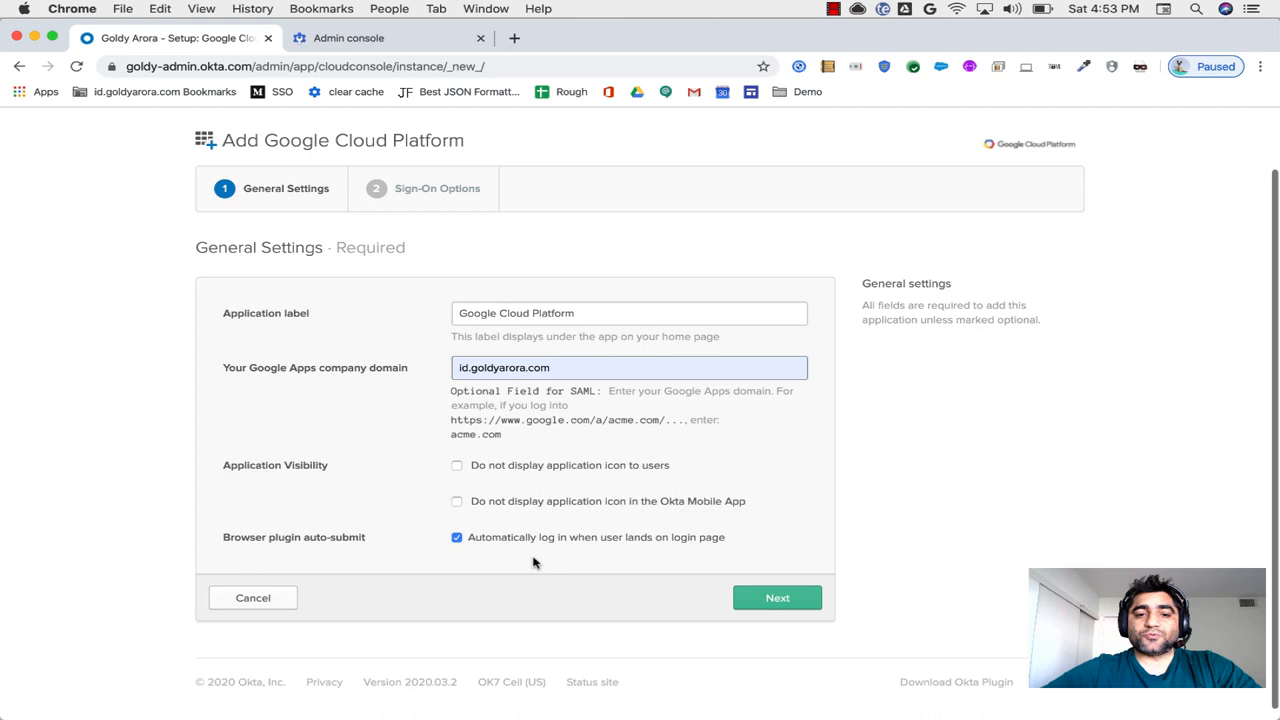
pyautogui.moveTo(412, 486)
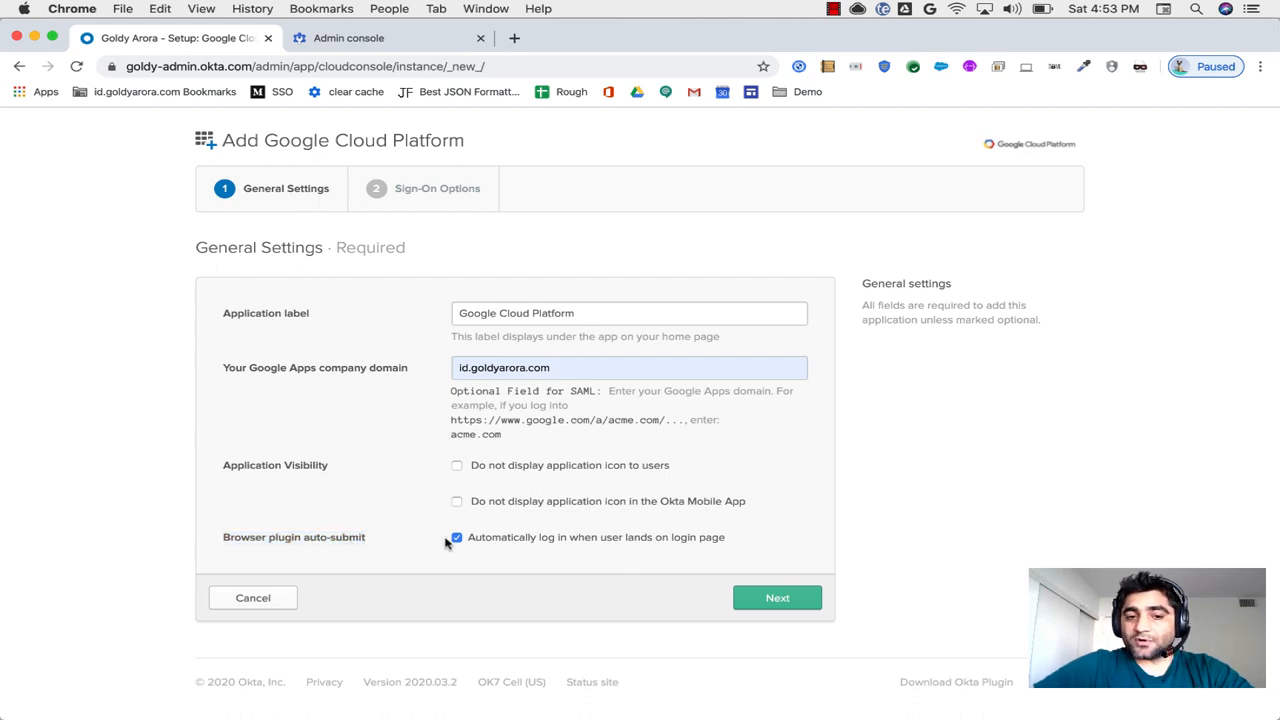
pyautogui.click(456, 536)
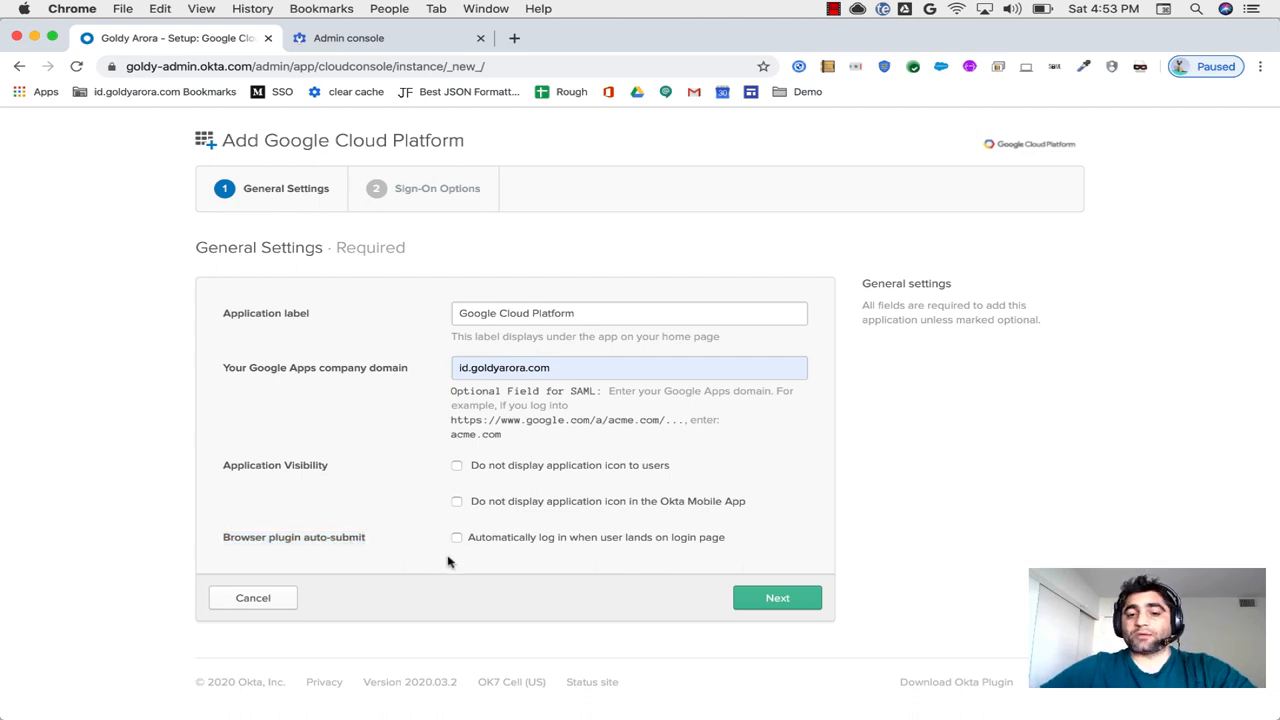
pyautogui.moveTo(776, 598)
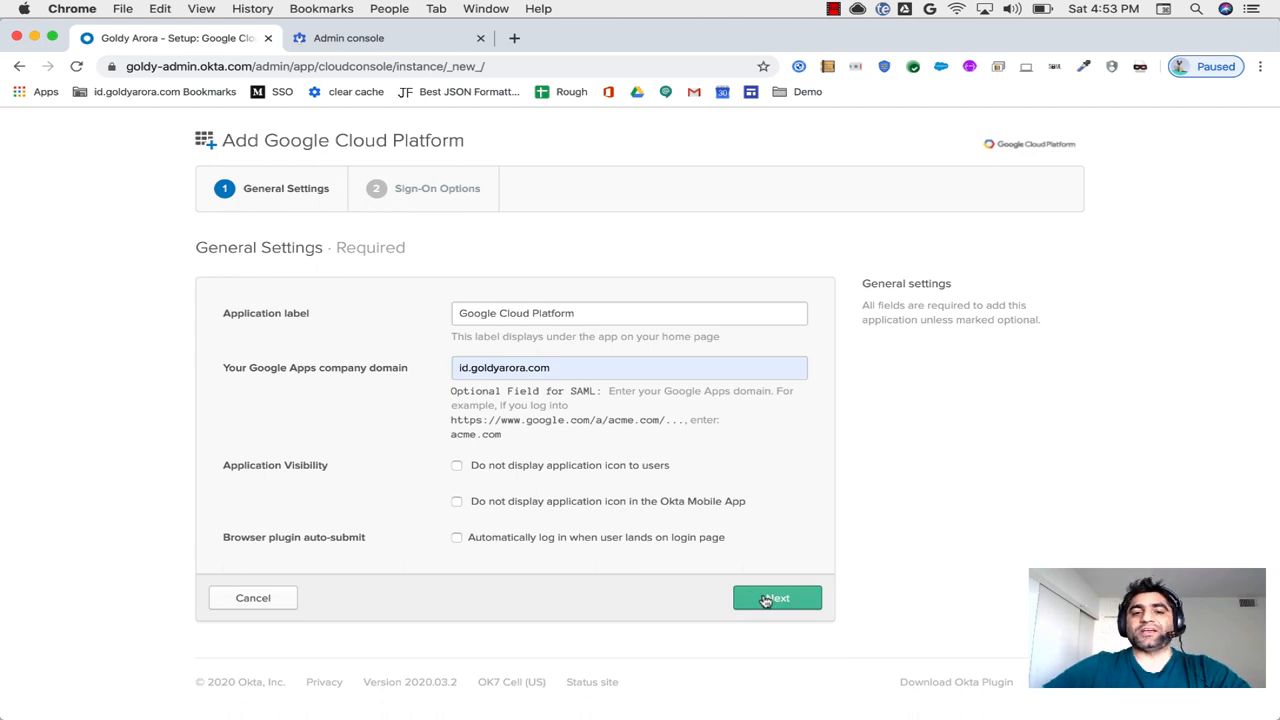
pyautogui.click(776, 596)
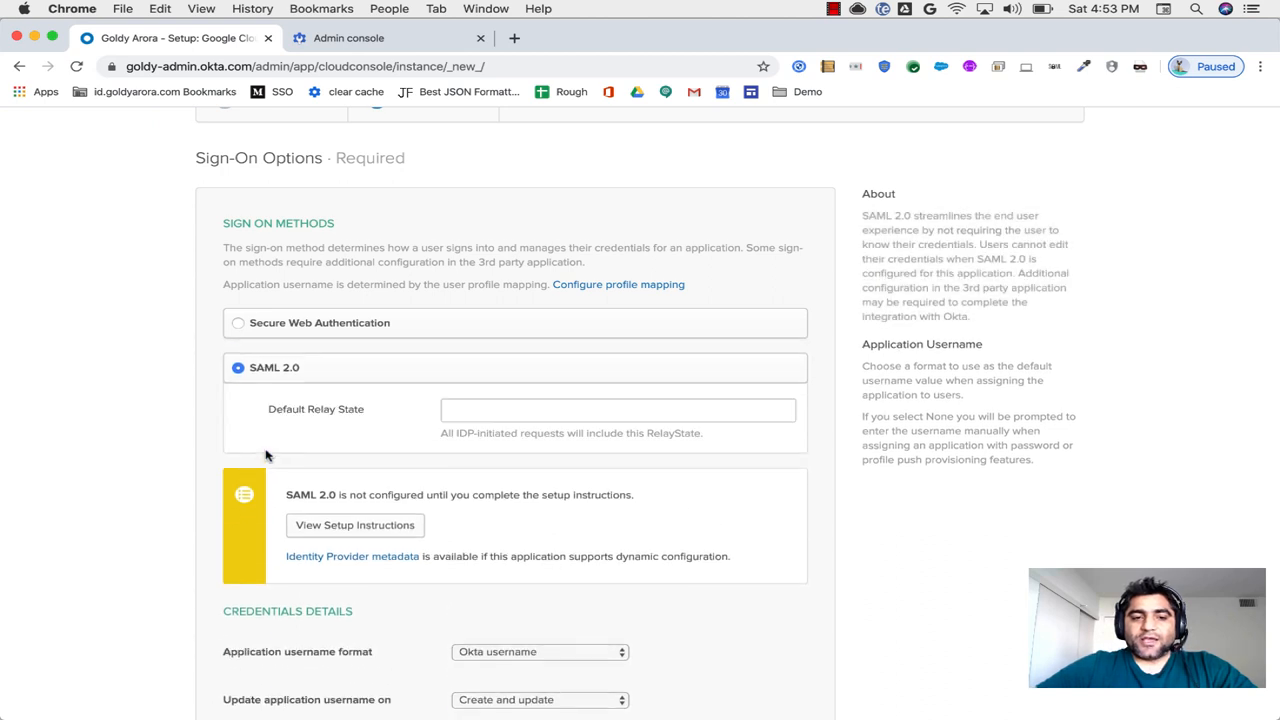
pyautogui.scroll(-3)
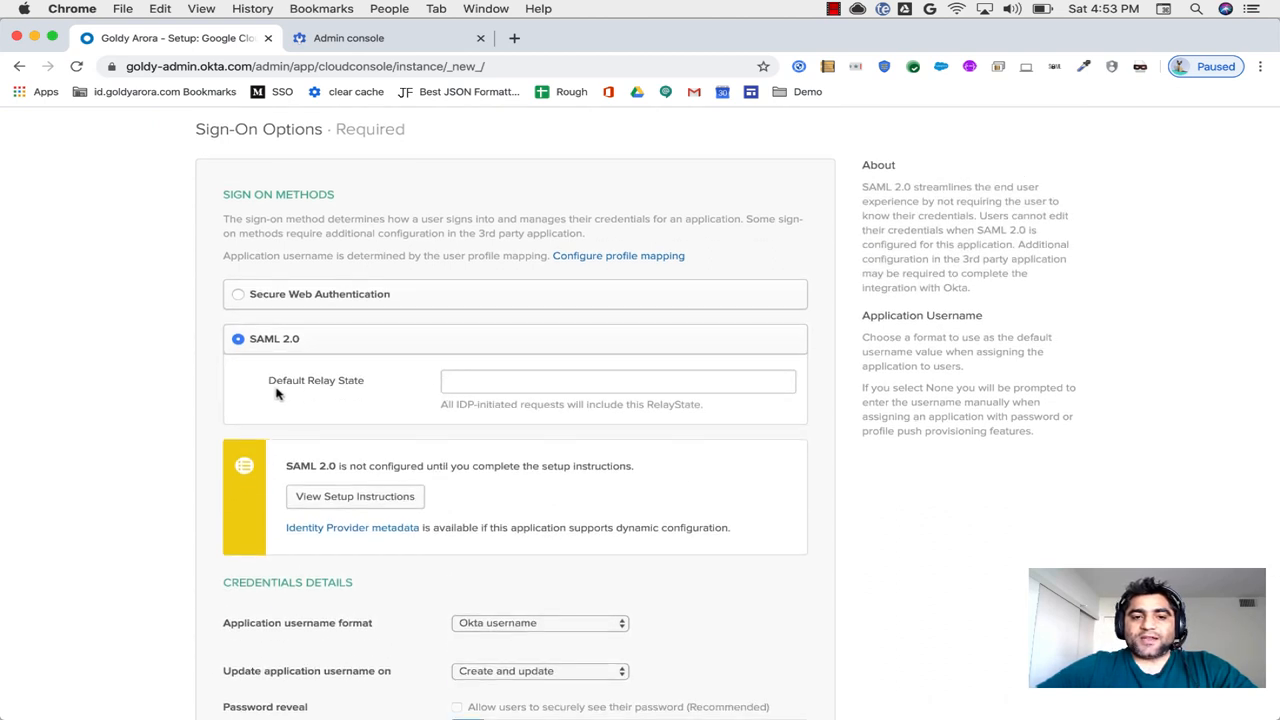
pyautogui.doubleClick(316, 380)
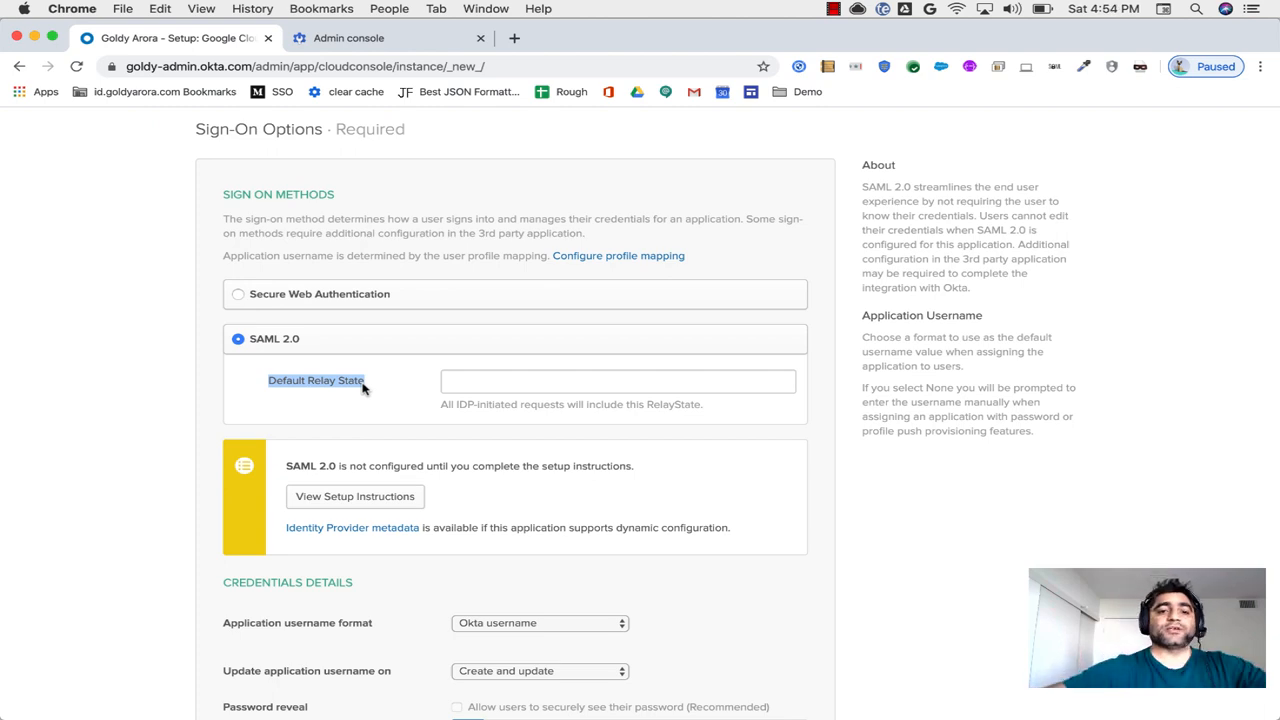
pyautogui.click(618, 380)
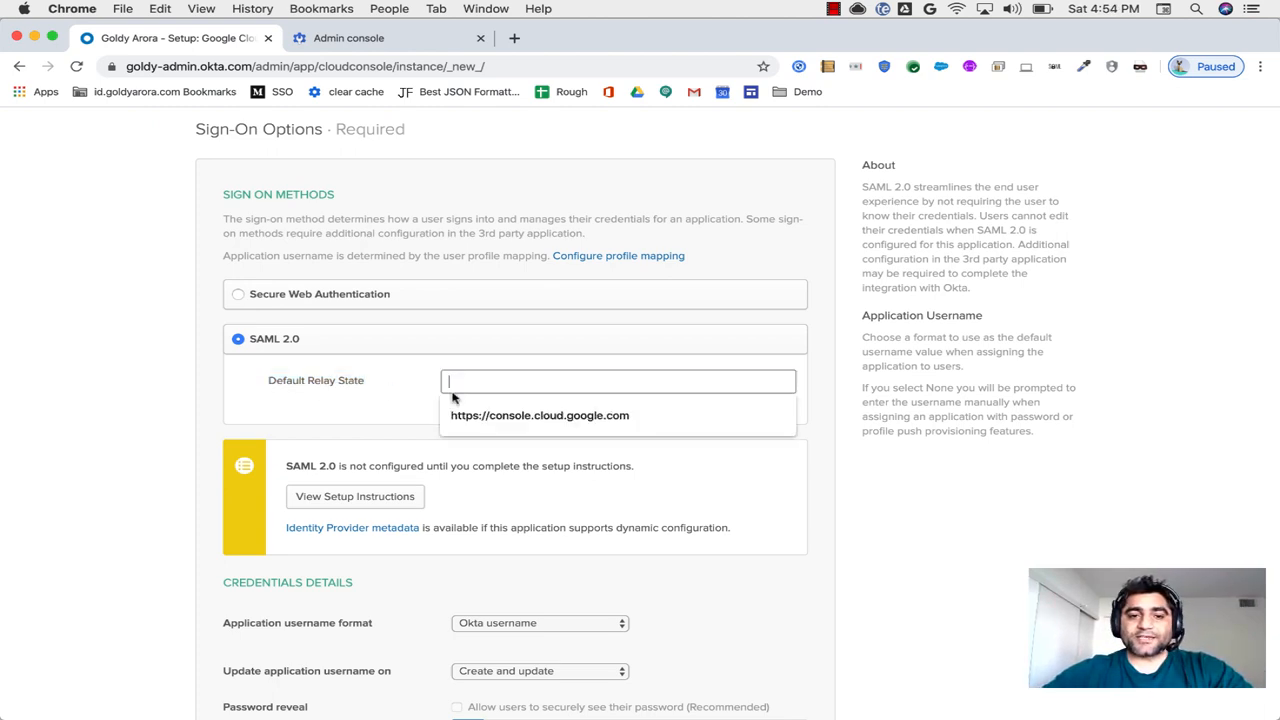
pyautogui.click(540, 414)
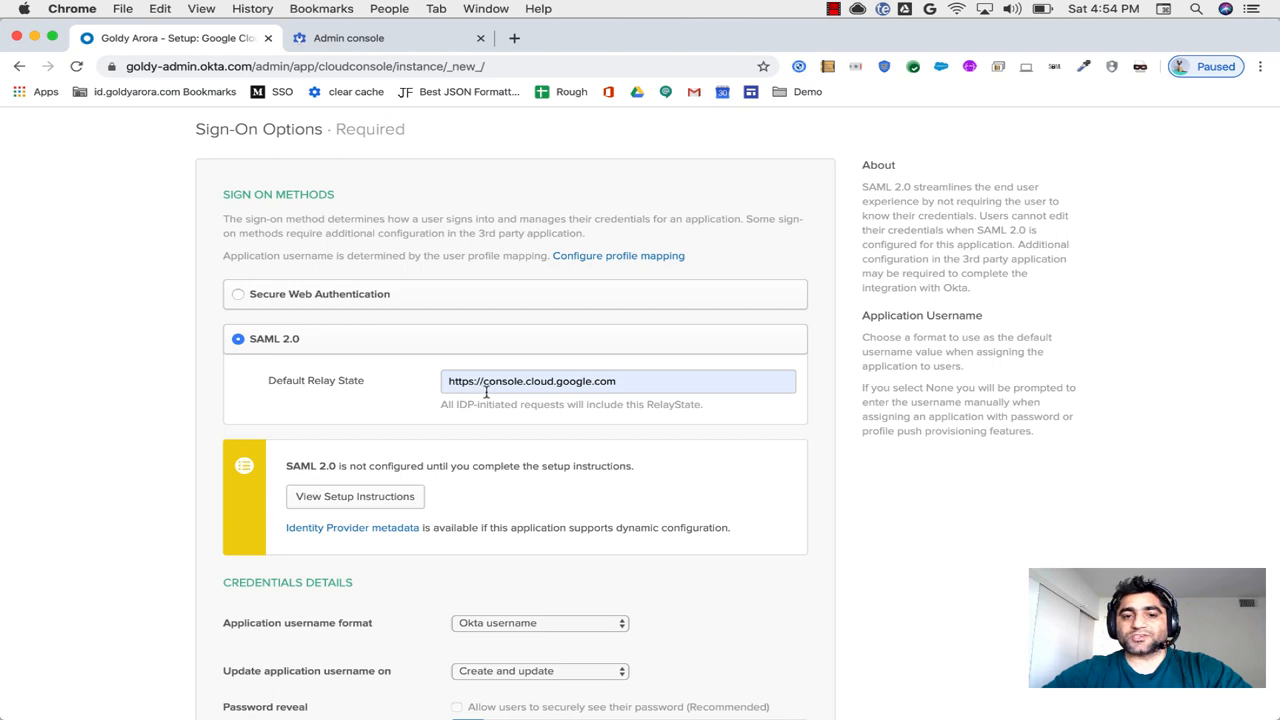
pyautogui.moveTo(548, 400)
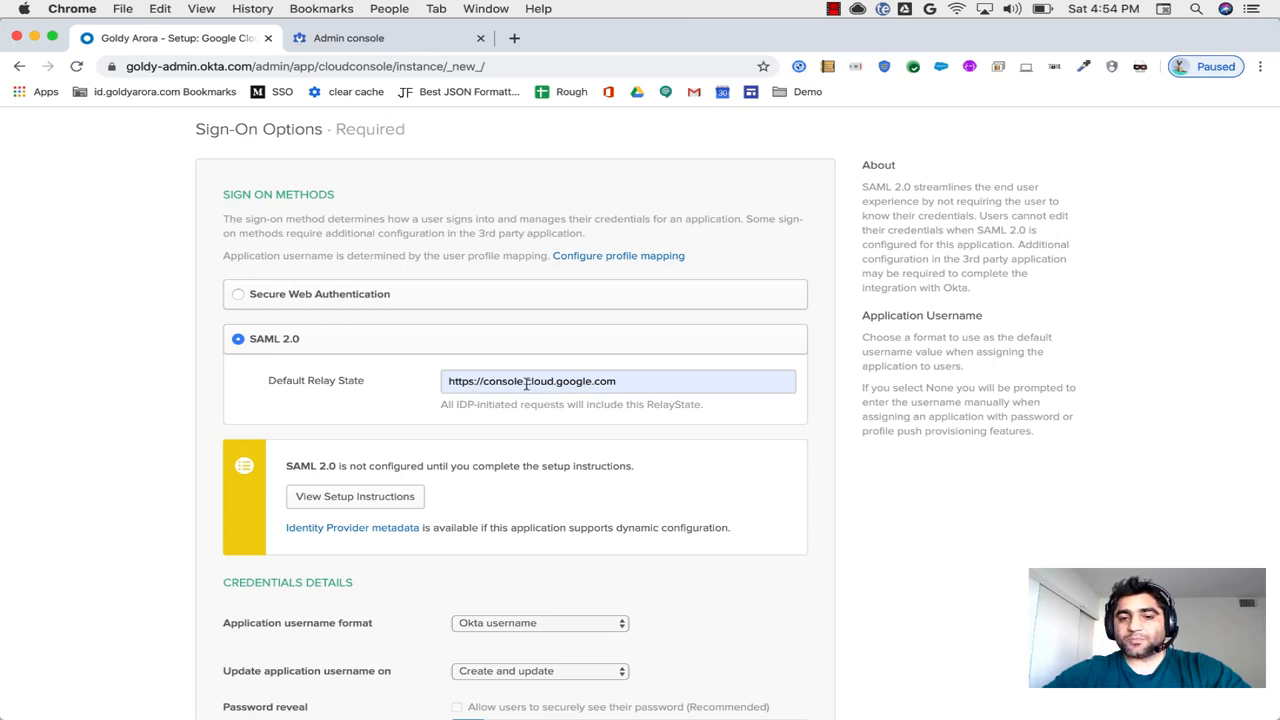
pyautogui.moveTo(184, 428)
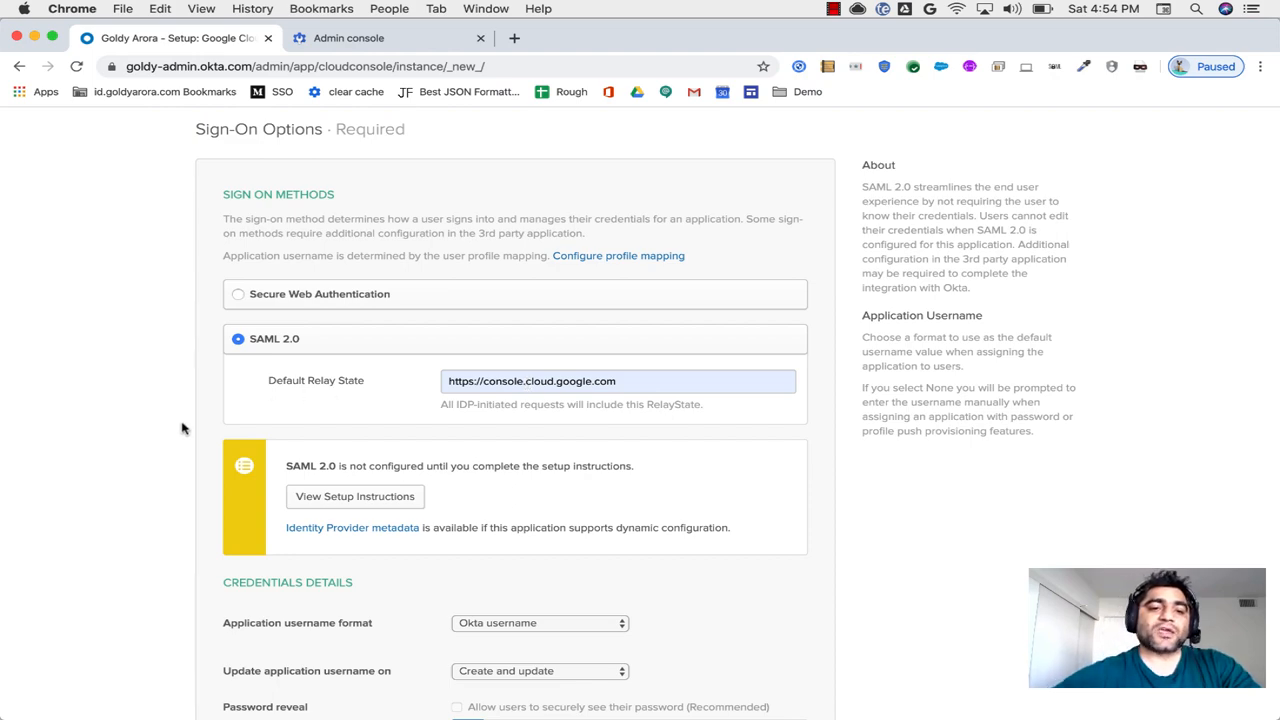
pyautogui.scroll(-3)
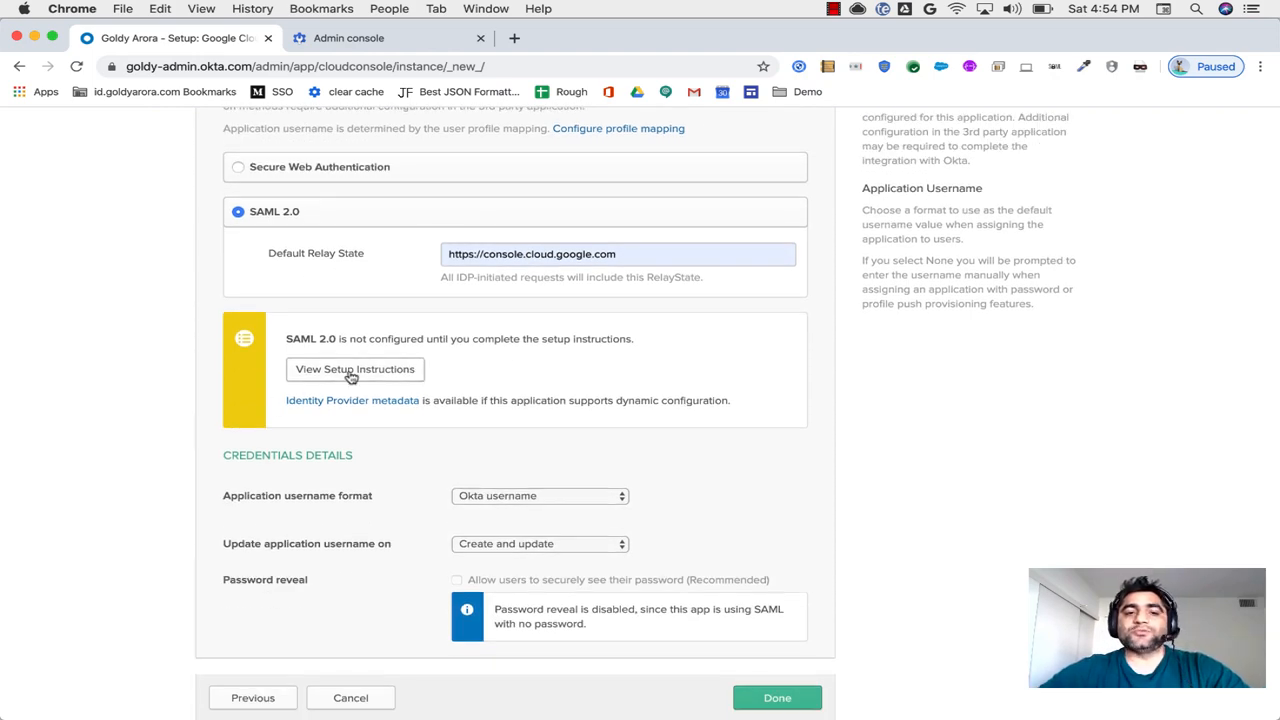
# - View Okta's SAML setup instructions for Google Cloud, then switch to the Google Admin console
pyautogui.click(354, 368)
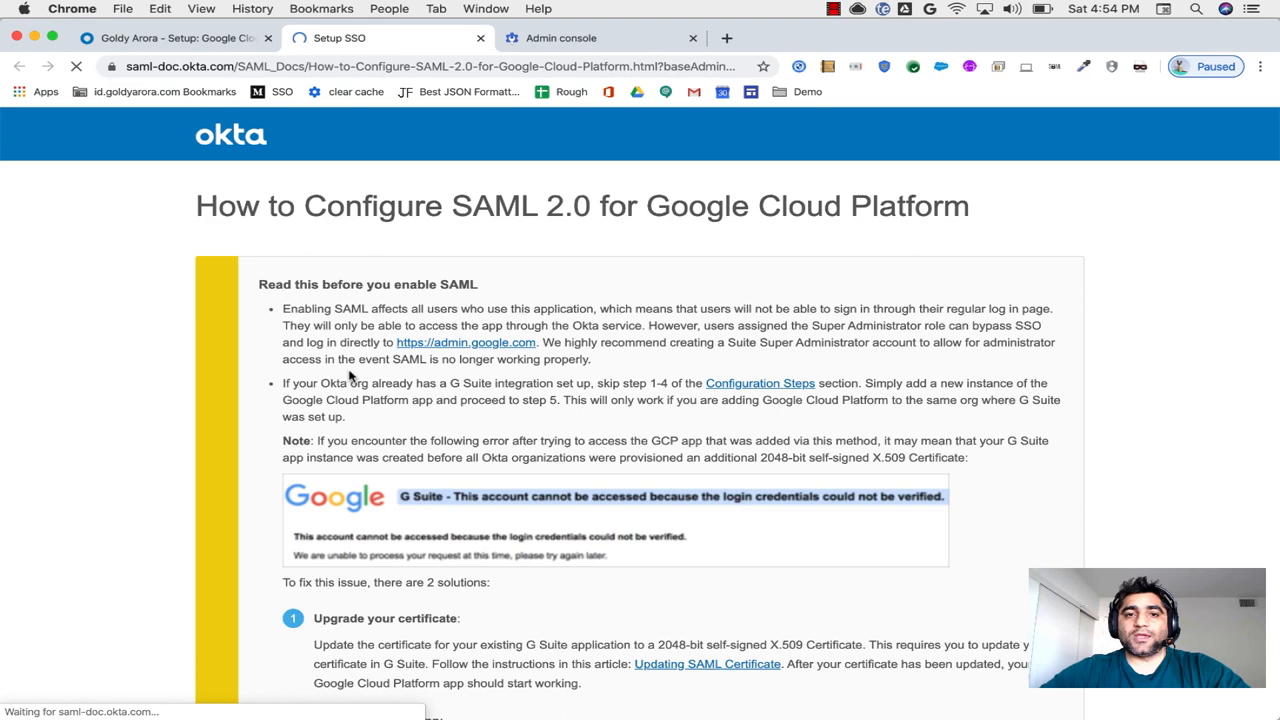
pyautogui.scroll(-3)
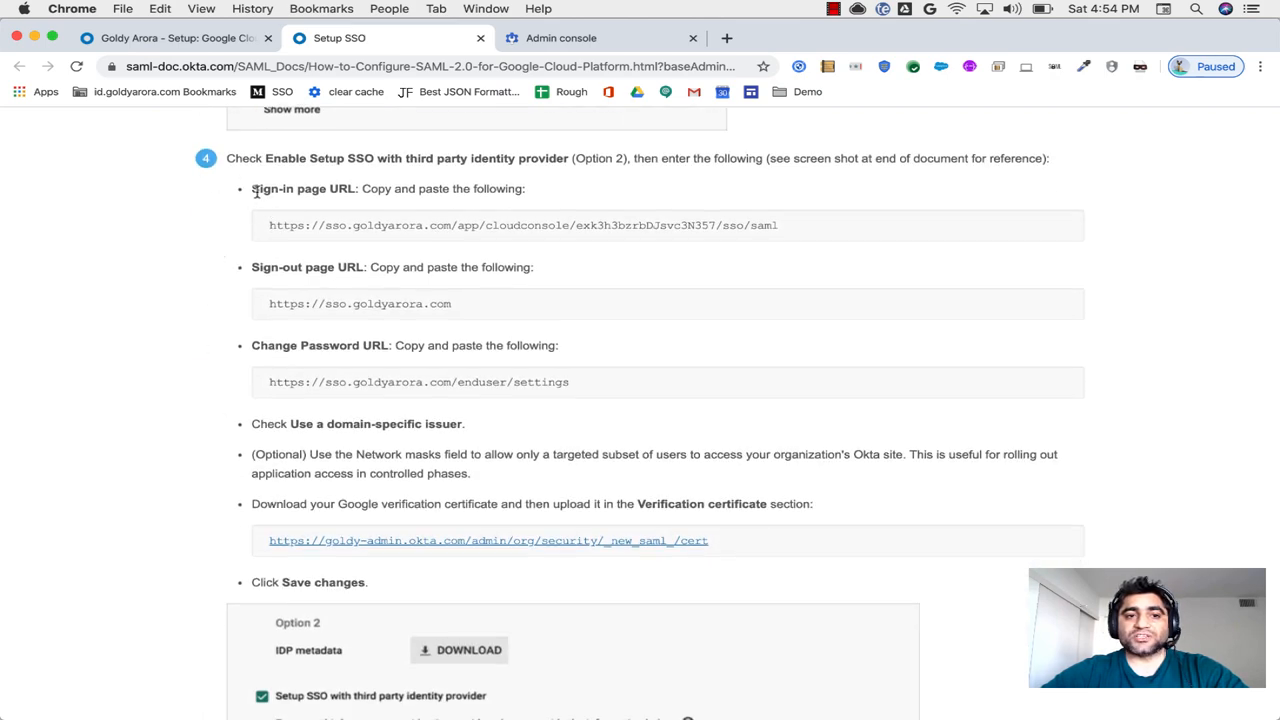
pyautogui.moveTo(320, 344)
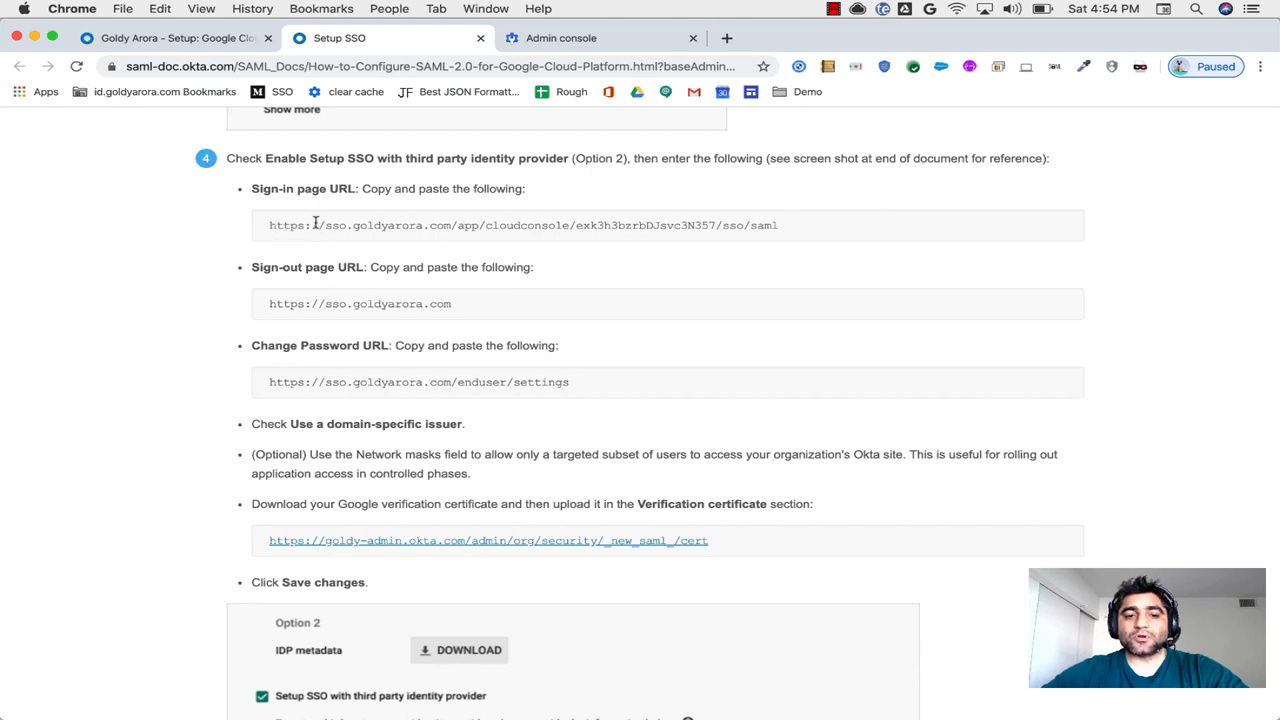
pyautogui.click(560, 38)
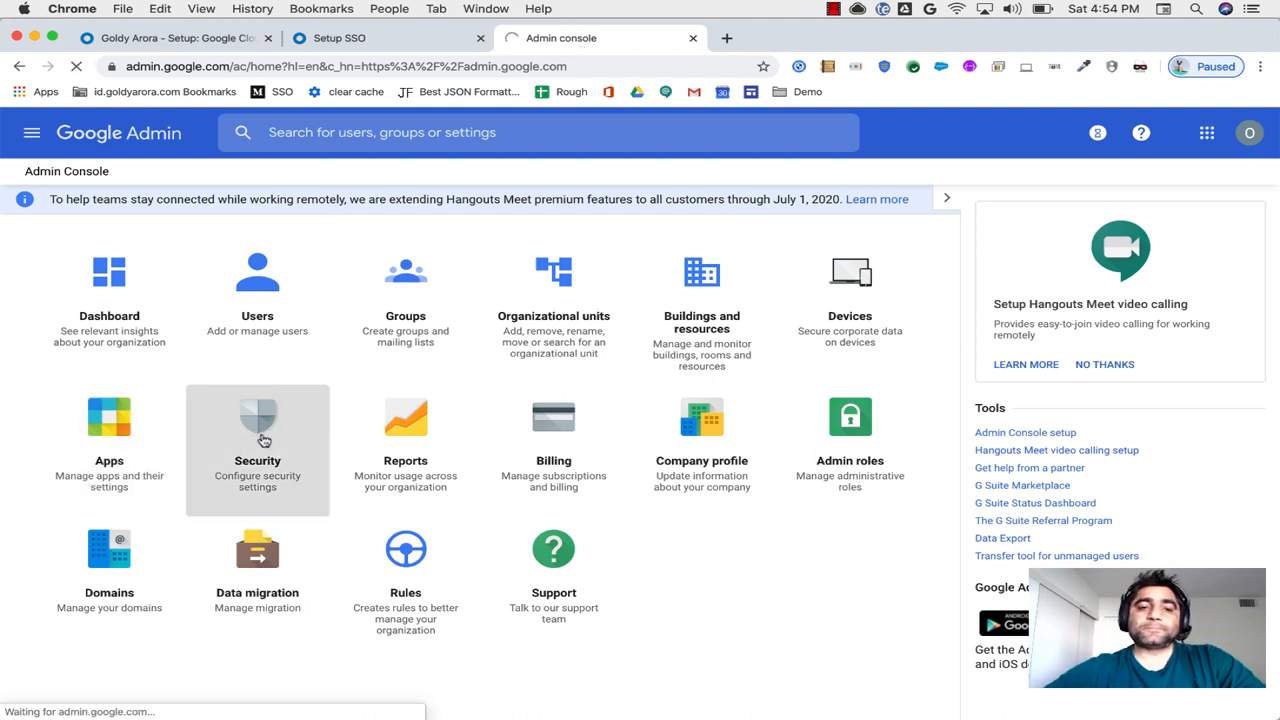
# - Go to Security and choose 'Set up single sign-on (SSO) with a third party IdP'
pyautogui.click(256, 430)
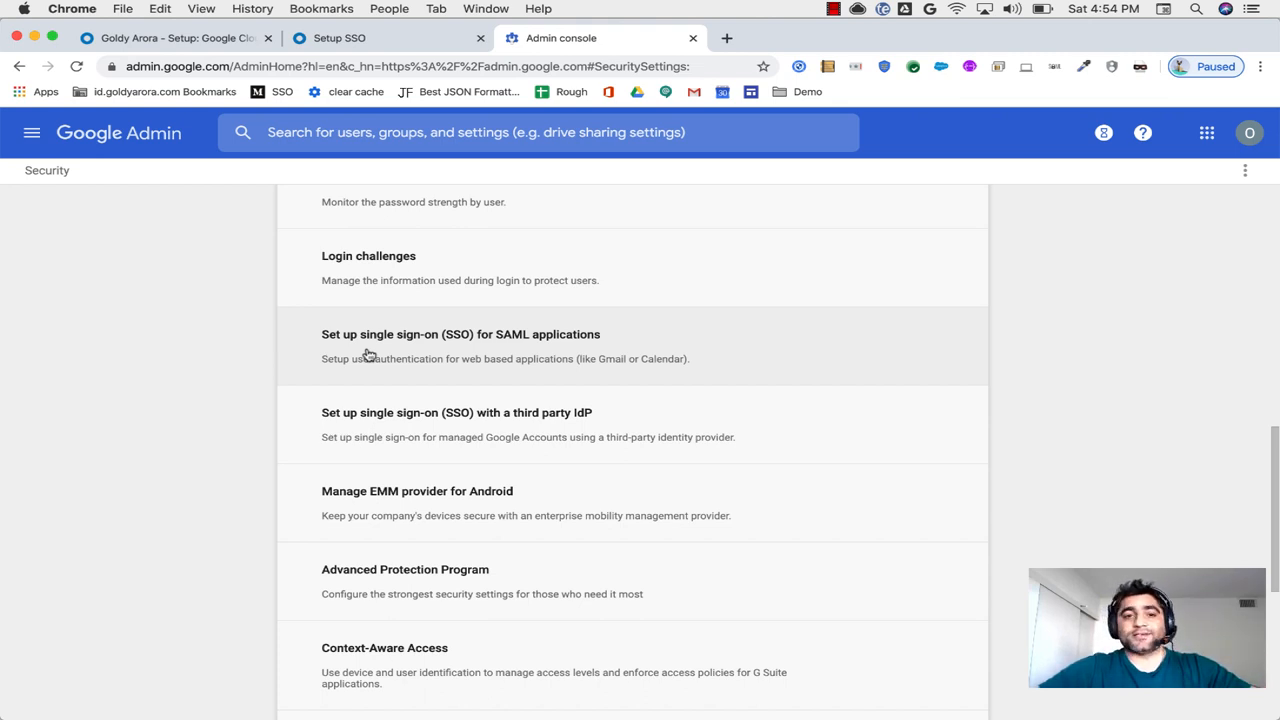
pyautogui.moveTo(210, 396)
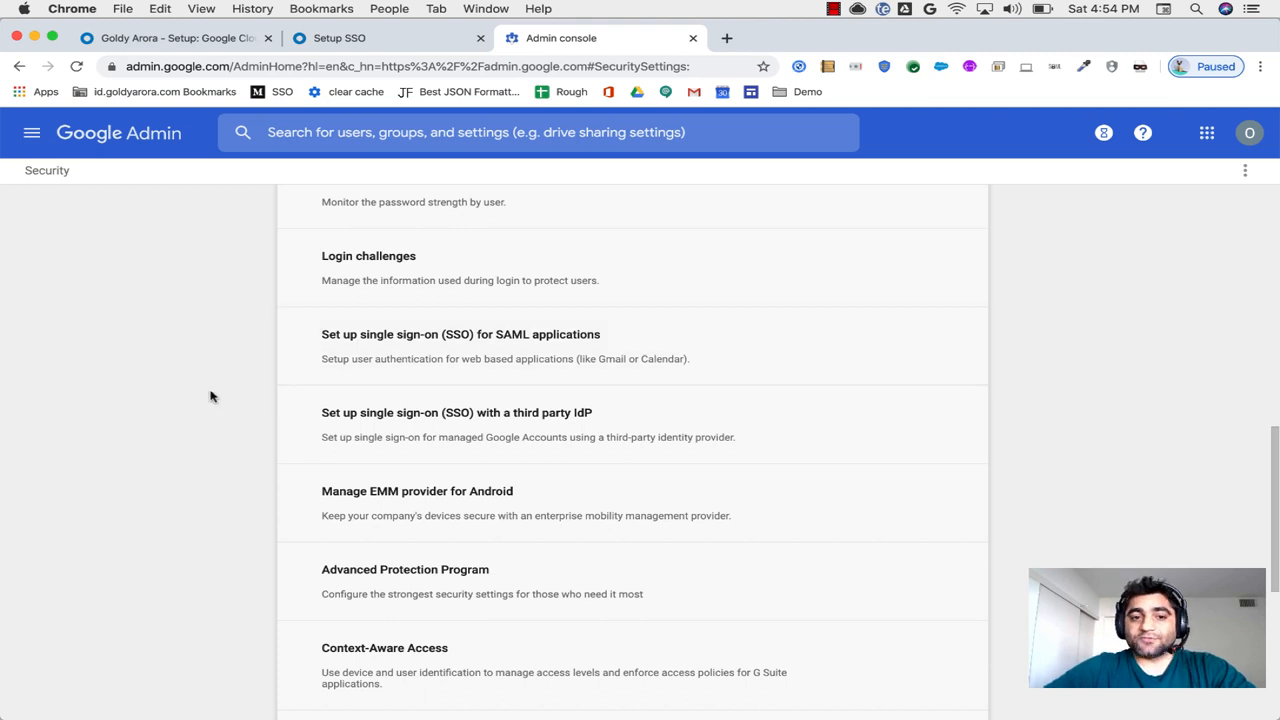
pyautogui.moveTo(470, 424)
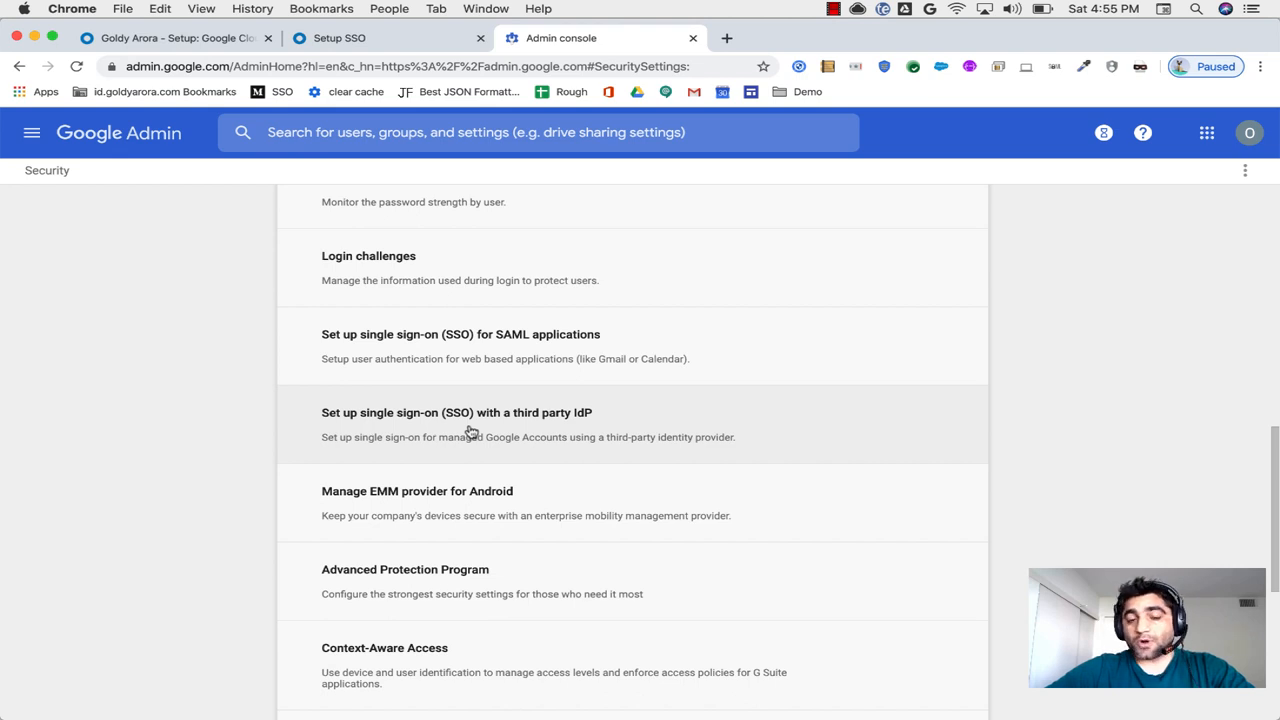
pyautogui.click(456, 412)
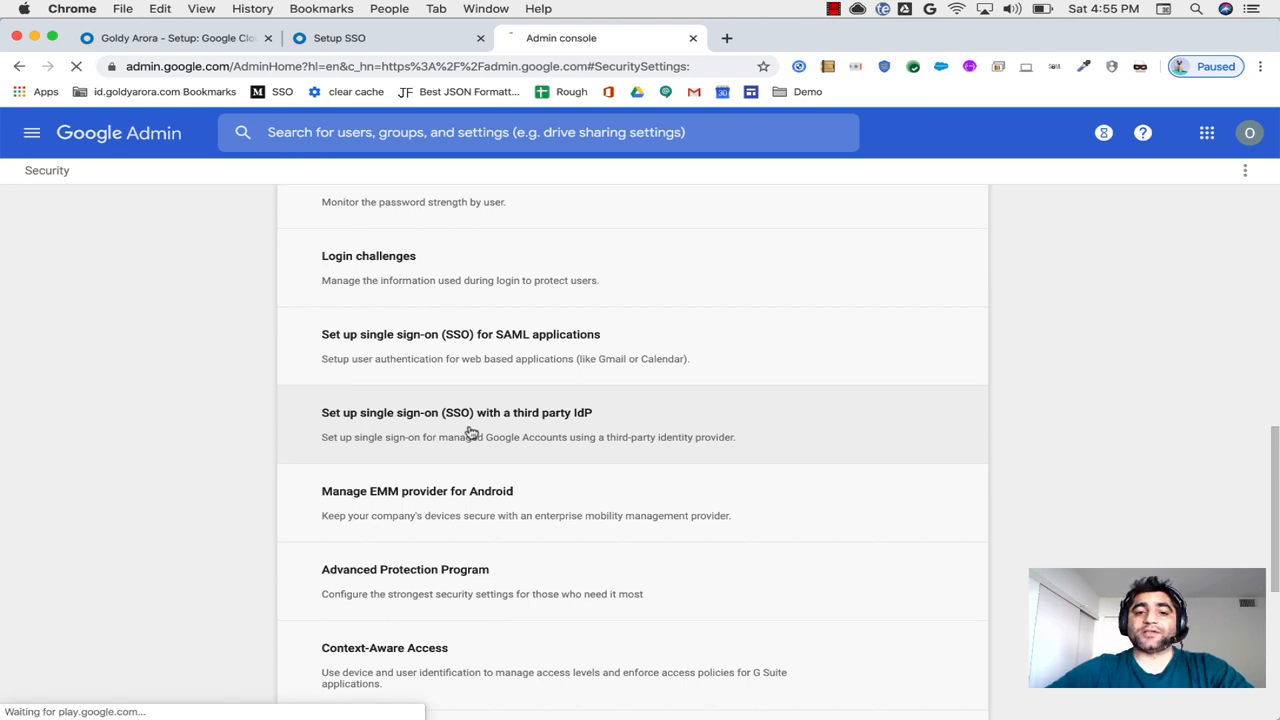
pyautogui.click(456, 412)
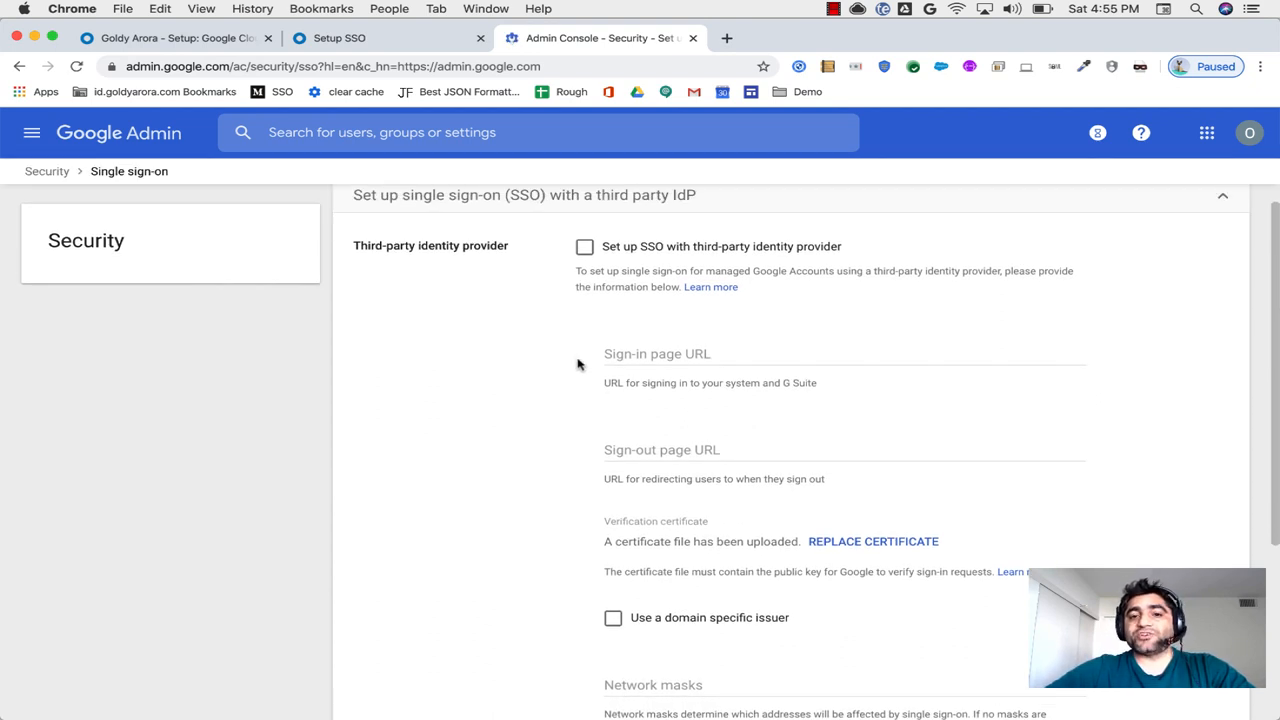
pyautogui.click(340, 38)
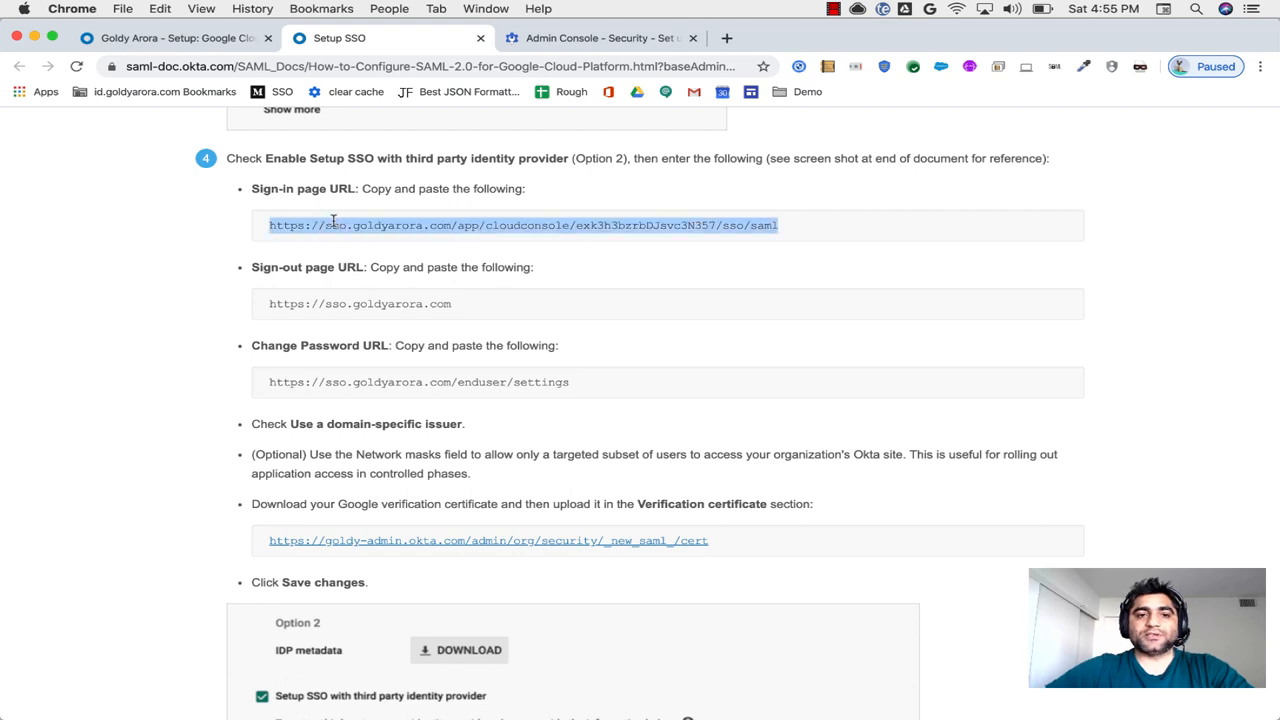
pyautogui.click(600, 38)
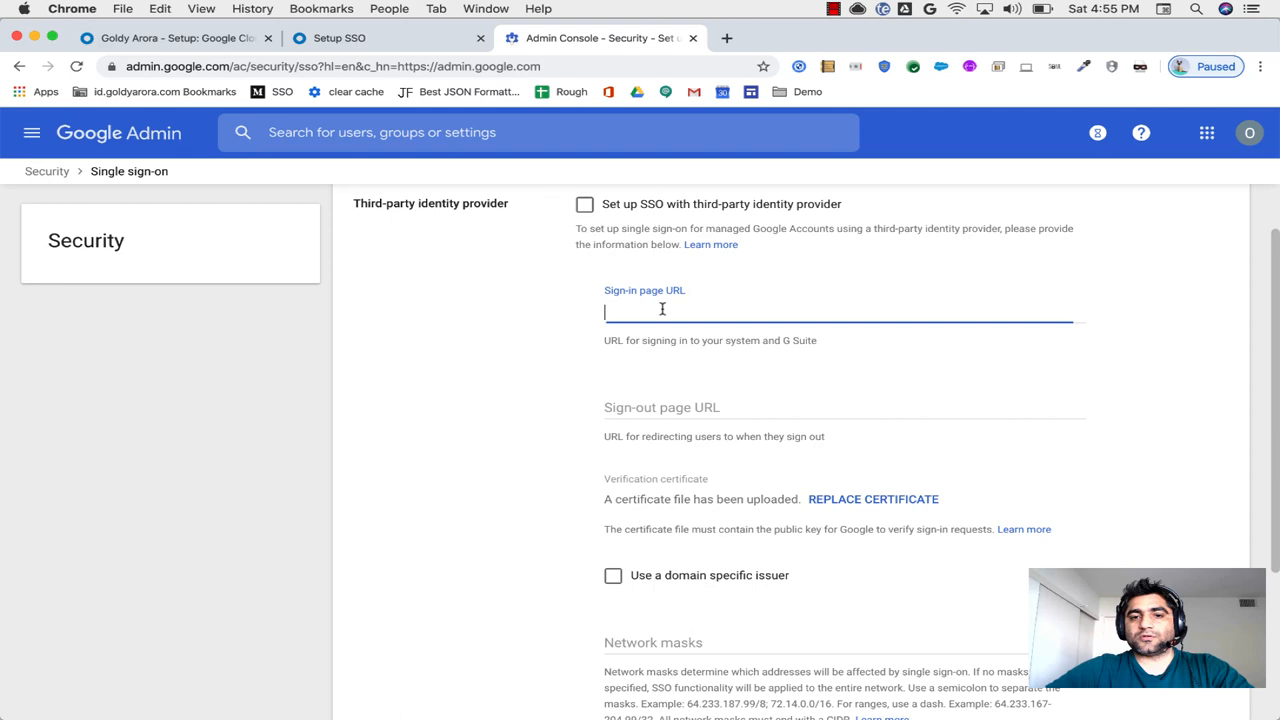
pyautogui.click(340, 38)
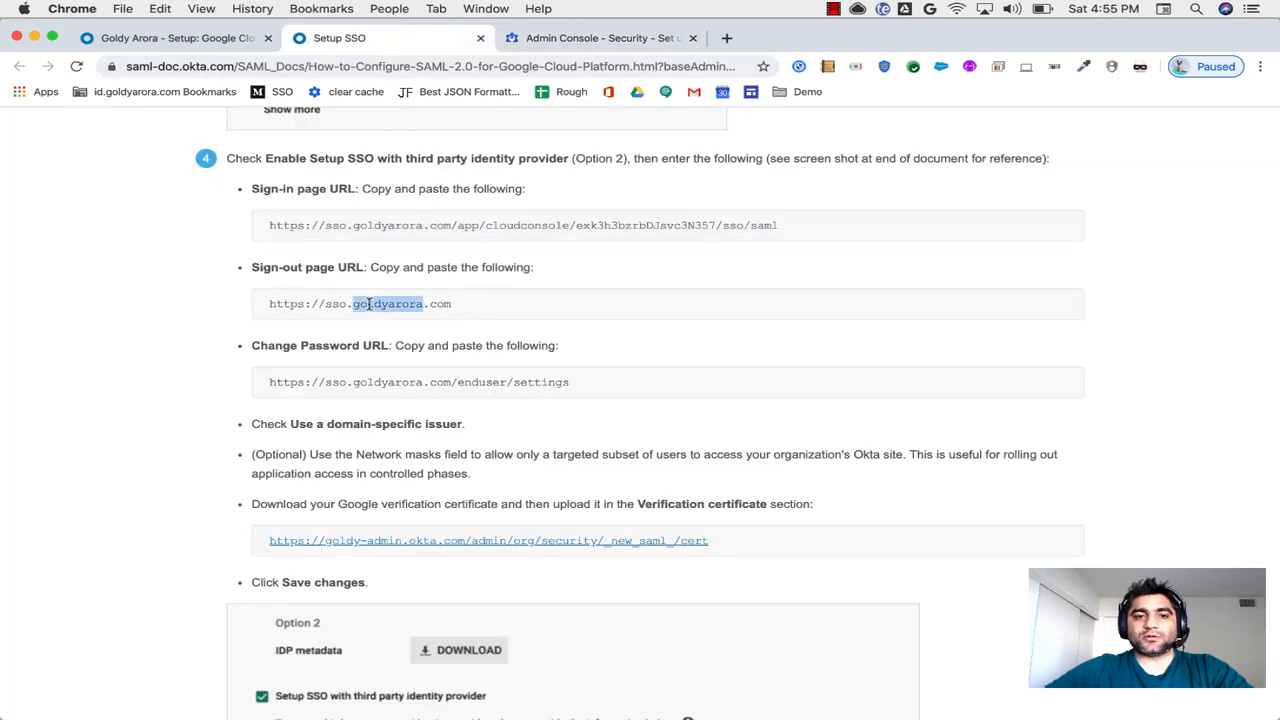
pyautogui.click(600, 38)
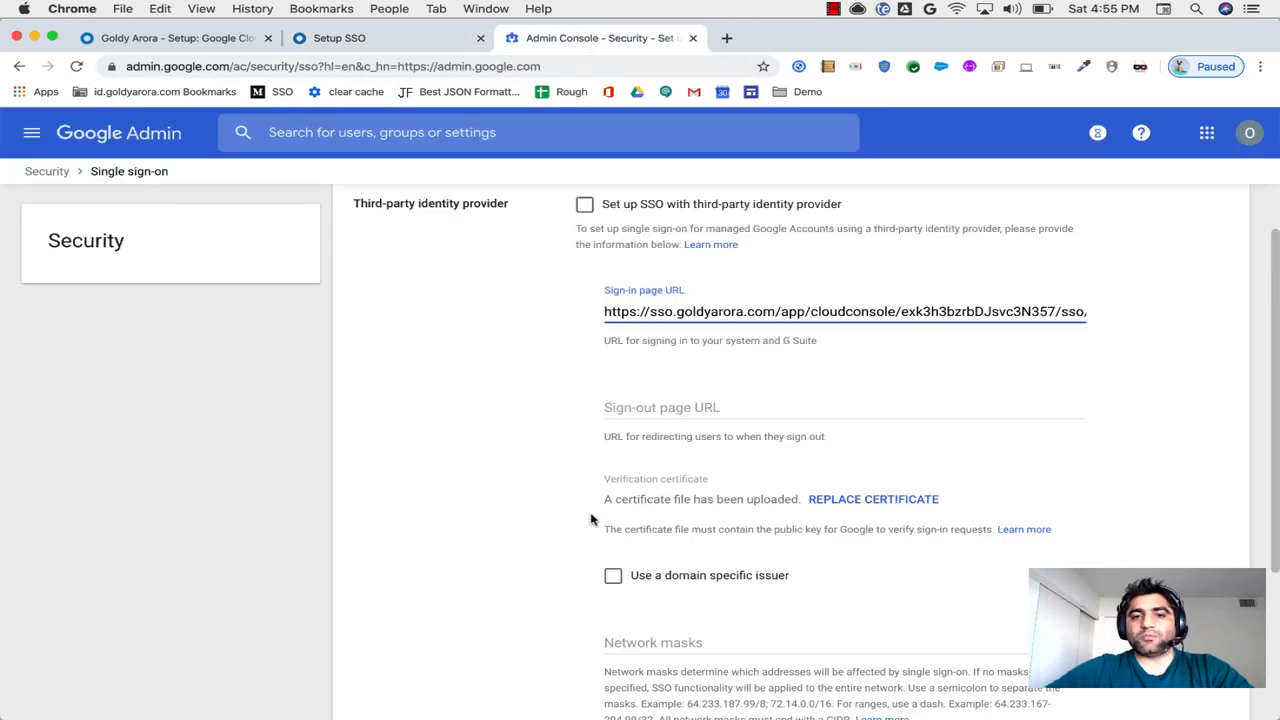
pyautogui.write('https://sso.goldyarora.com')
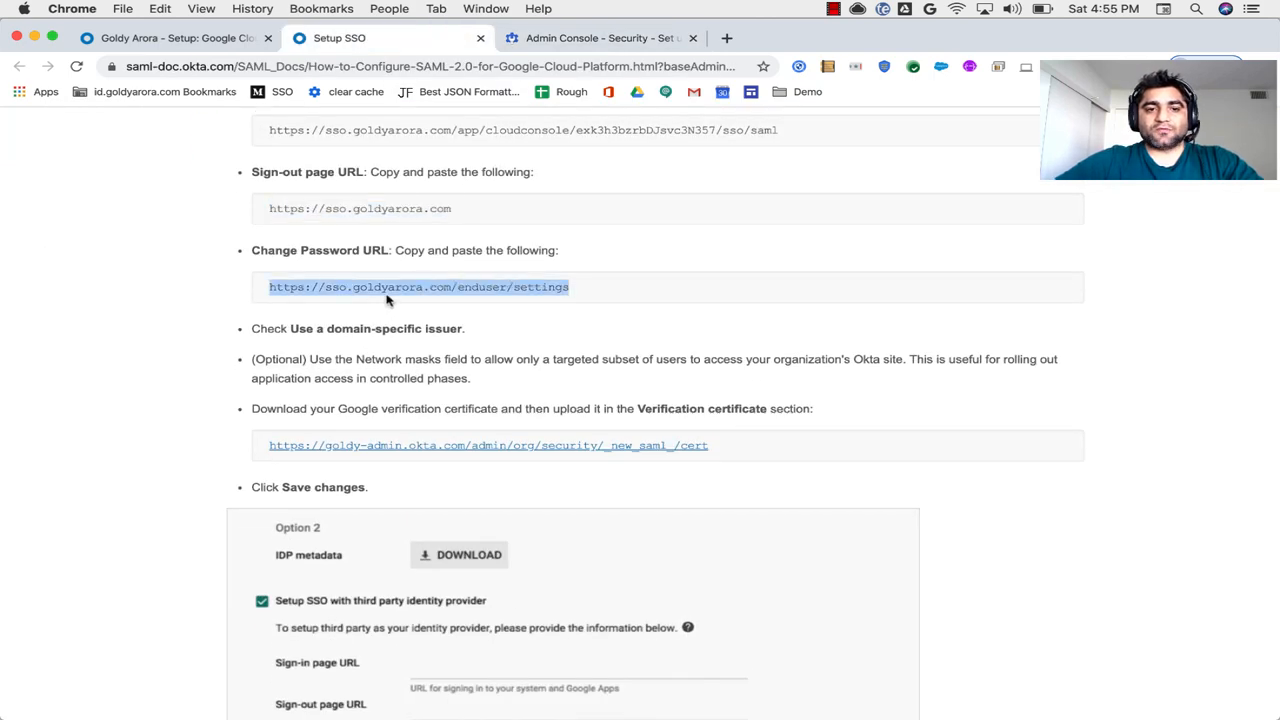
pyautogui.click(596, 38)
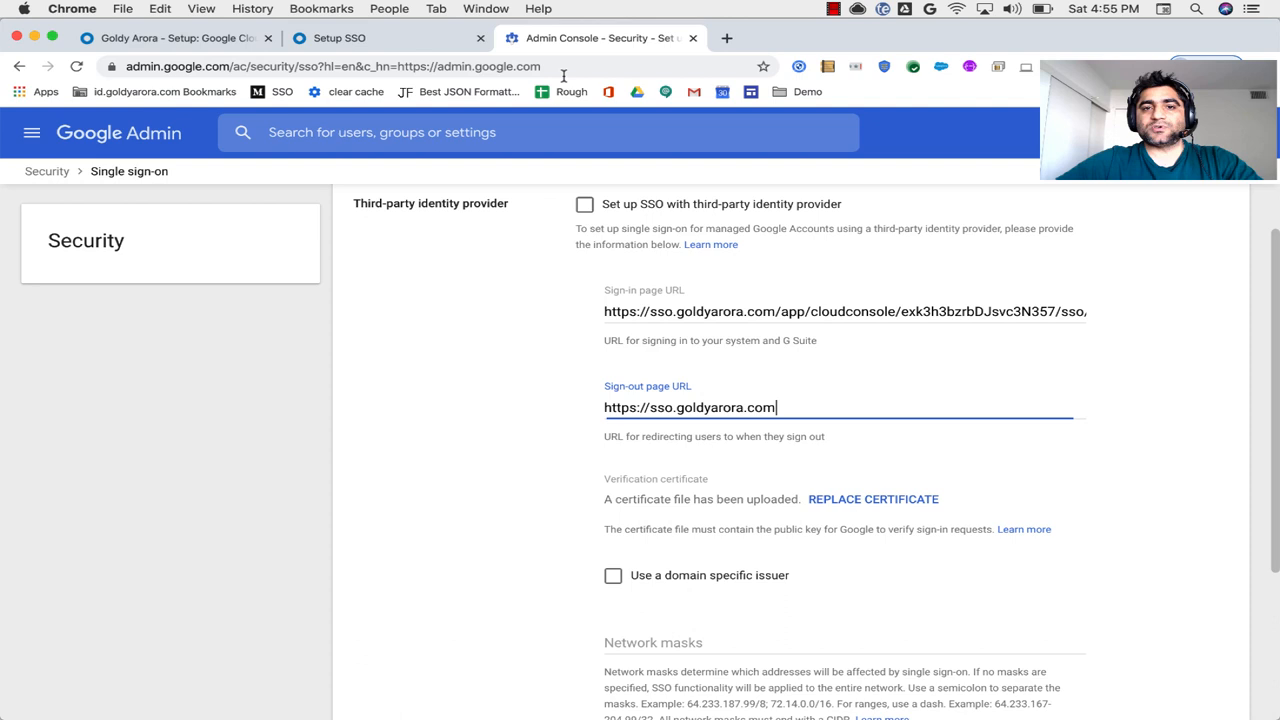
pyautogui.scroll(-3)
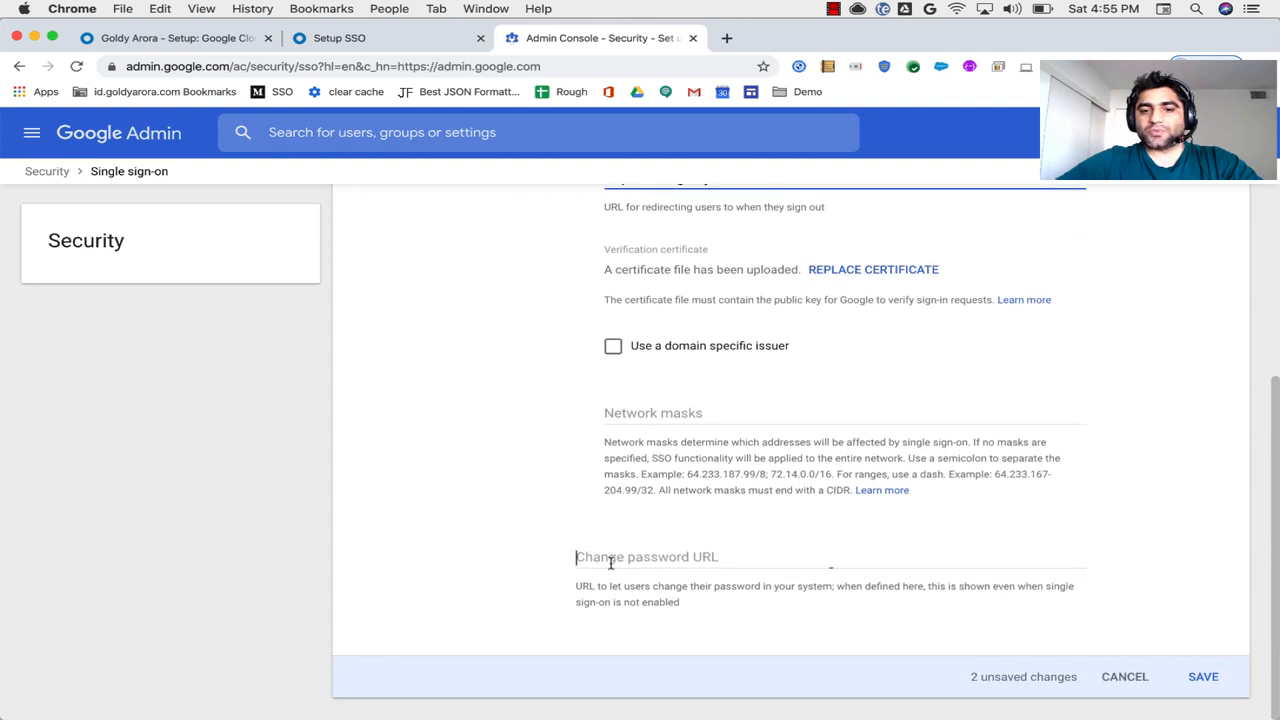
pyautogui.write('https://sso.goldyarora.com/enduser/settings')
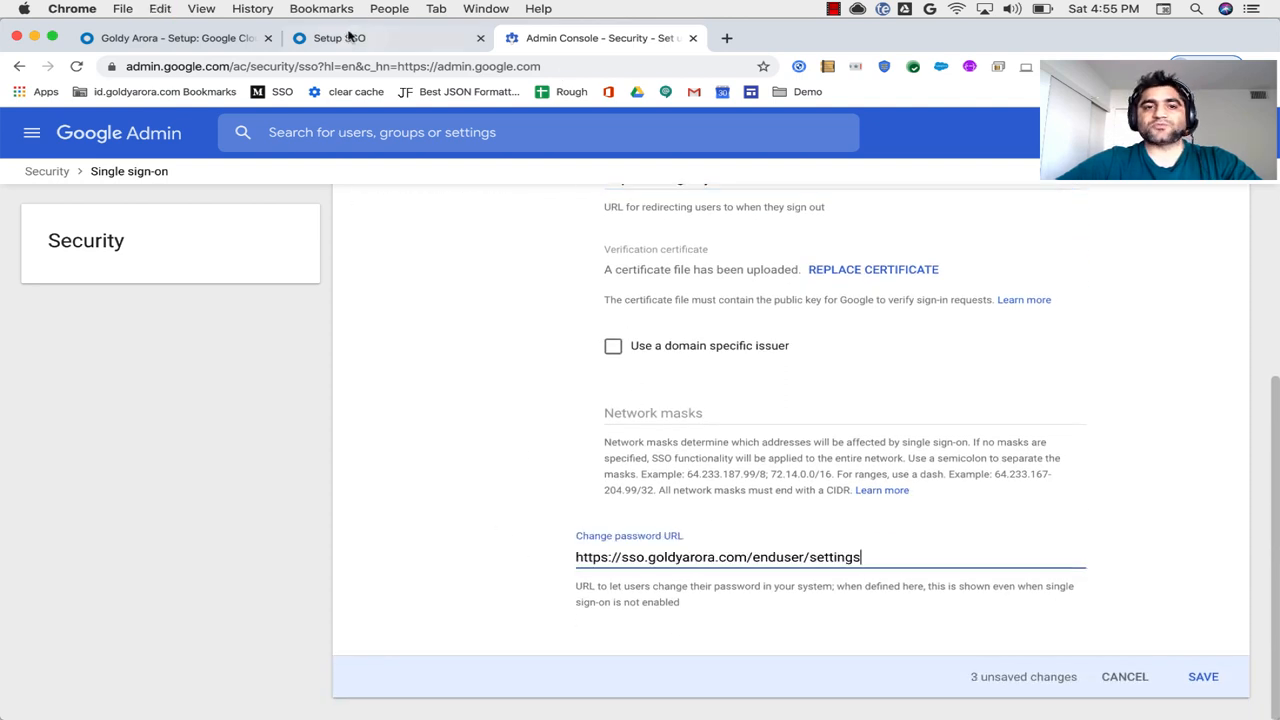
pyautogui.click(340, 38)
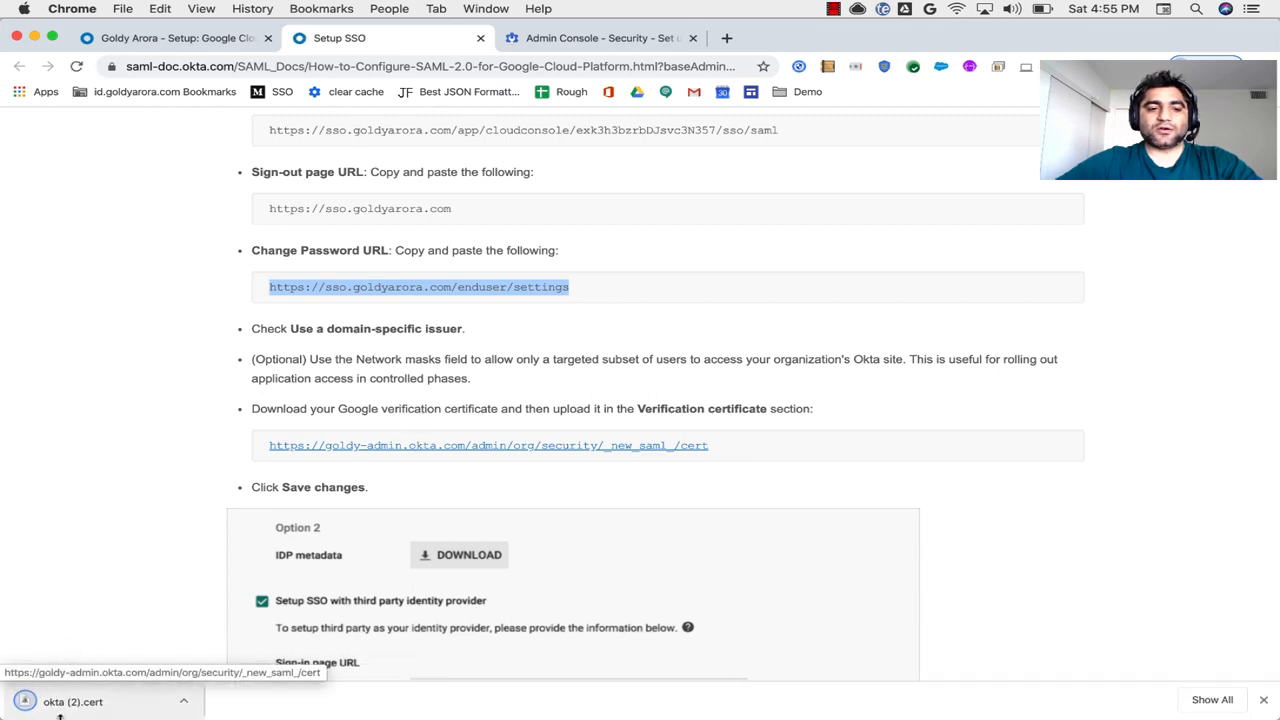
# - Replace the verification certificate with okta (2).cert from Desktop > Okta/Google > SSO
pyautogui.click(600, 38)
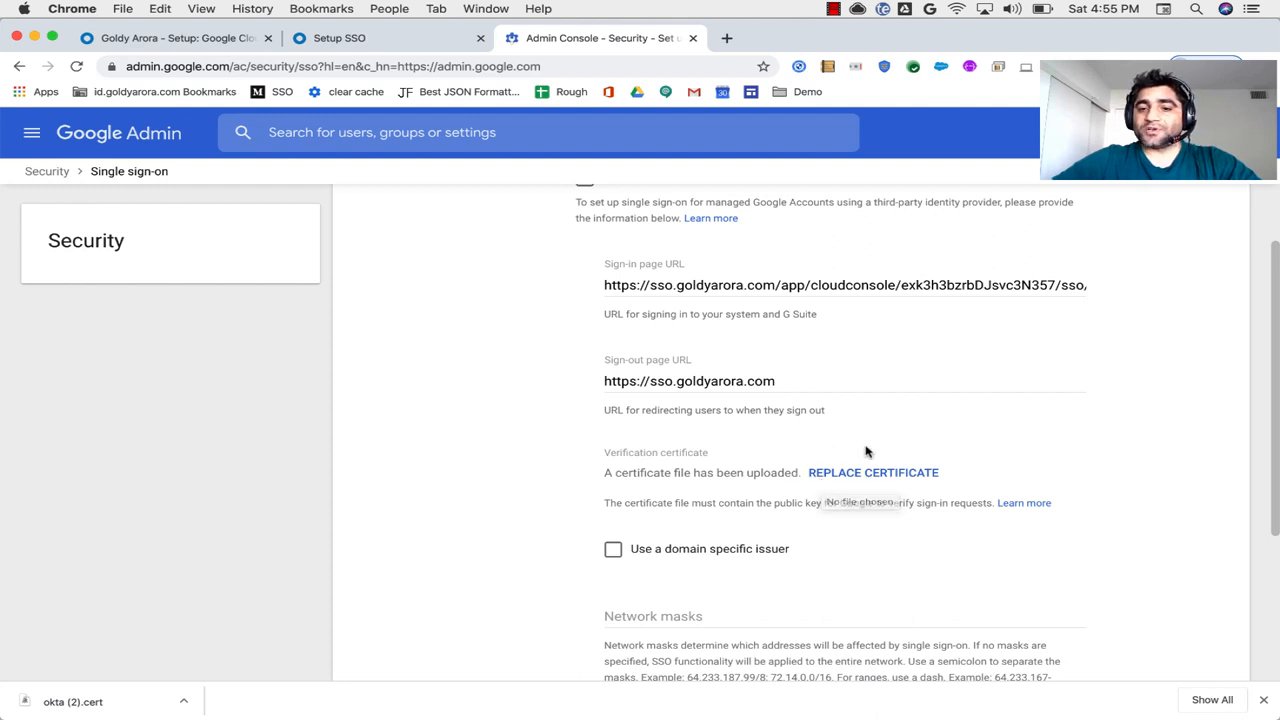
pyautogui.click(872, 472)
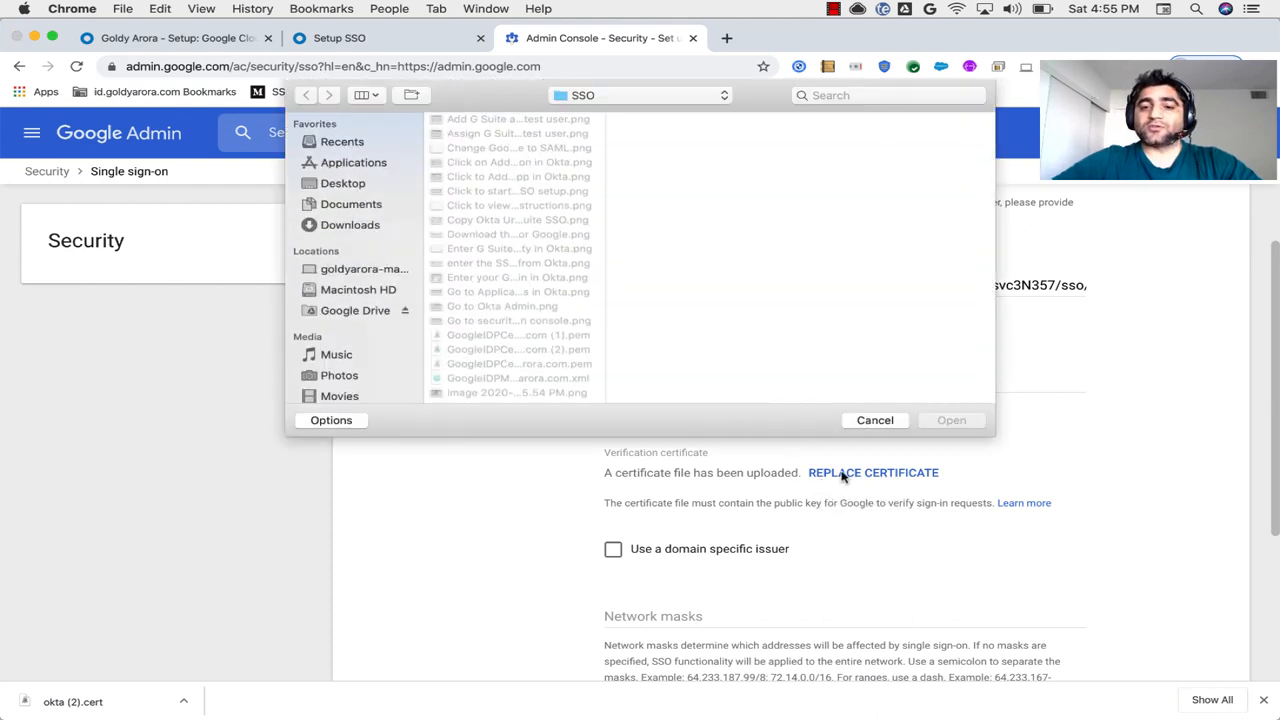
pyautogui.click(344, 184)
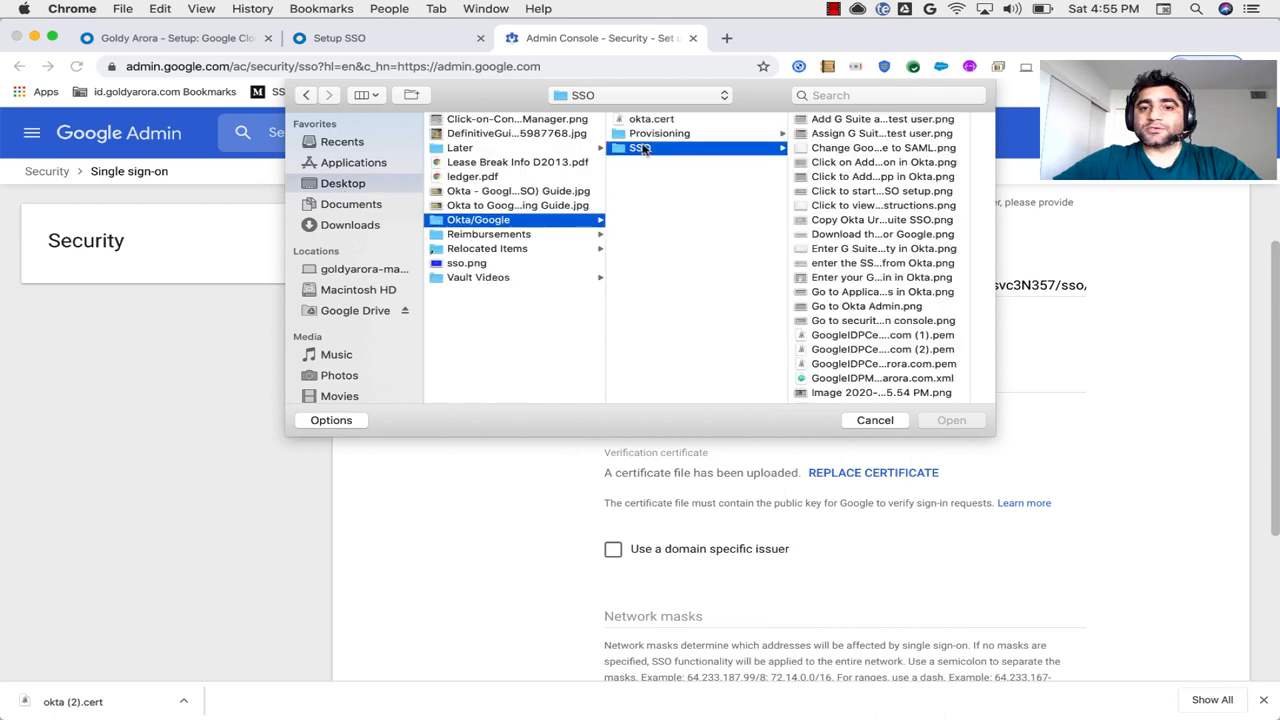
pyautogui.click(654, 394)
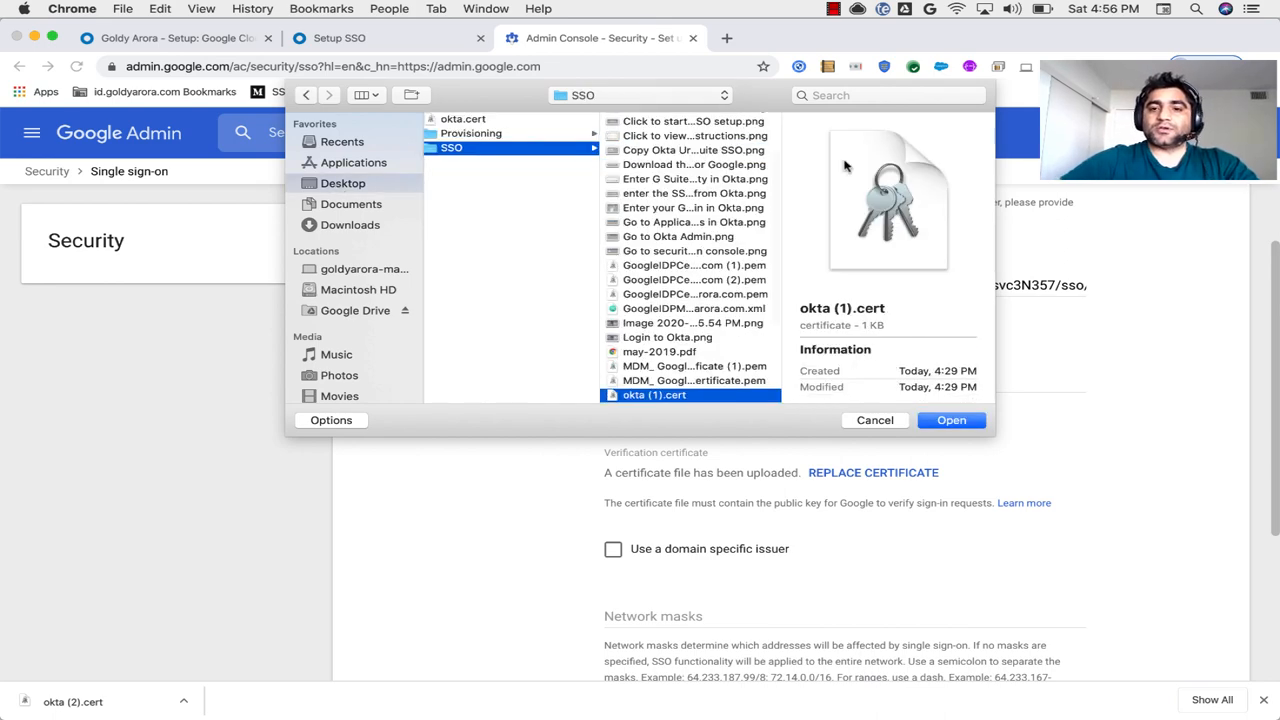
pyautogui.click(654, 394)
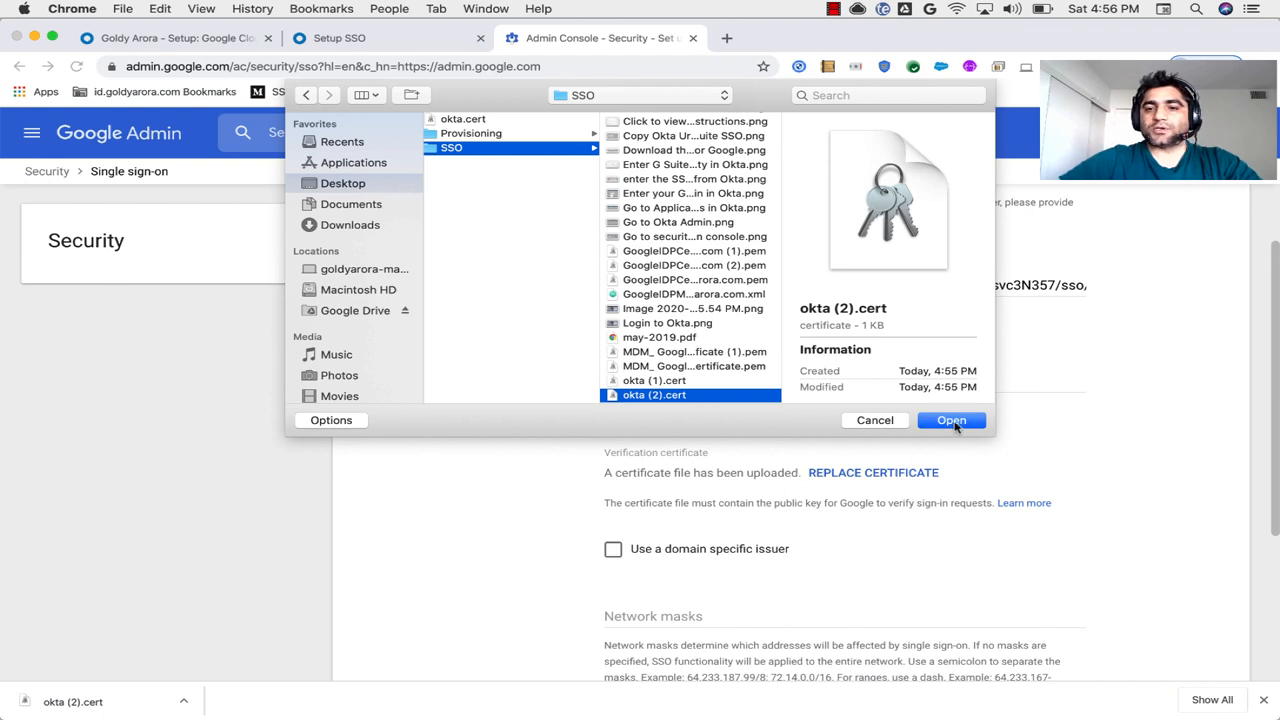
pyautogui.click(950, 420)
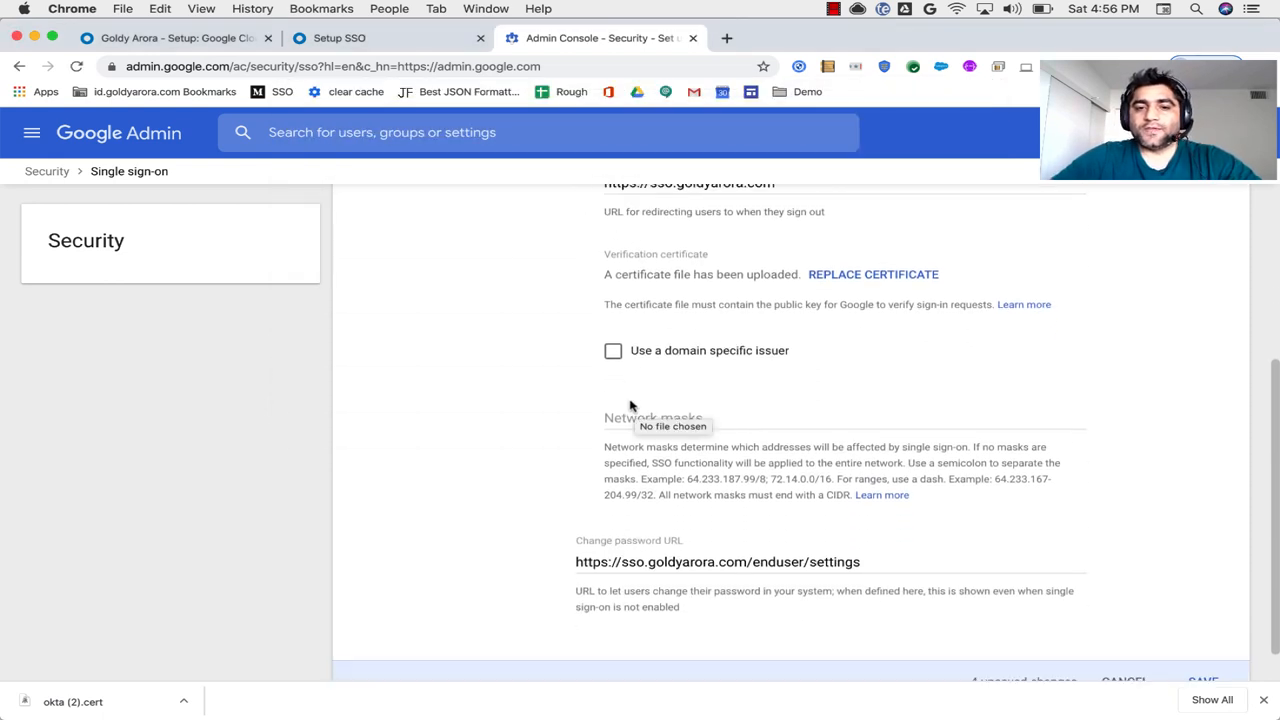
# - Enable 'Use a domain specific issuer', save the SSO settings, and move to the Network masks field
pyautogui.click(612, 350)
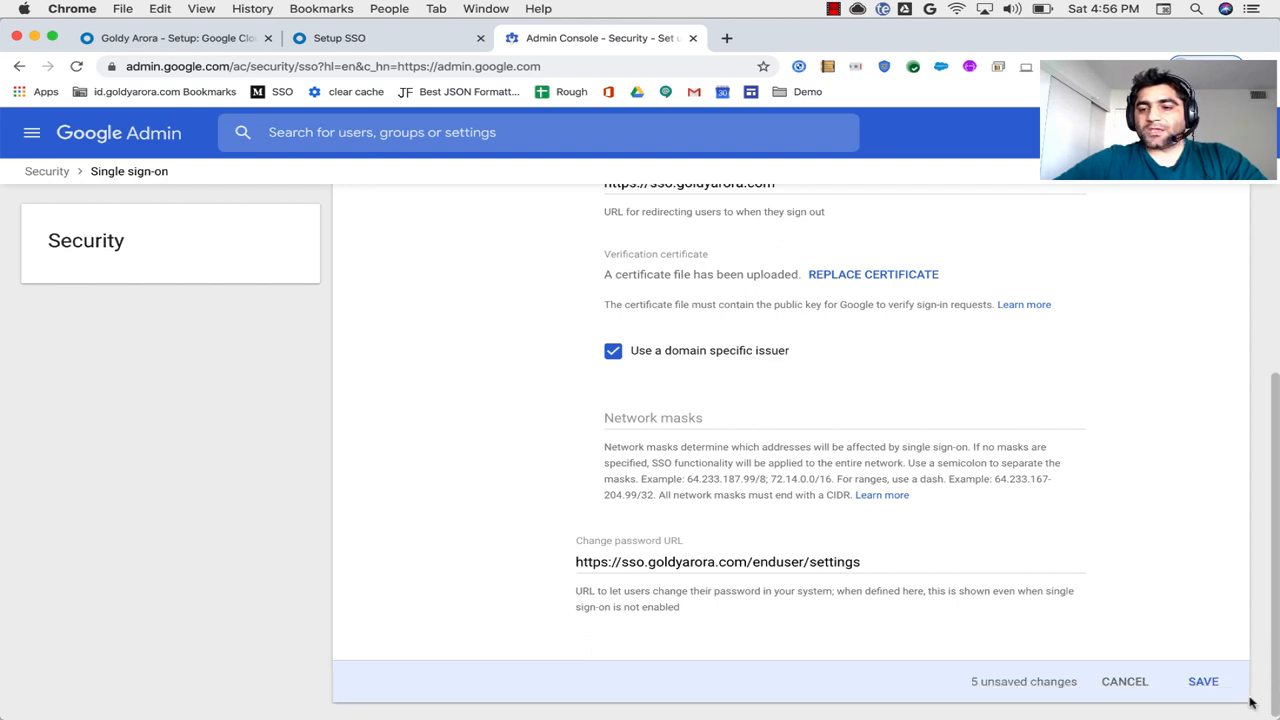
pyautogui.click(1204, 680)
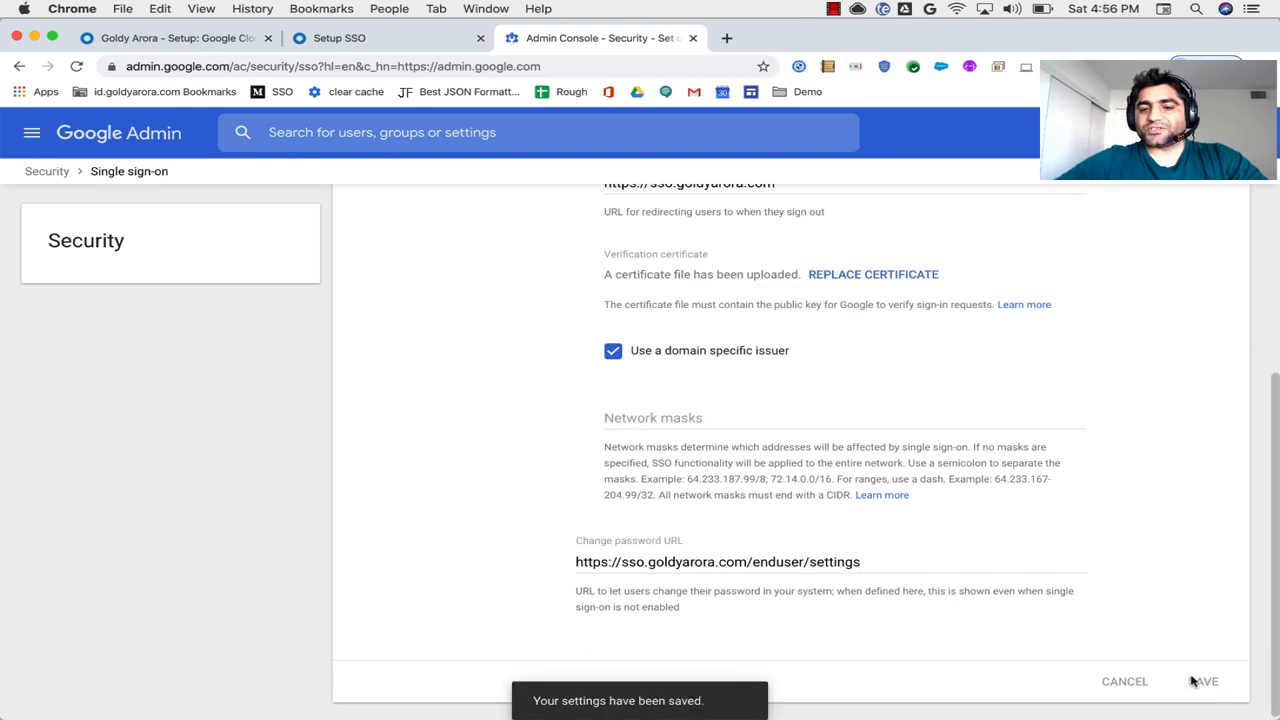
pyautogui.scroll(3)
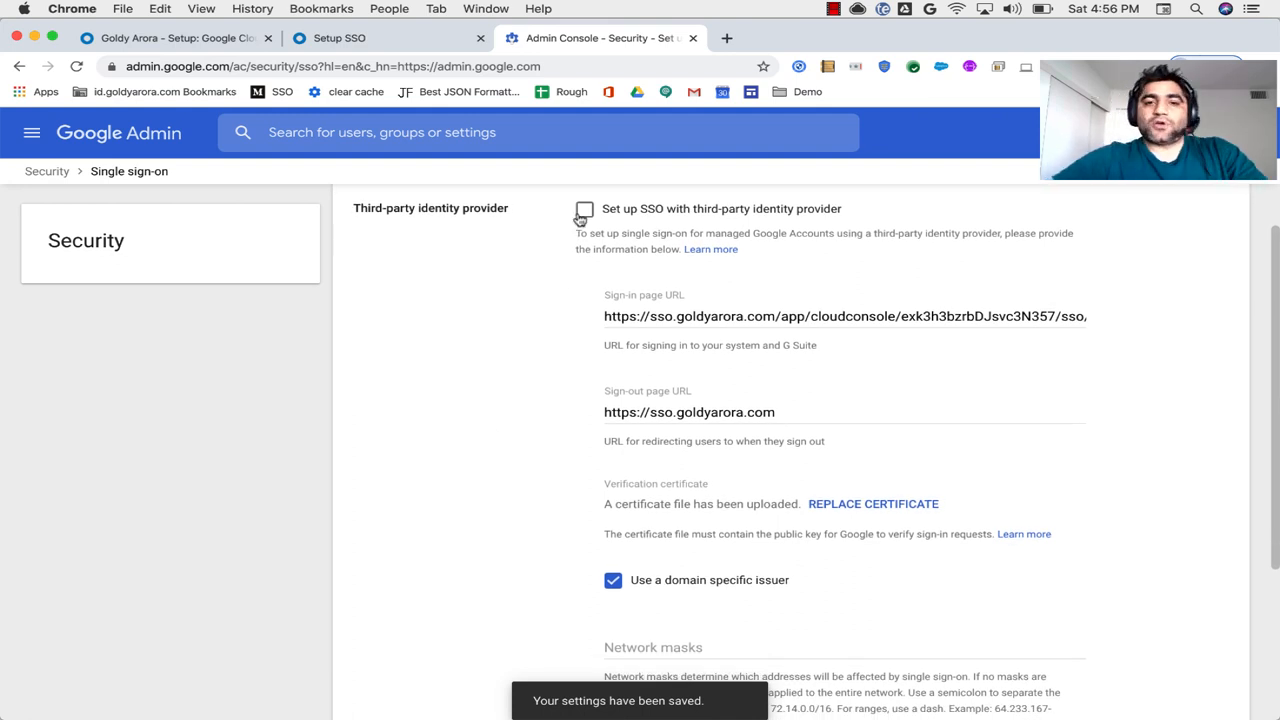
pyautogui.scroll(-3)
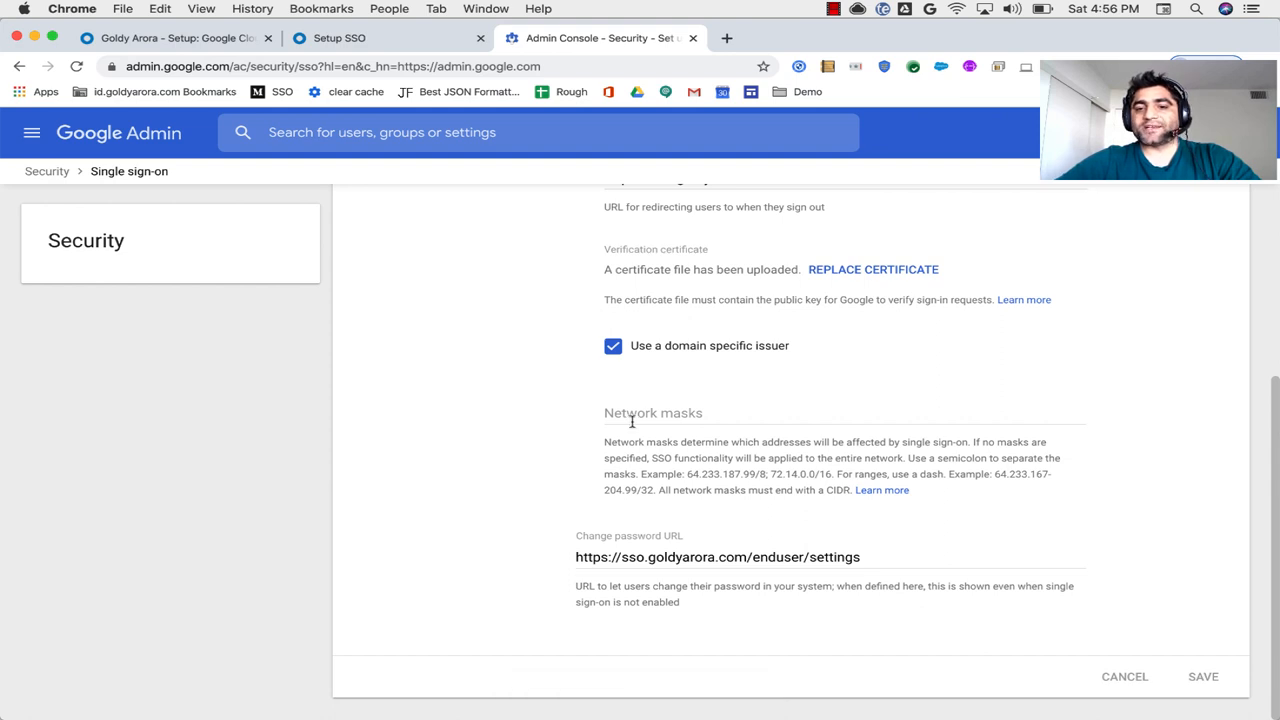
pyautogui.moveTo(586, 432)
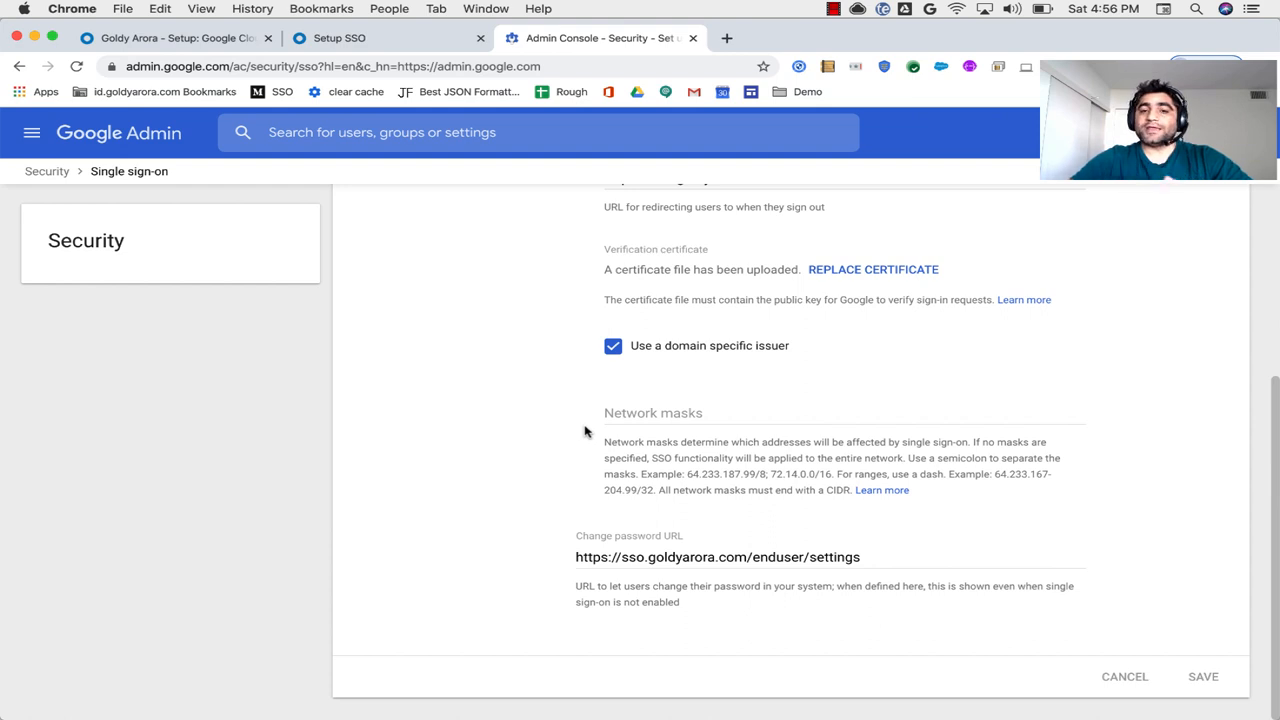
pyautogui.click(700, 412)
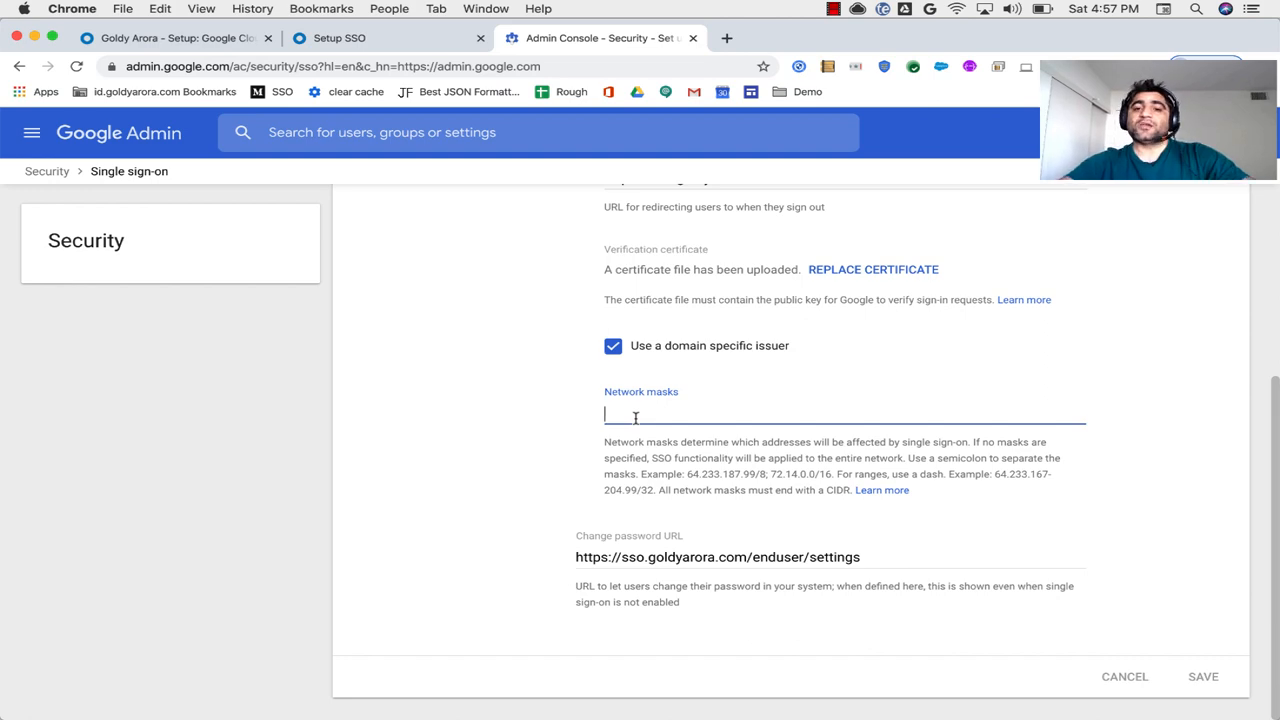
# - Save the remaining unsaved single sign-on change and review the saved third-party SSO settings
pyautogui.scroll(3)
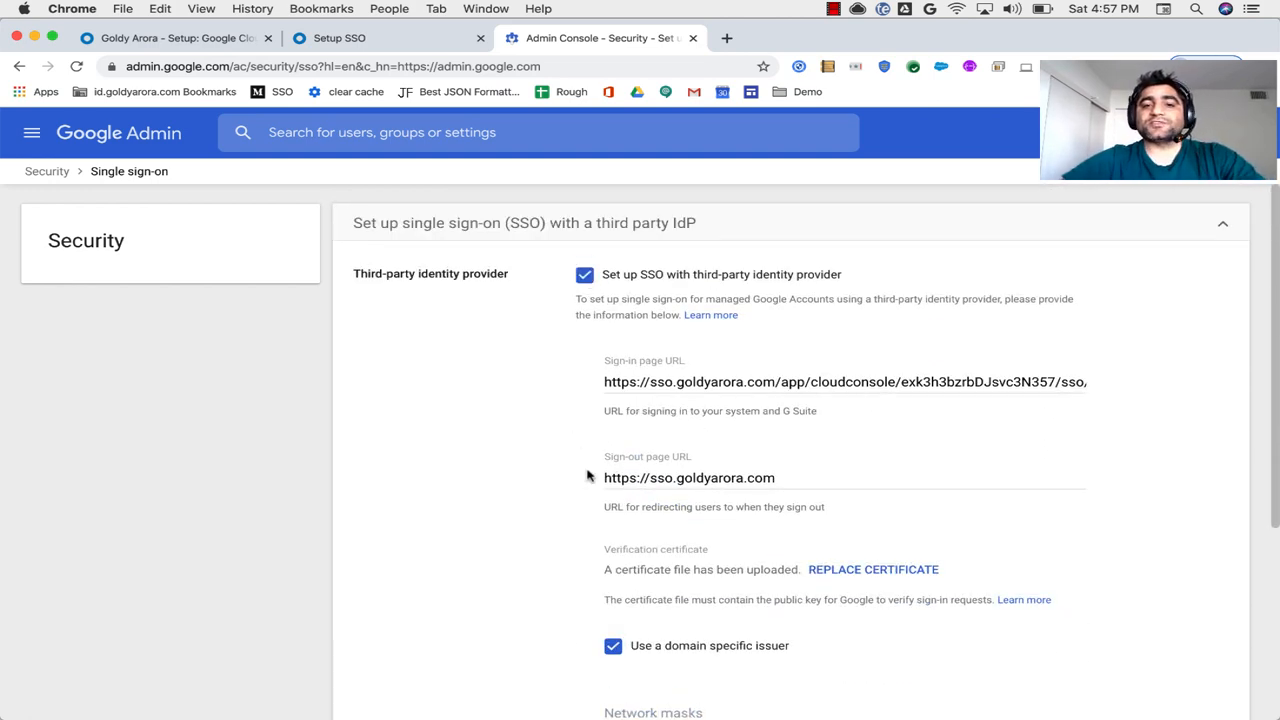
pyautogui.scroll(-3)
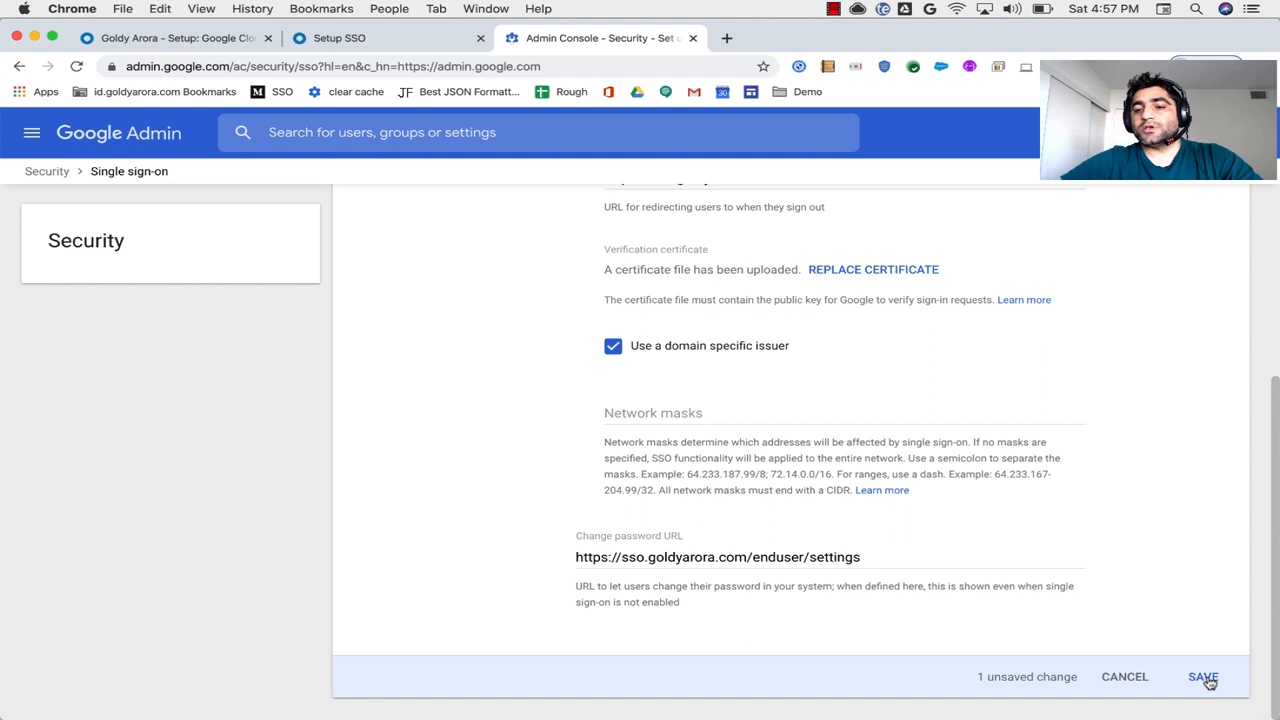
pyautogui.click(1204, 676)
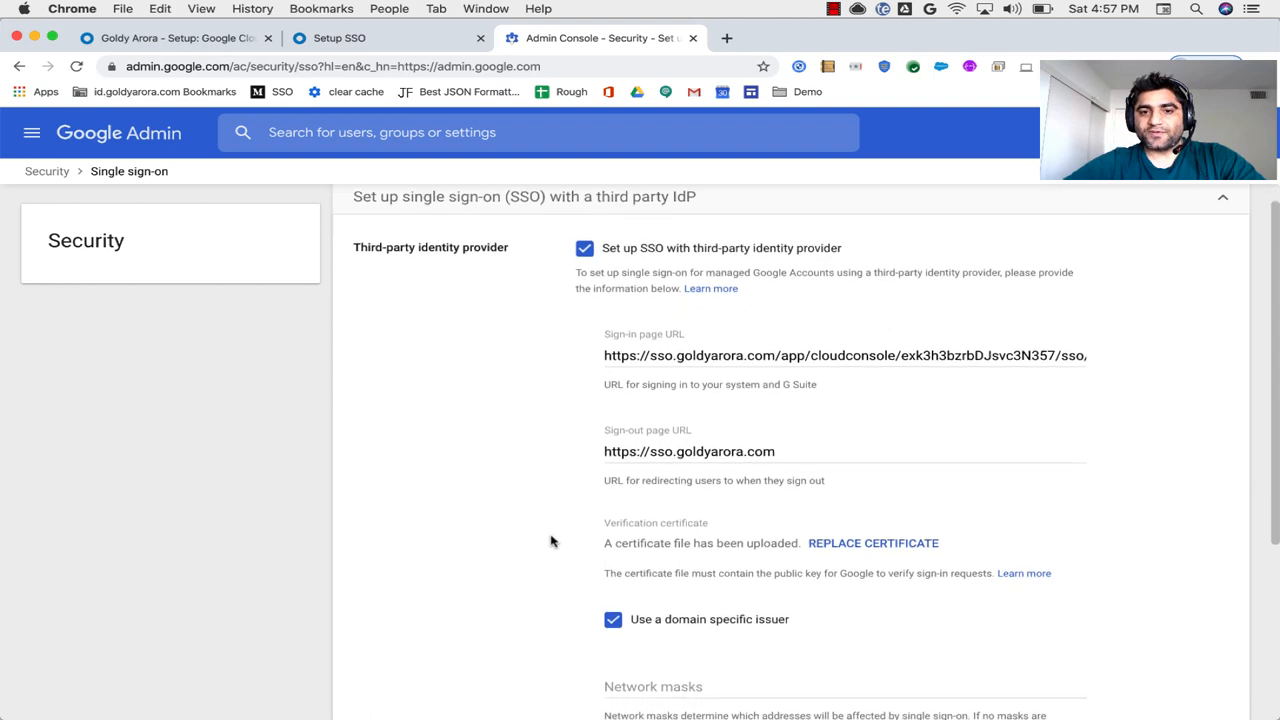
pyautogui.scroll(-3)
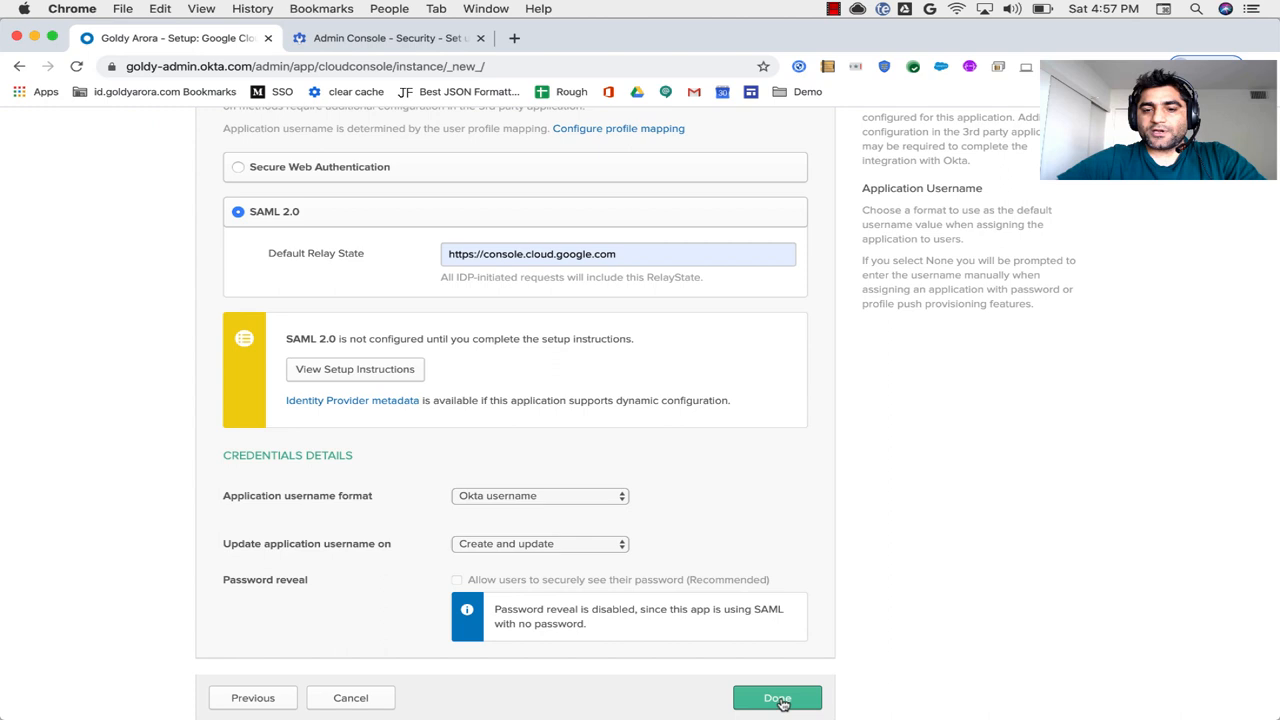
# - Save the new Google Cloud Platform app and view its Assignments, still empty
pyautogui.click(776, 698)
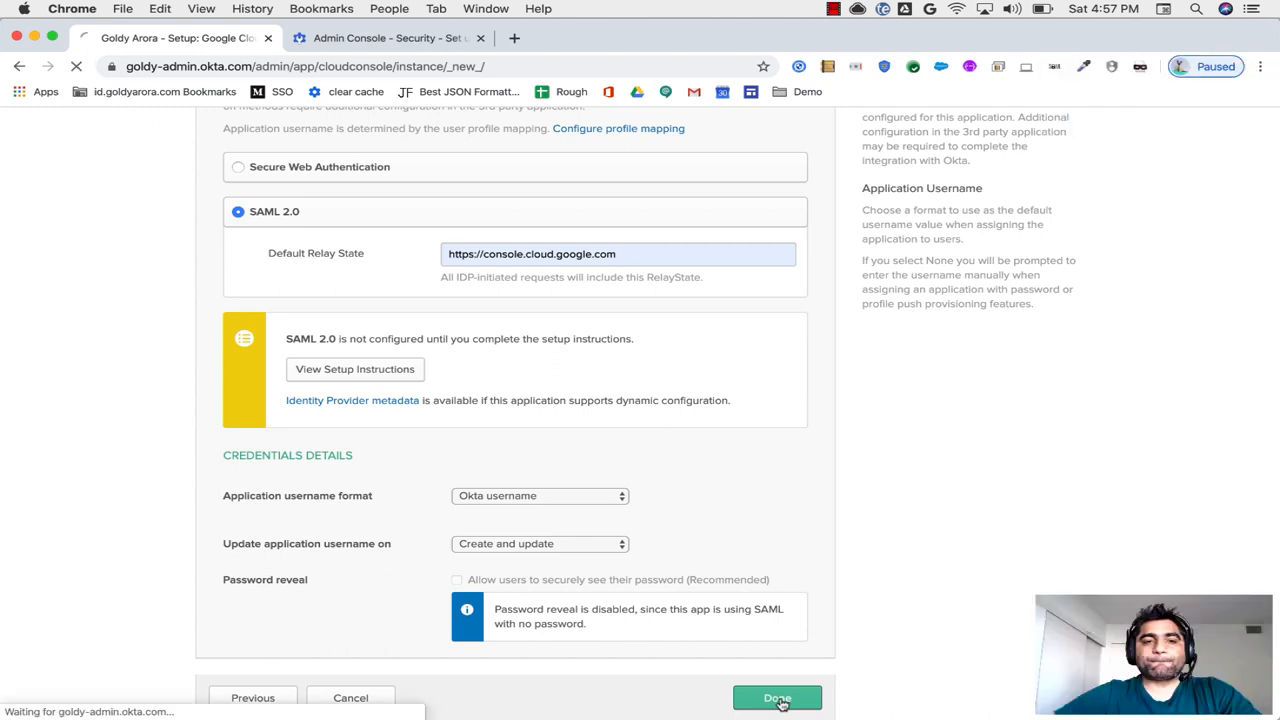
pyautogui.click(776, 696)
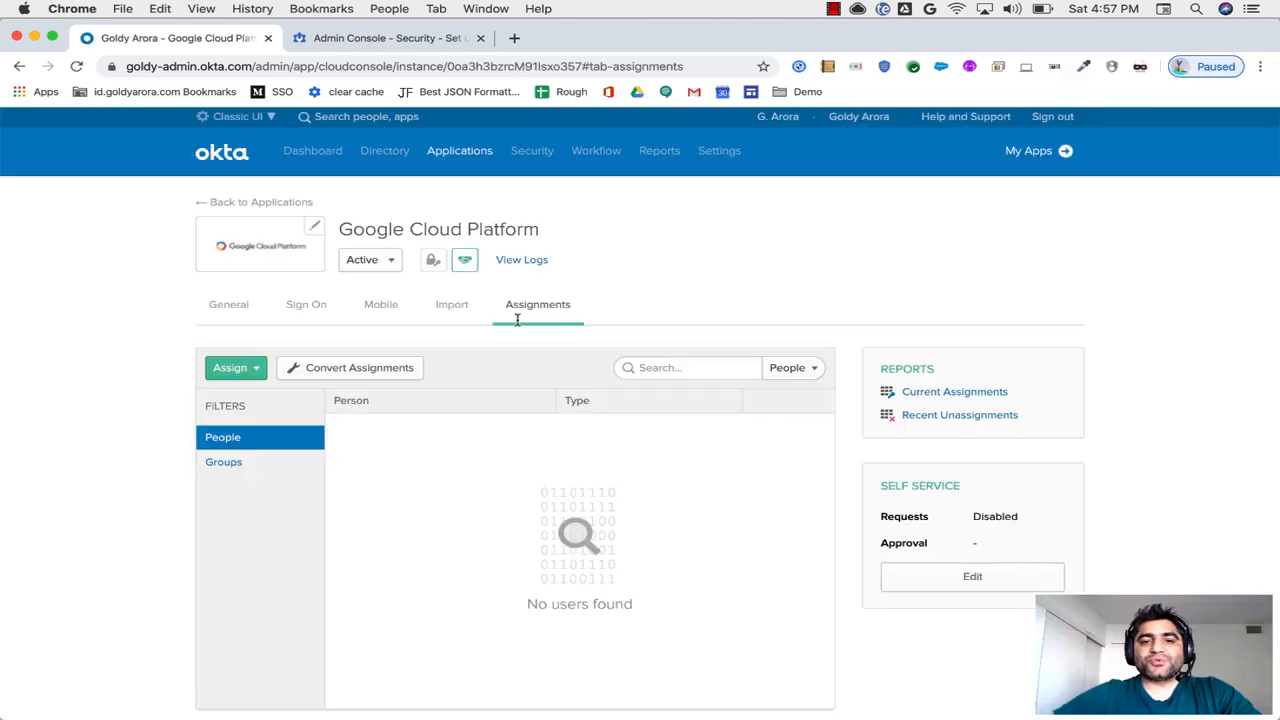
pyautogui.moveTo(538, 304)
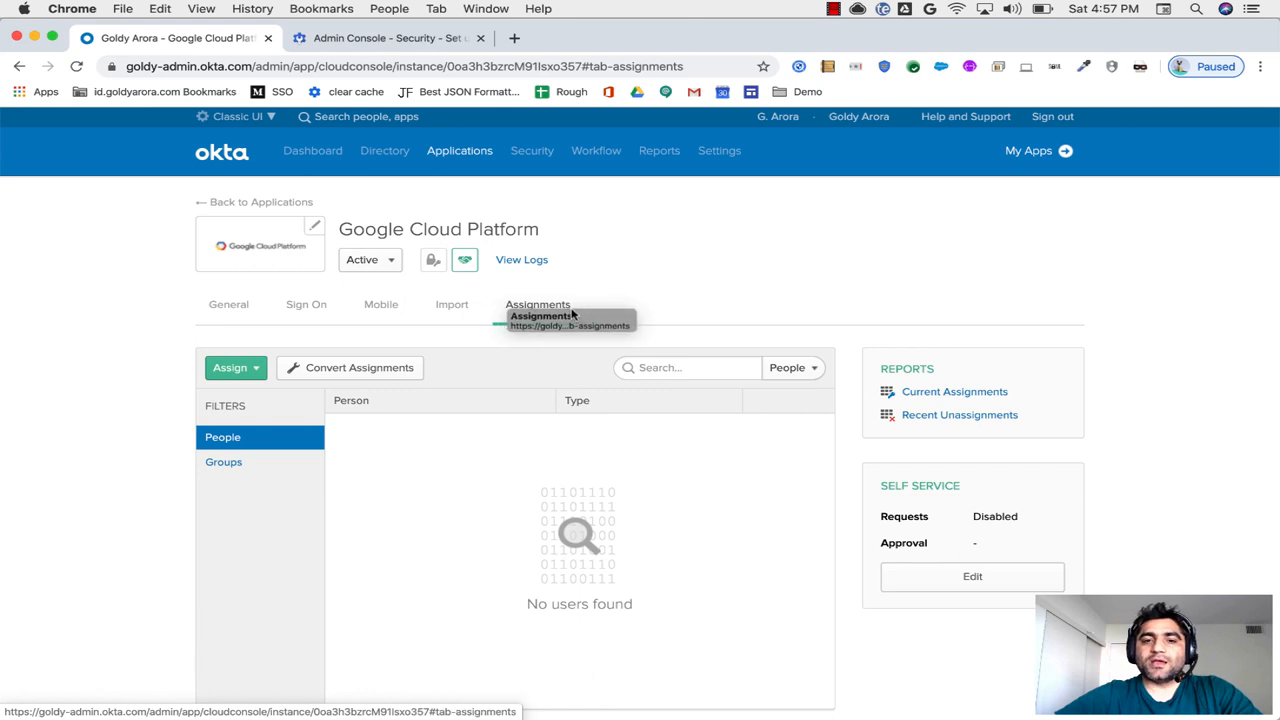
pyautogui.moveTo(516, 360)
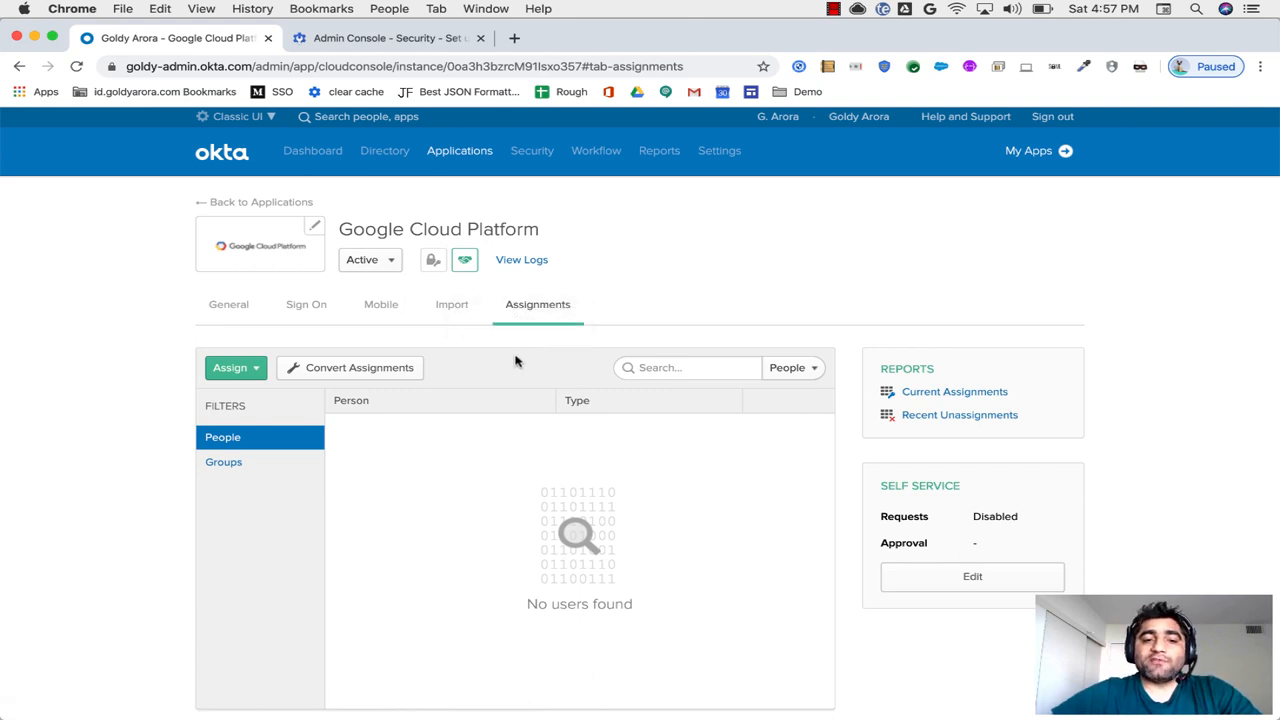
pyautogui.moveTo(190, 368)
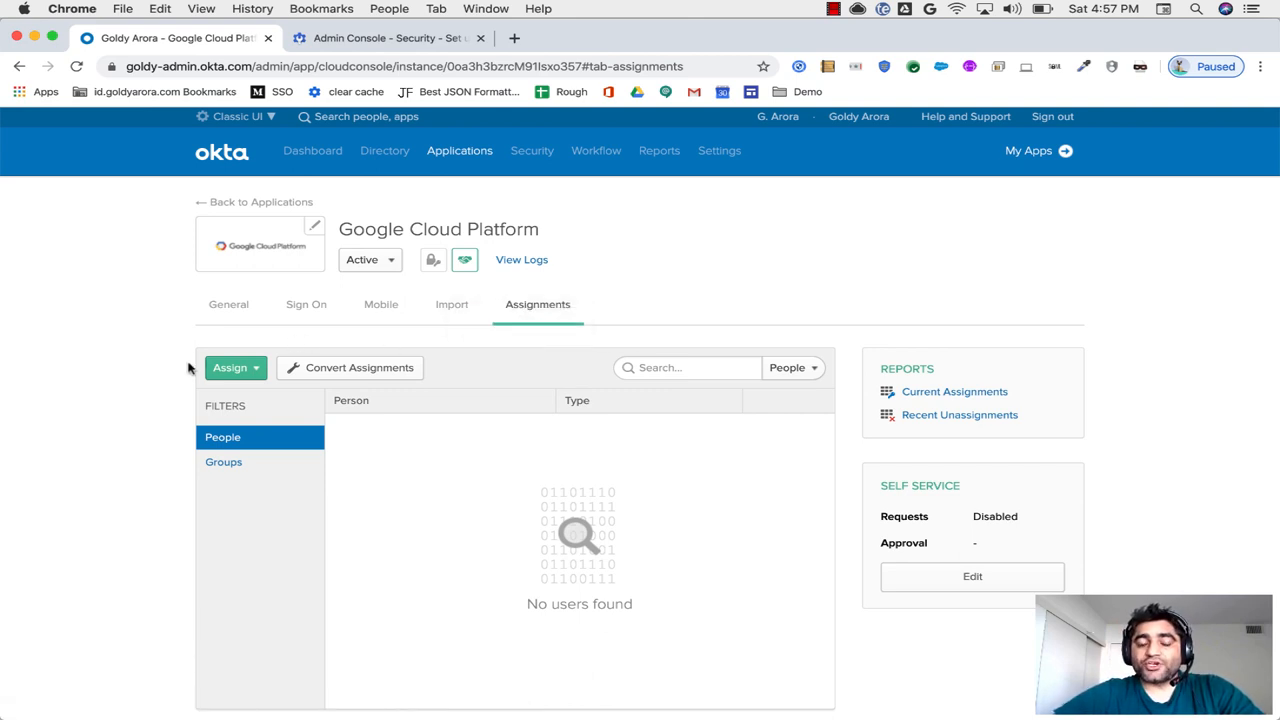
pyautogui.moveTo(236, 368)
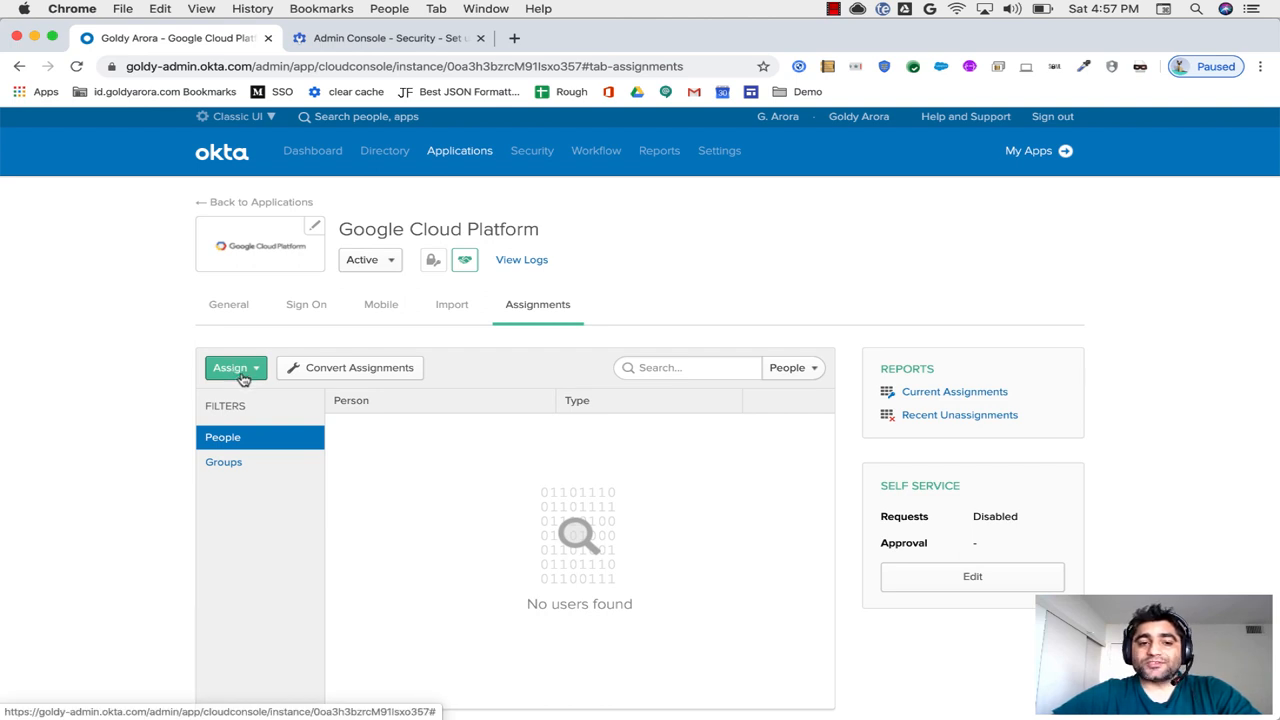
pyautogui.moveTo(244, 238)
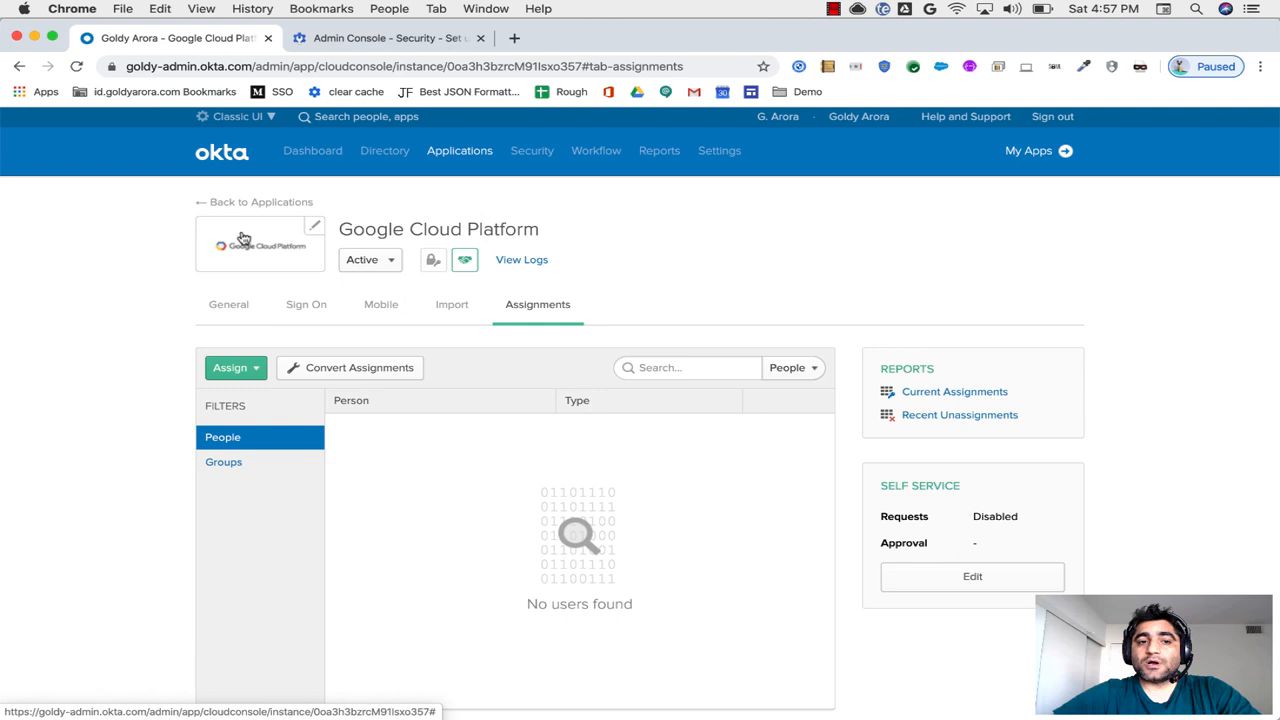
pyautogui.moveTo(250, 244)
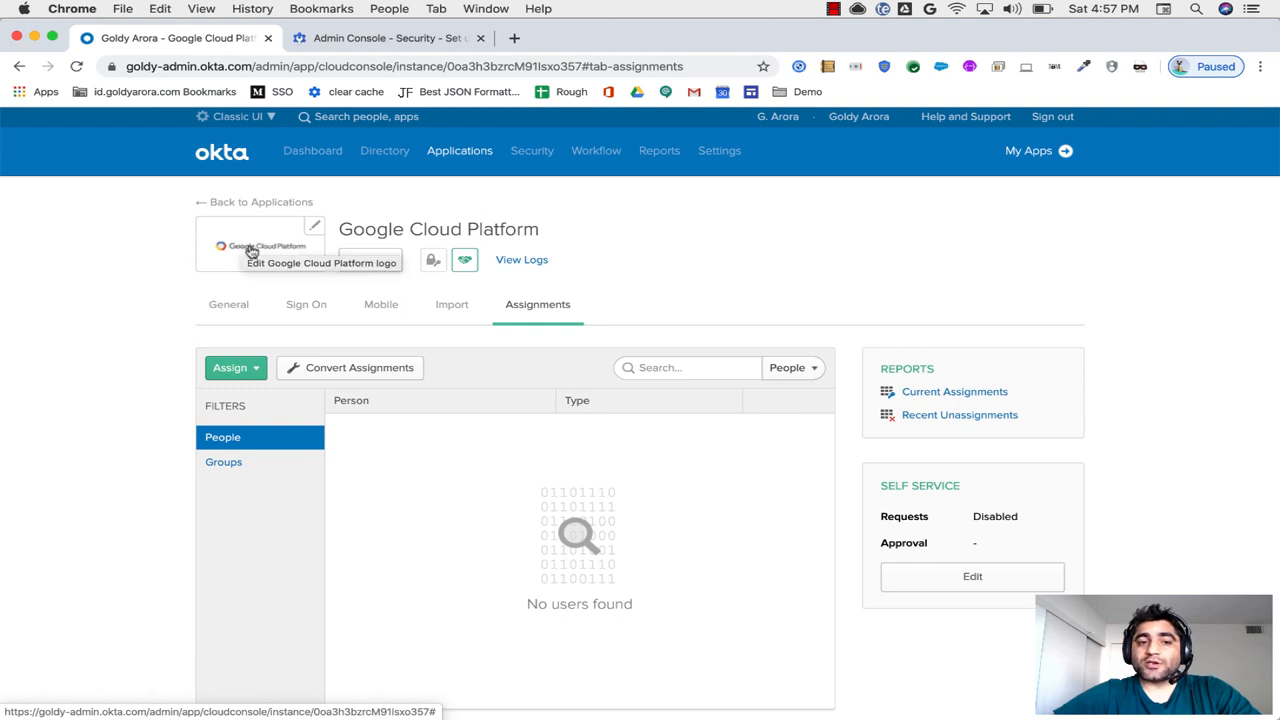
pyautogui.click(230, 368)
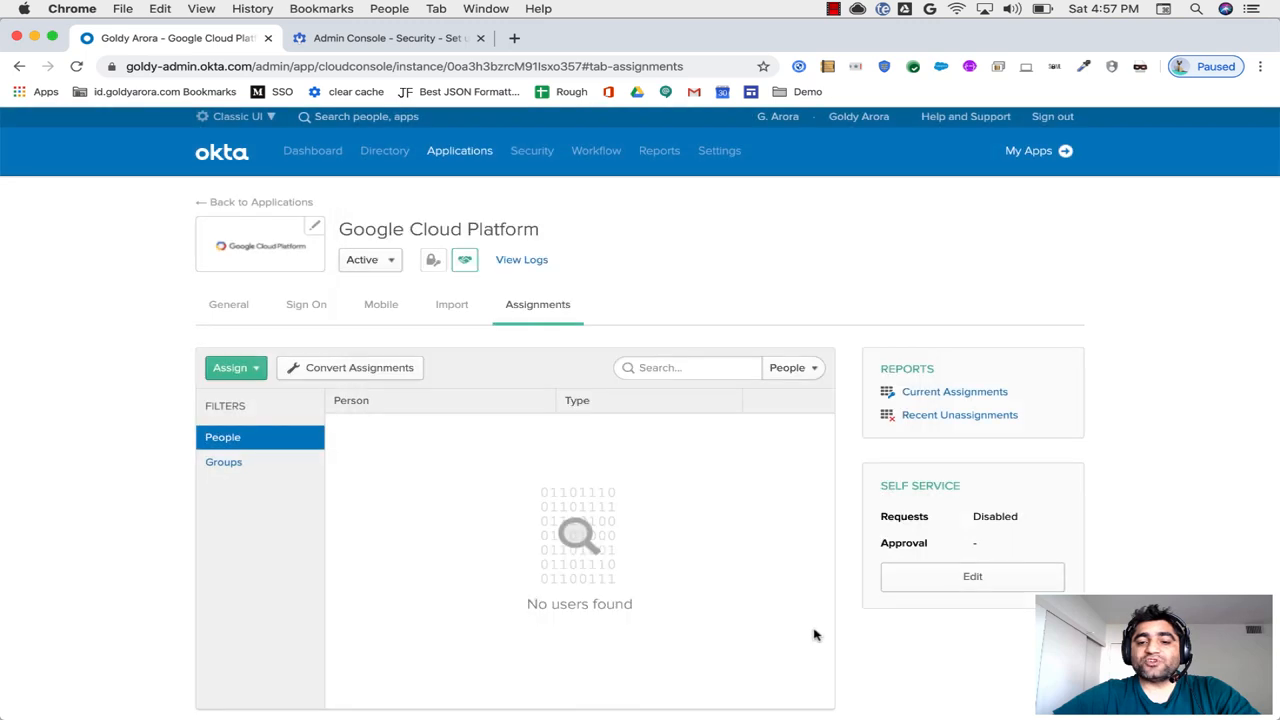
# - Assign Google Cloud Platform to people: search 'test' and add Test User Created Via Okta
pyautogui.click(236, 368)
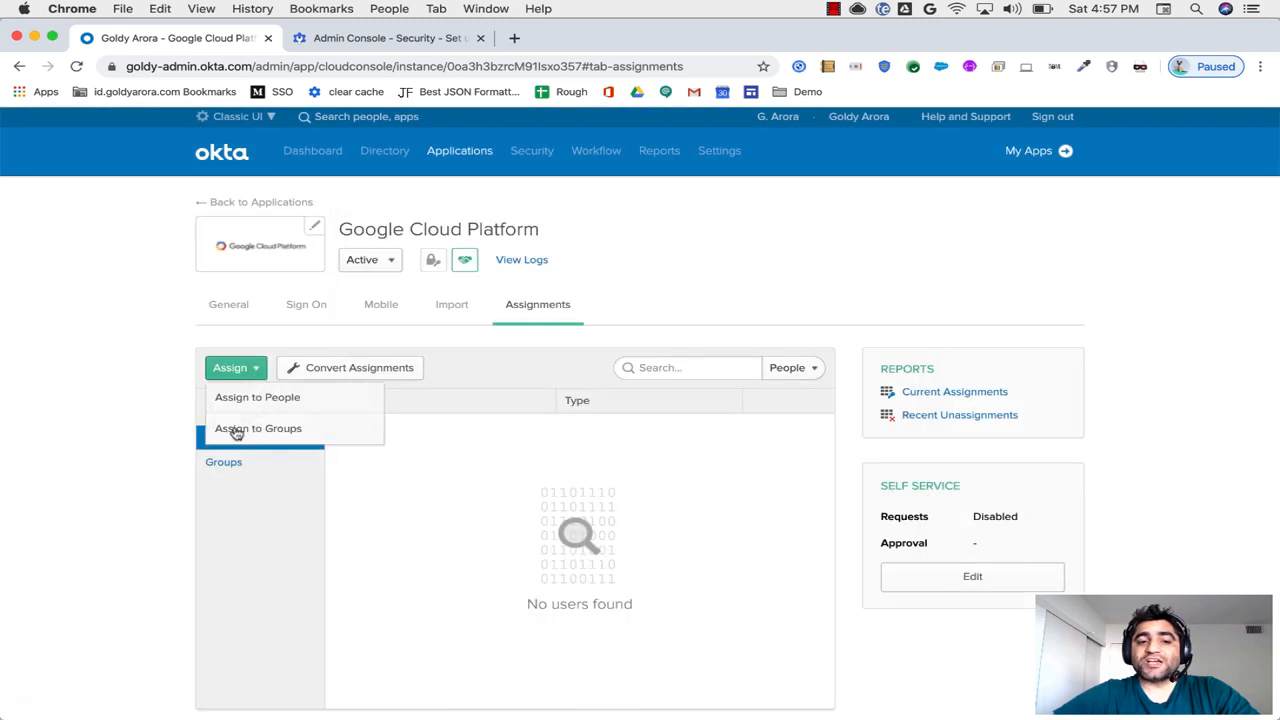
pyautogui.moveTo(286, 436)
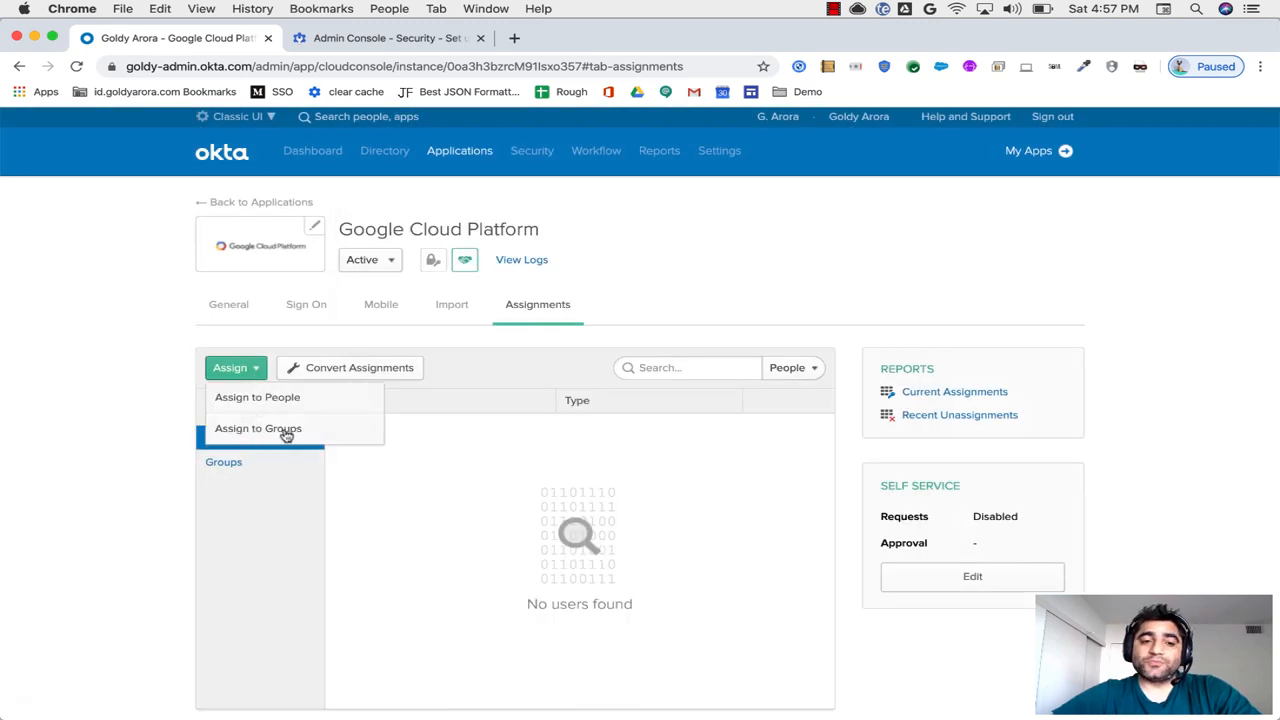
pyautogui.click(256, 396)
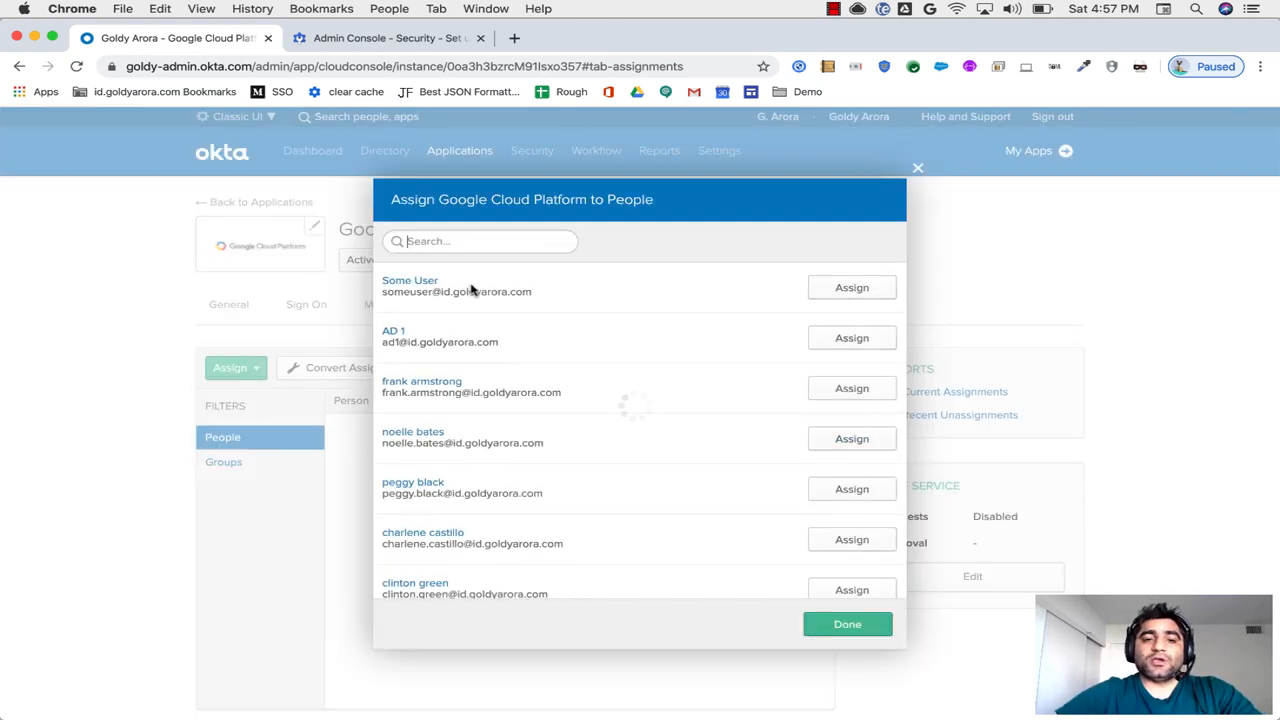
pyautogui.write('test')
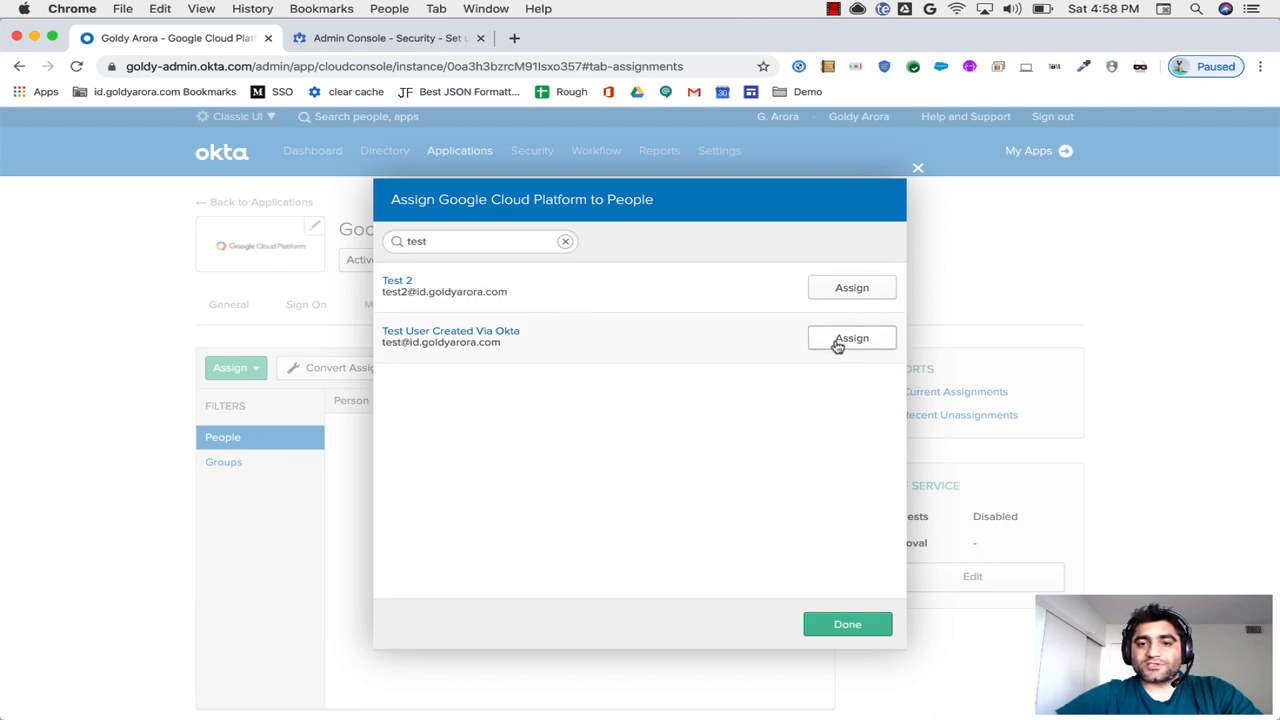
pyautogui.click(852, 338)
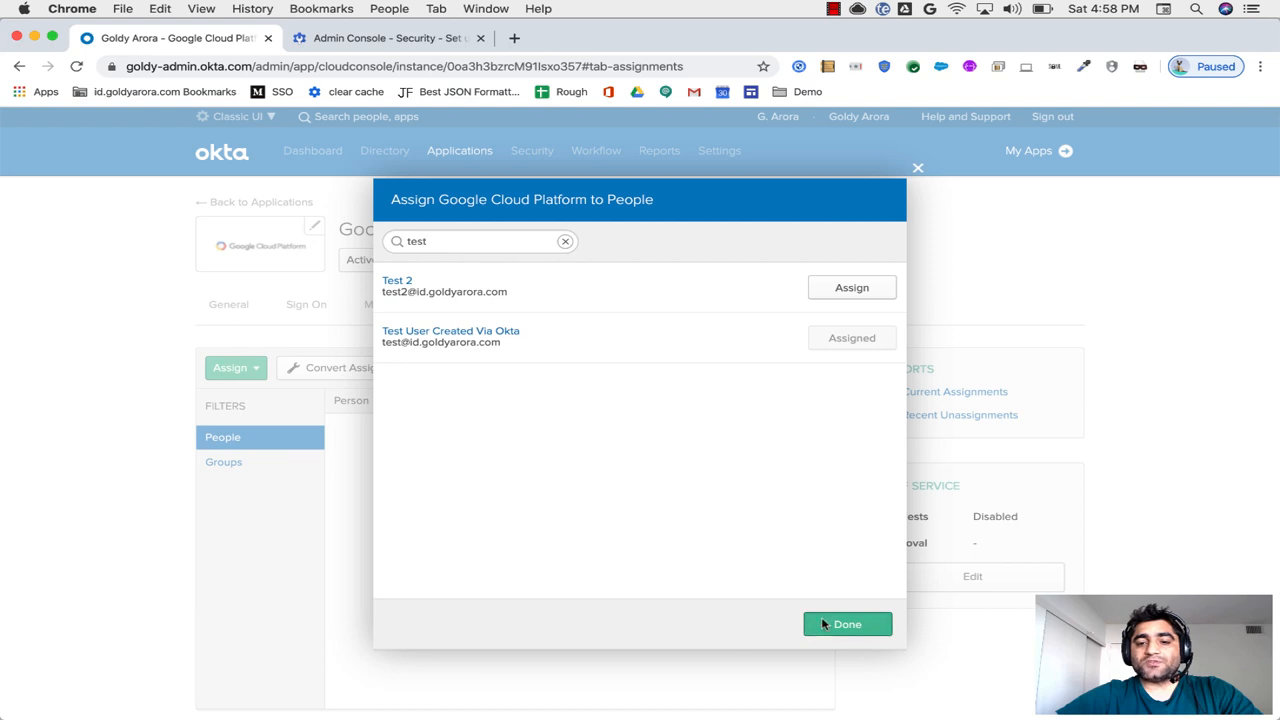
pyautogui.click(848, 624)
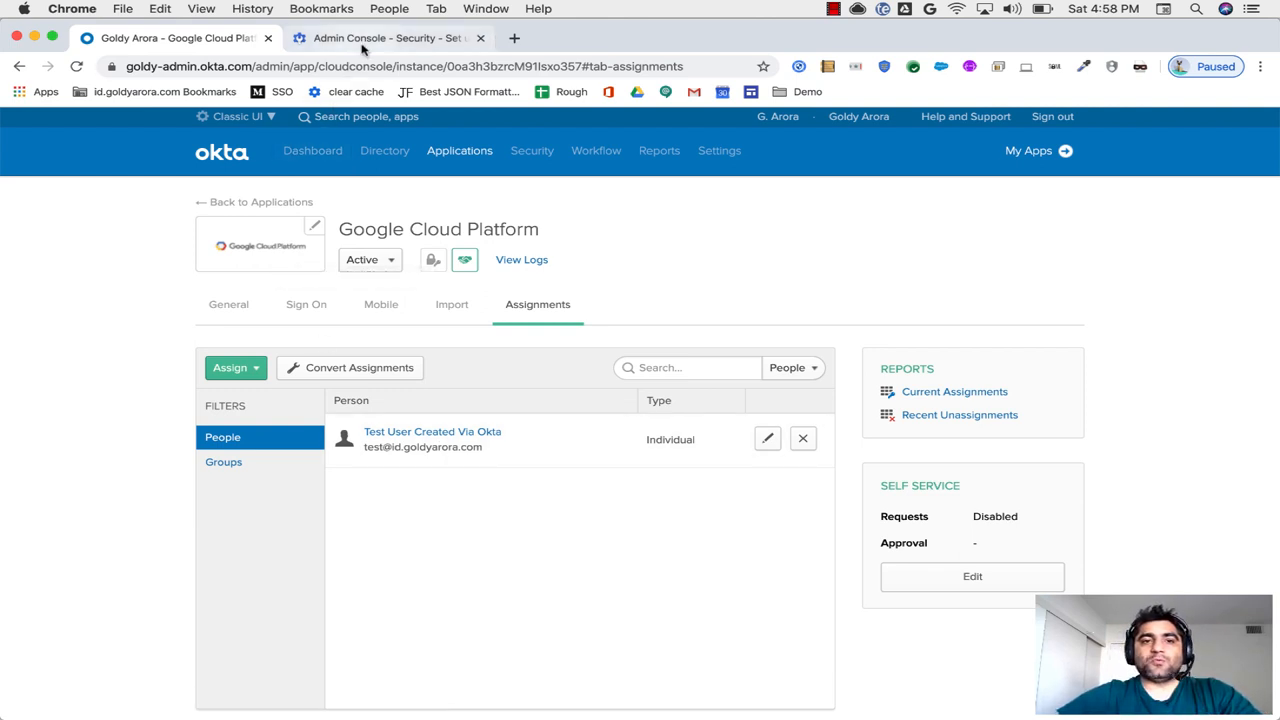
# - Search Google Admin users for 'test', then return to the Okta app assignments
pyautogui.click(384, 36)
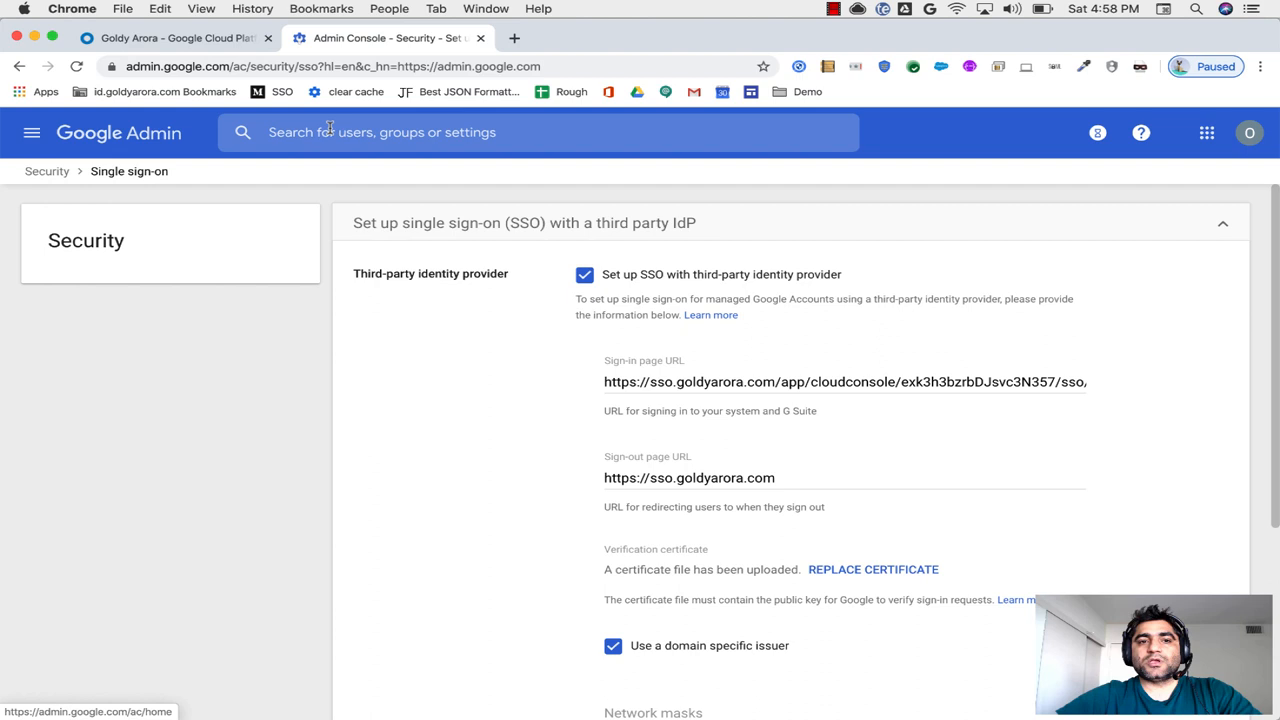
pyautogui.write('test')
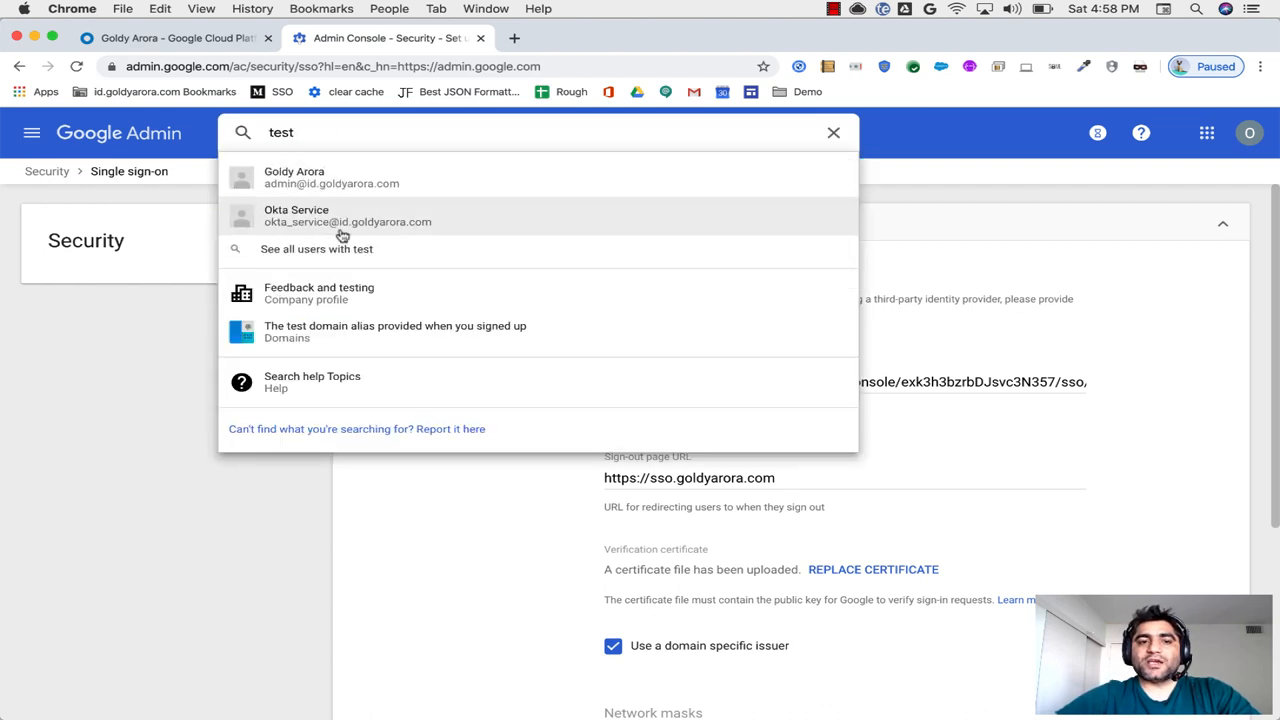
pyautogui.moveTo(384, 196)
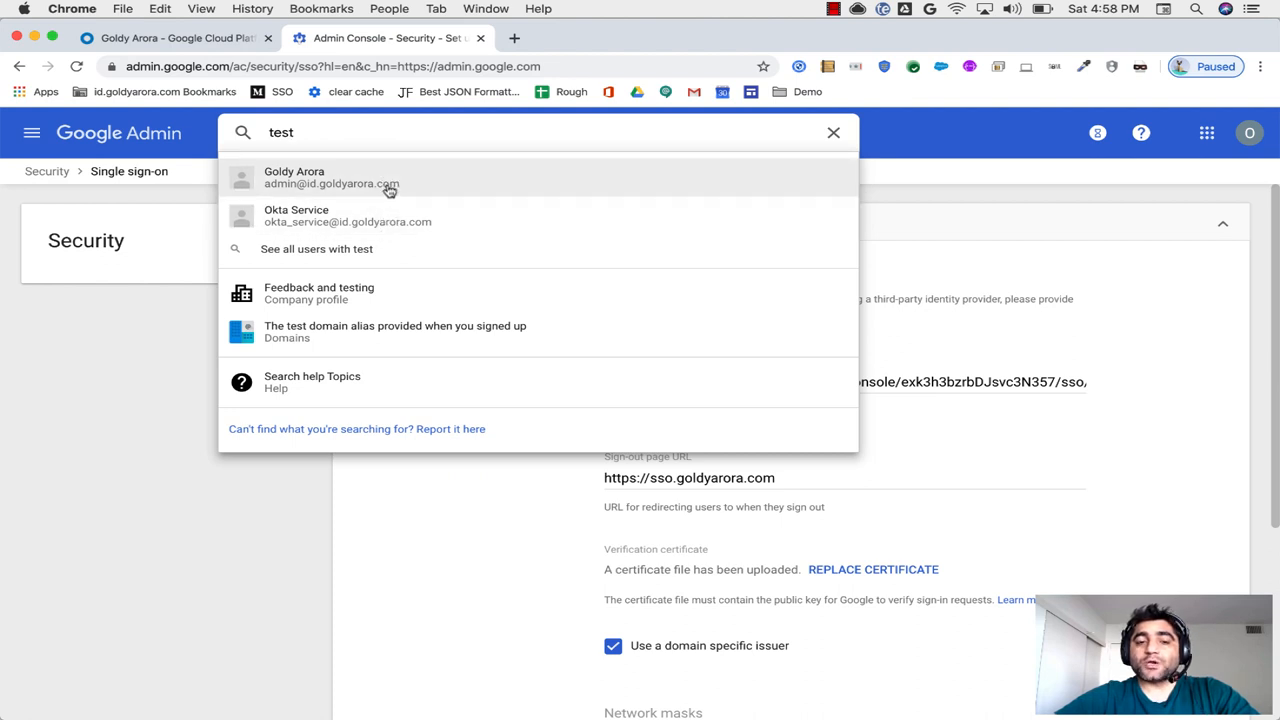
pyautogui.click(170, 38)
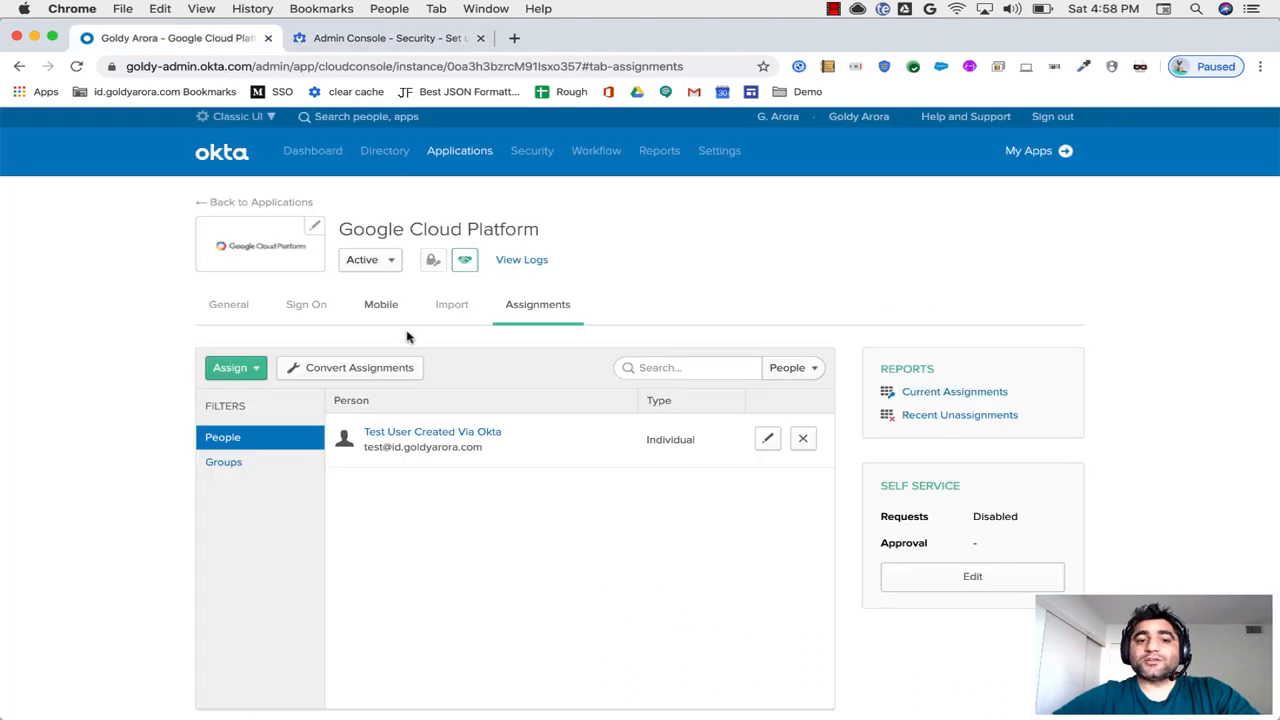
pyautogui.moveTo(658, 284)
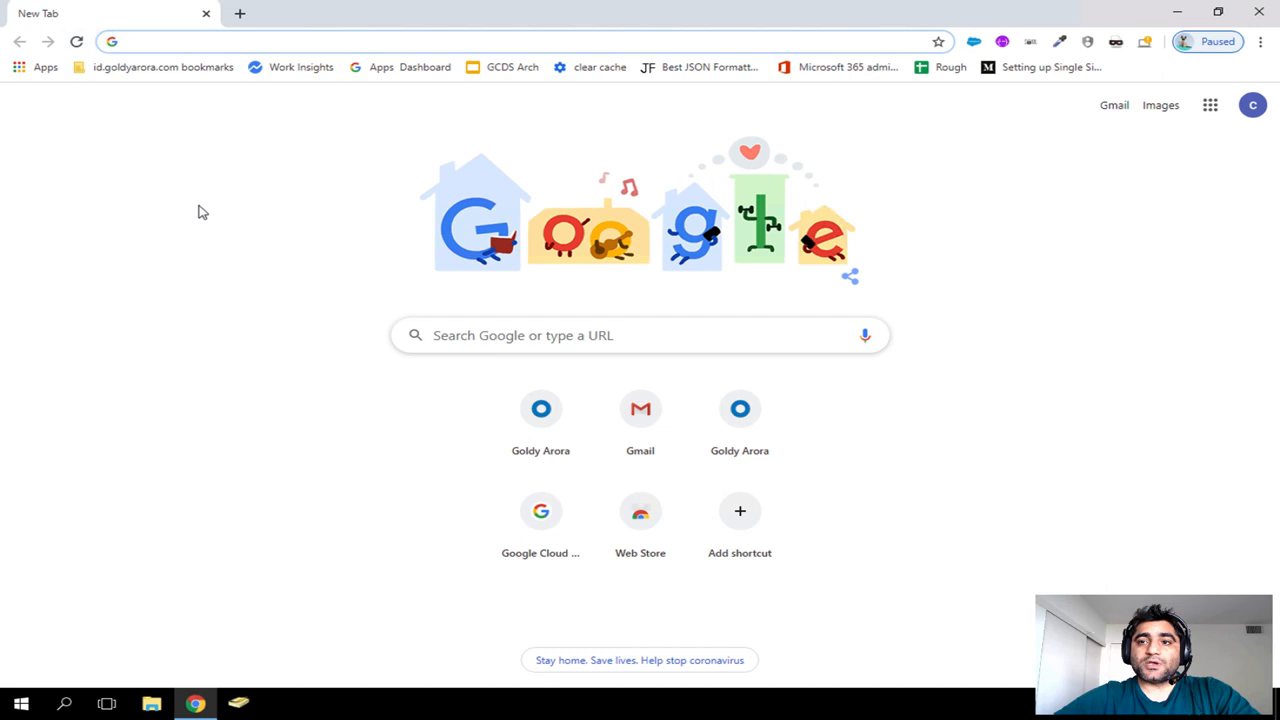
pyautogui.click(316, 40)
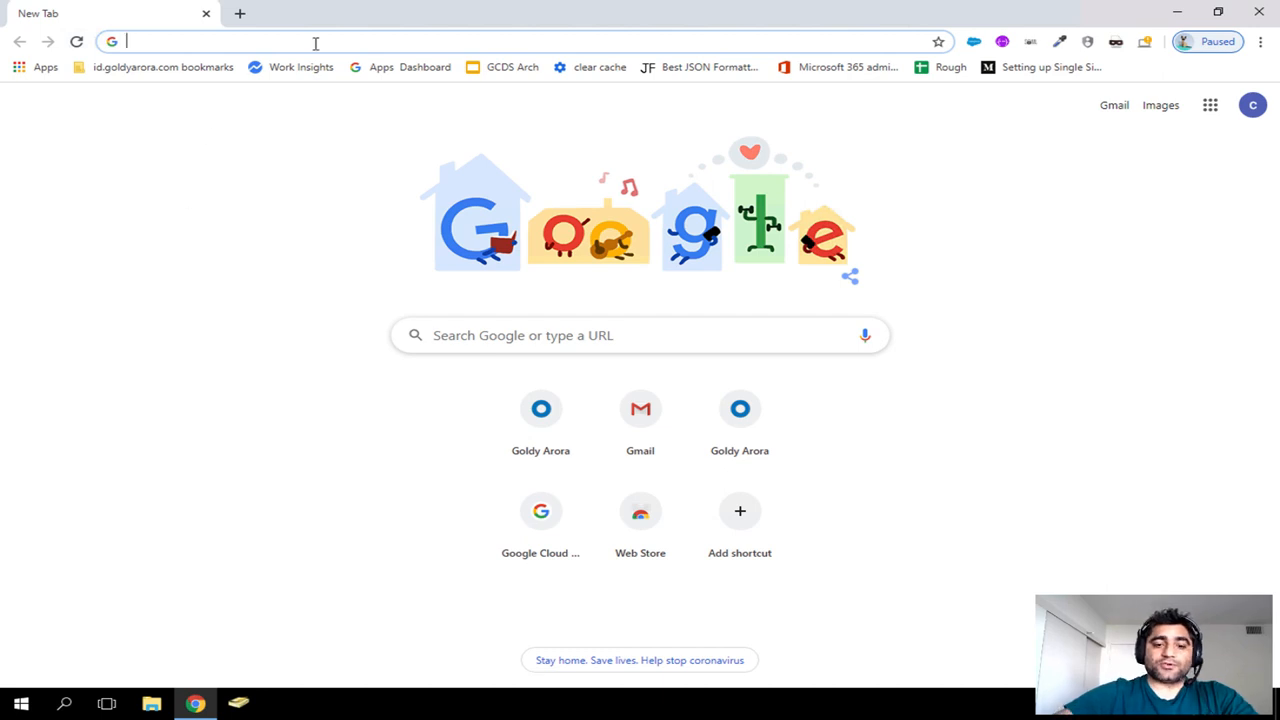
pyautogui.write('sso.goldyarora.com')
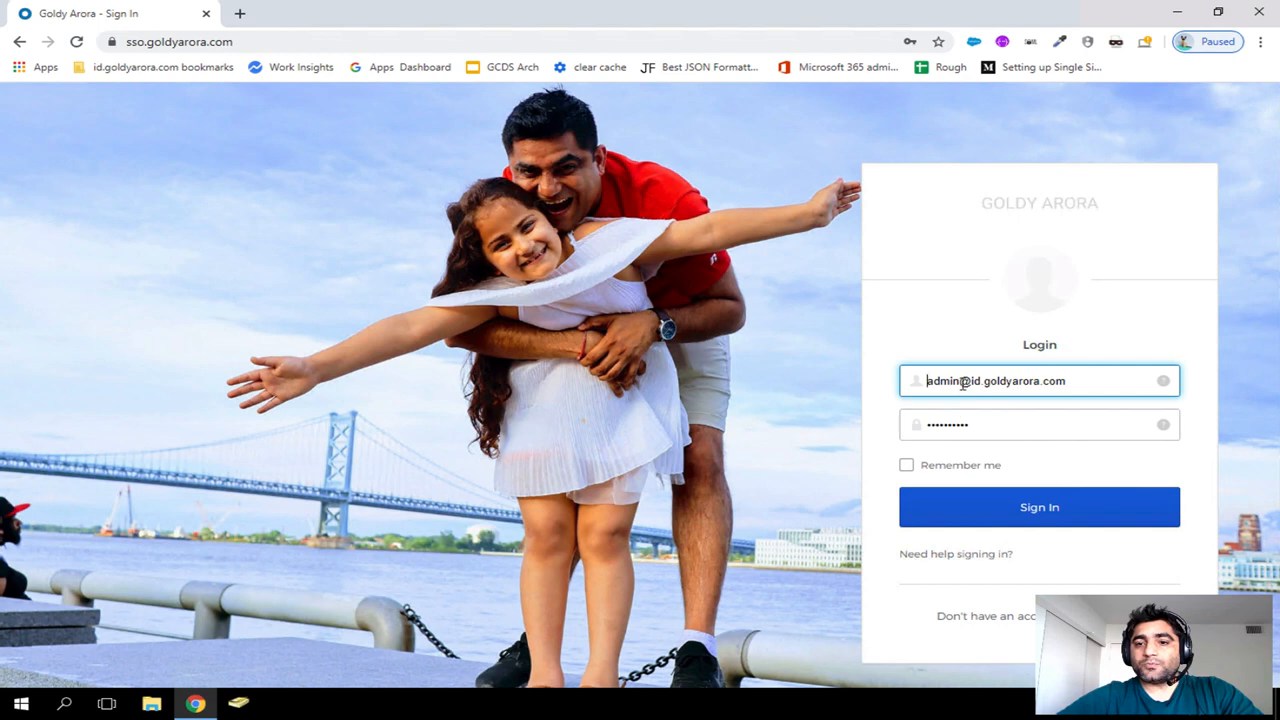
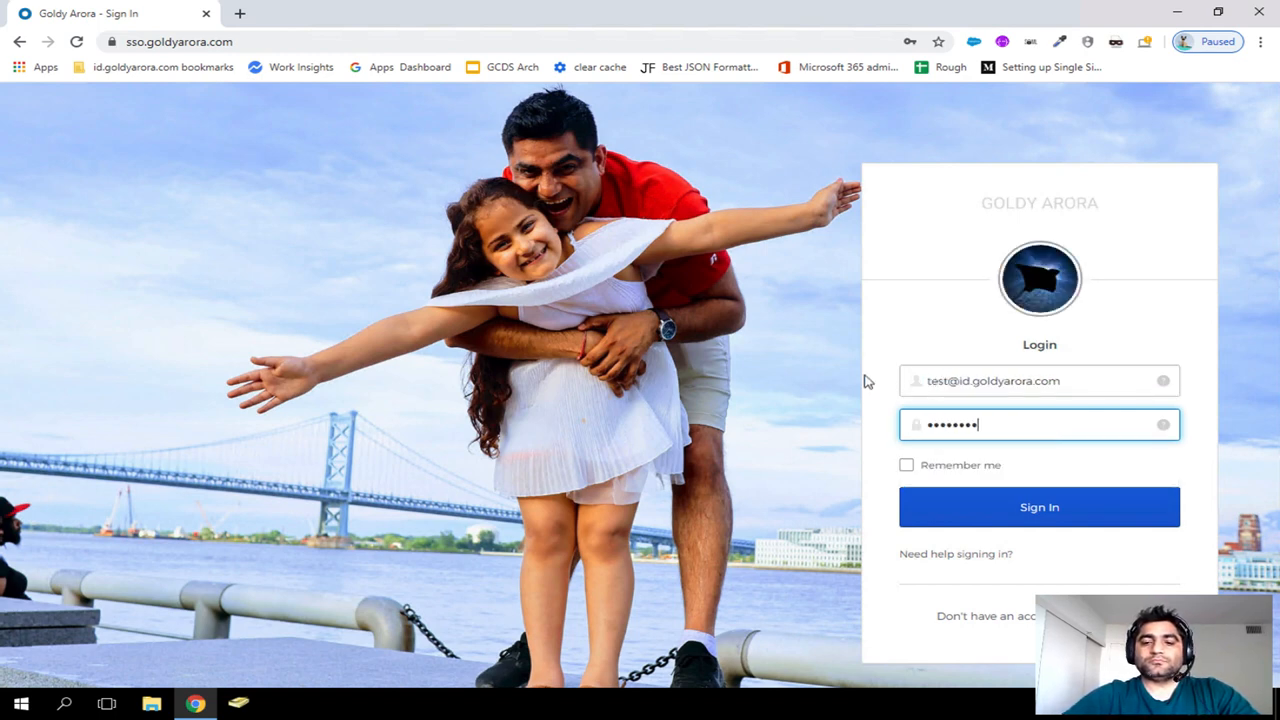
pyautogui.click(1040, 508)
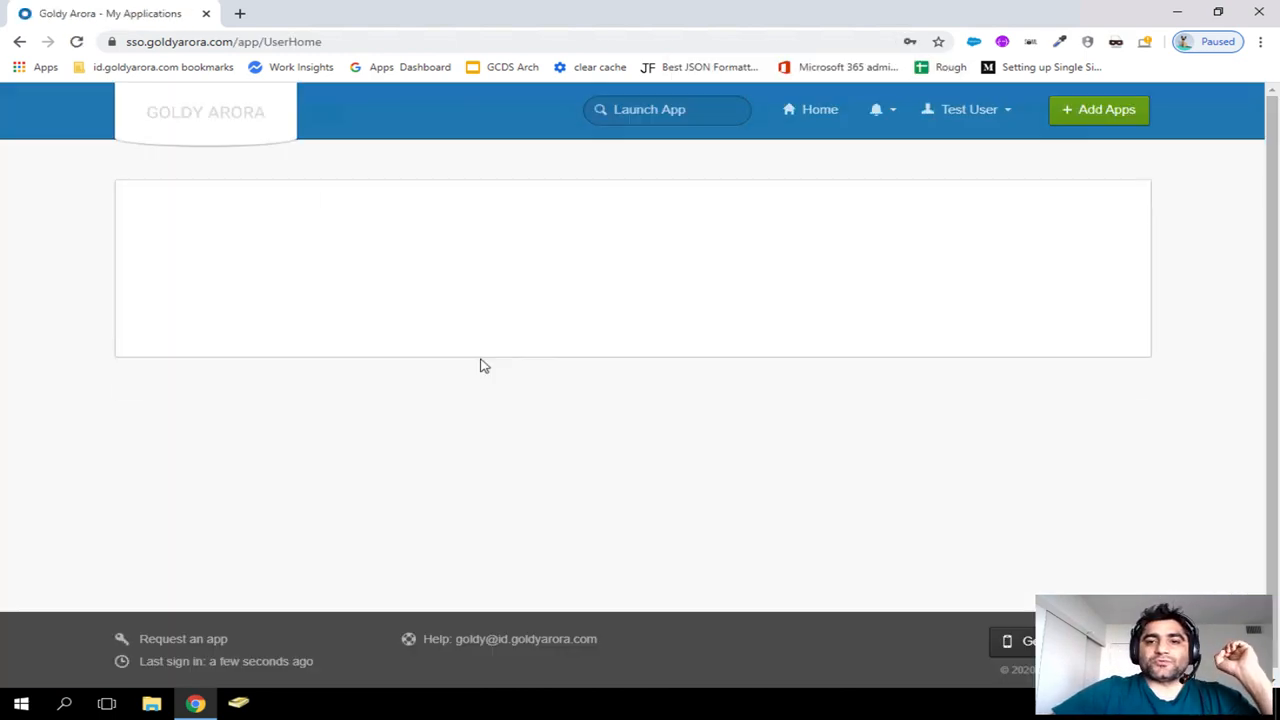
# - Dismiss dashboard notifications and launch Google Cloud Platform, reaching the Invalid Email error
pyautogui.click(876, 108)
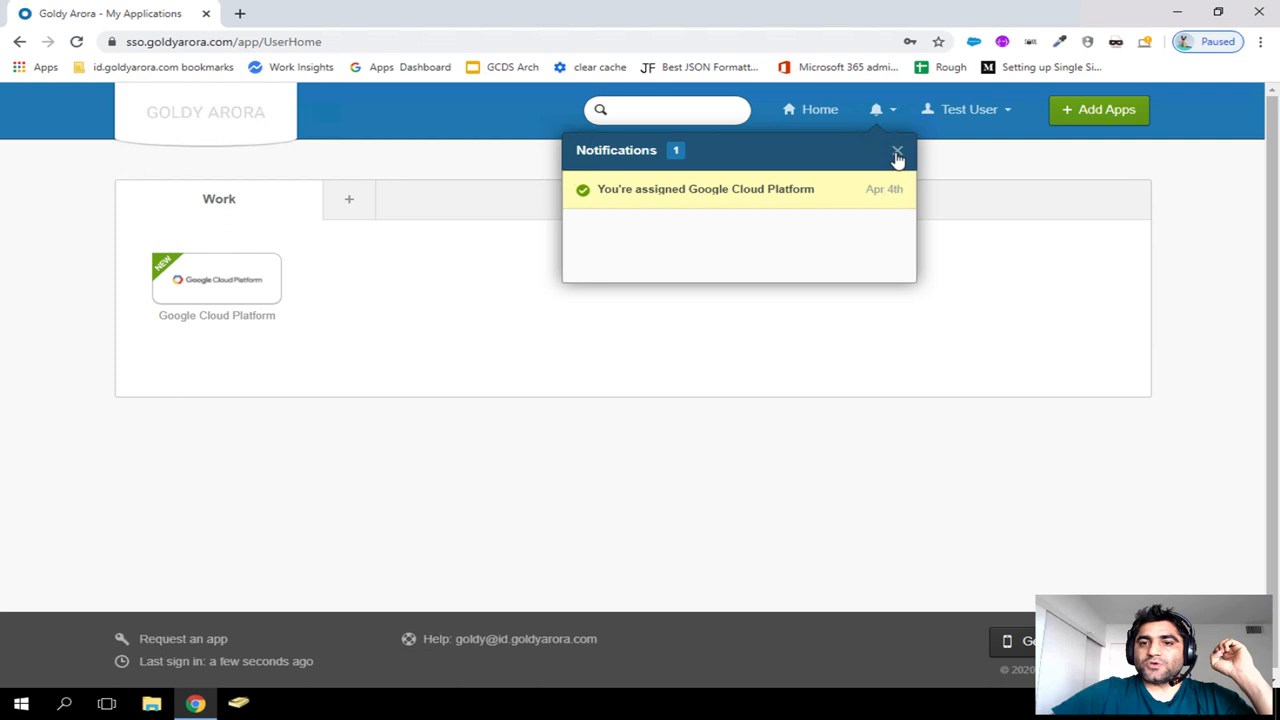
pyautogui.click(896, 152)
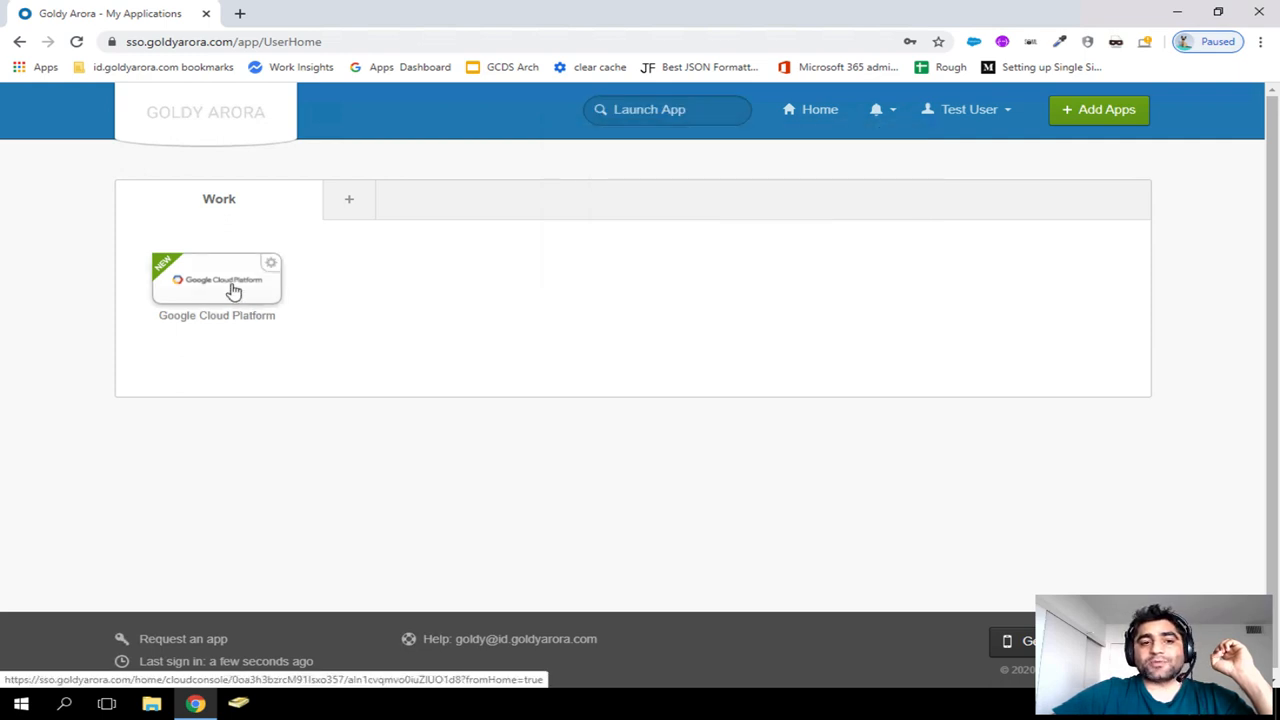
pyautogui.moveTo(202, 288)
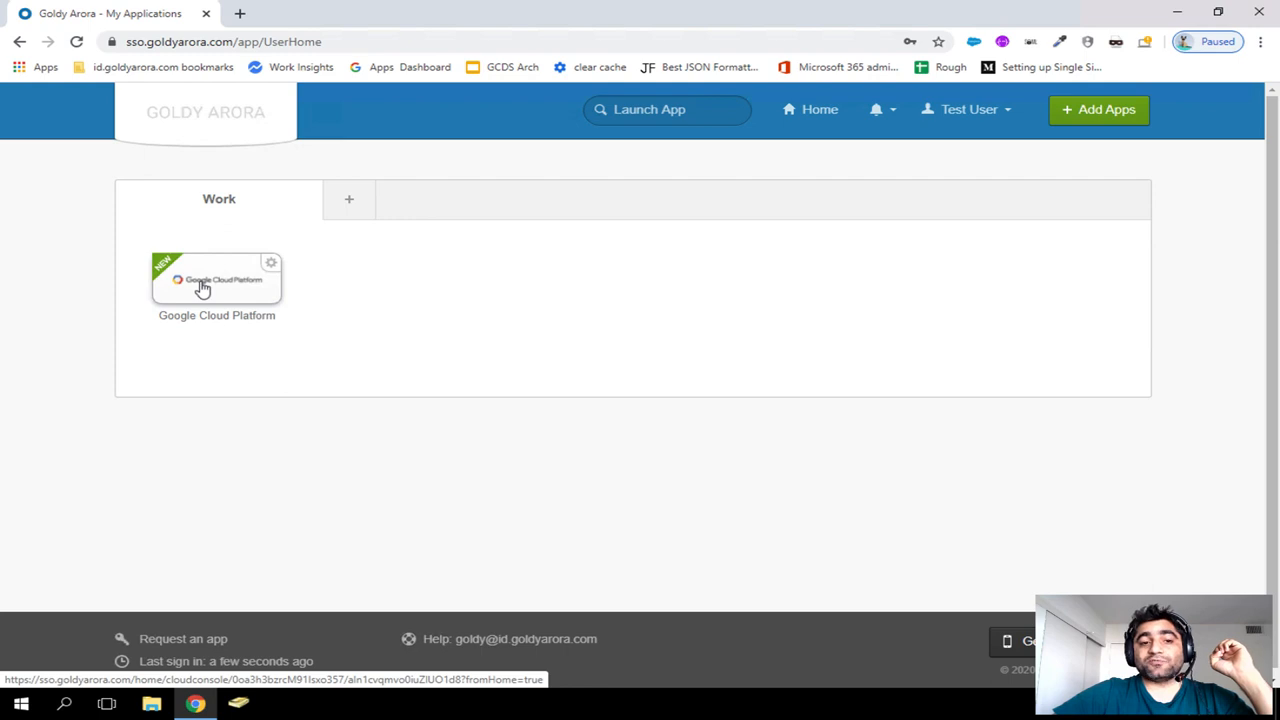
pyautogui.moveTo(208, 284)
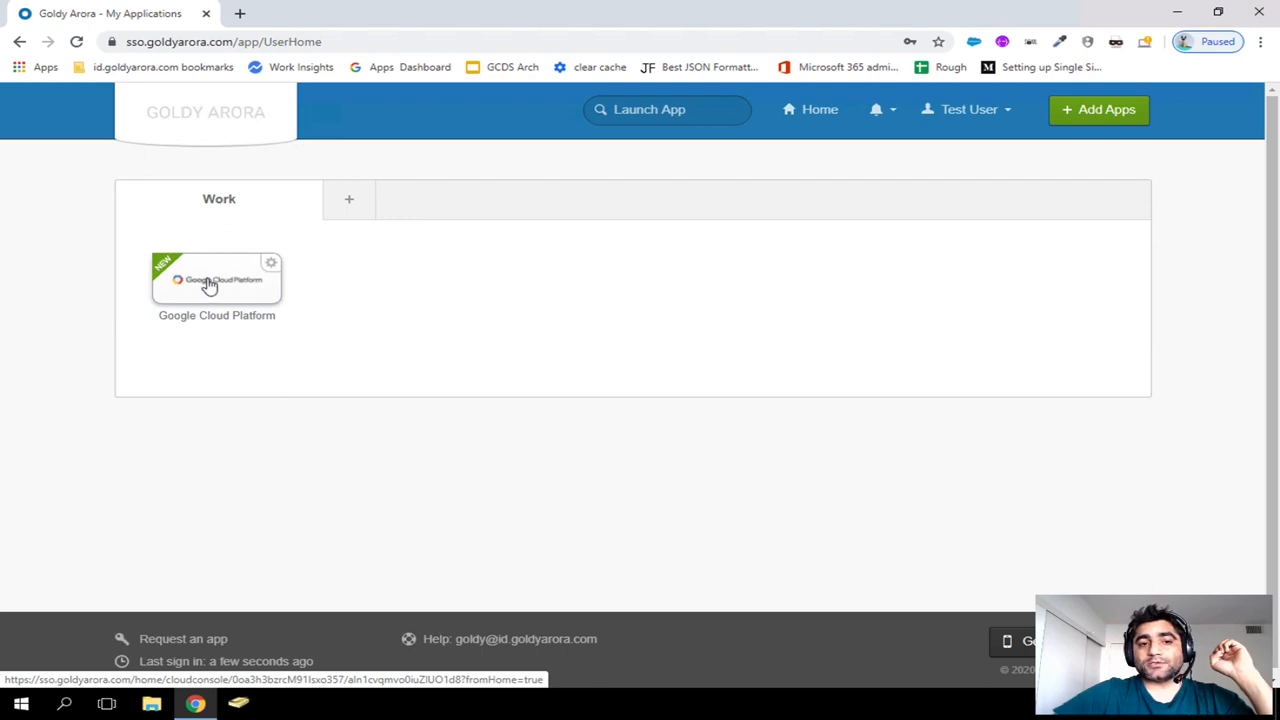
pyautogui.click(216, 278)
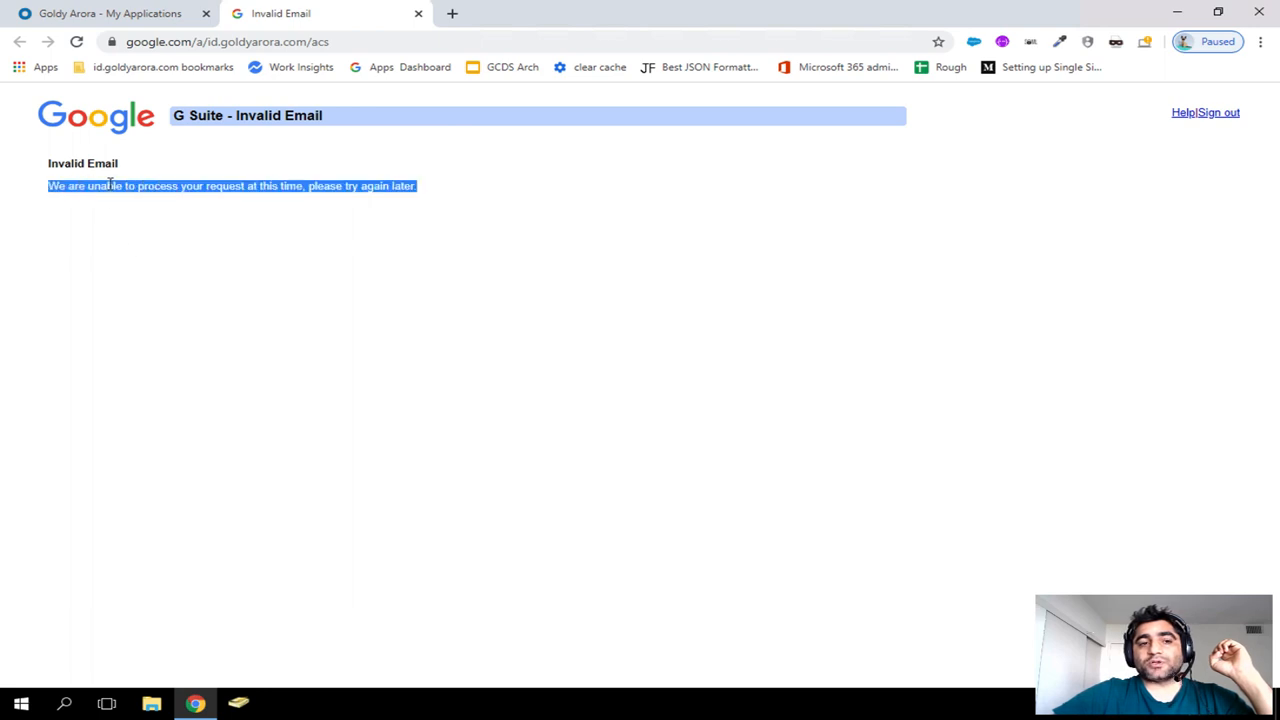
pyautogui.moveTo(336, 90)
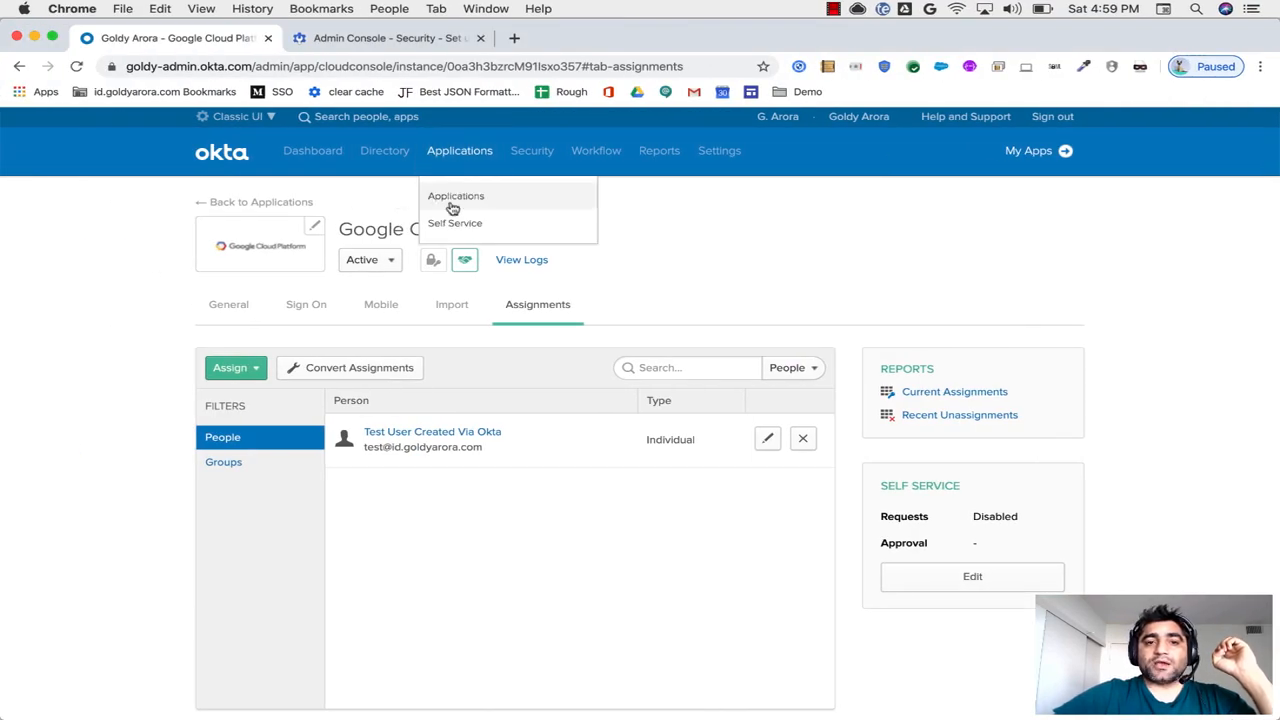
# - Find the G Suite application by searching 'g s' and open it
pyautogui.click(456, 196)
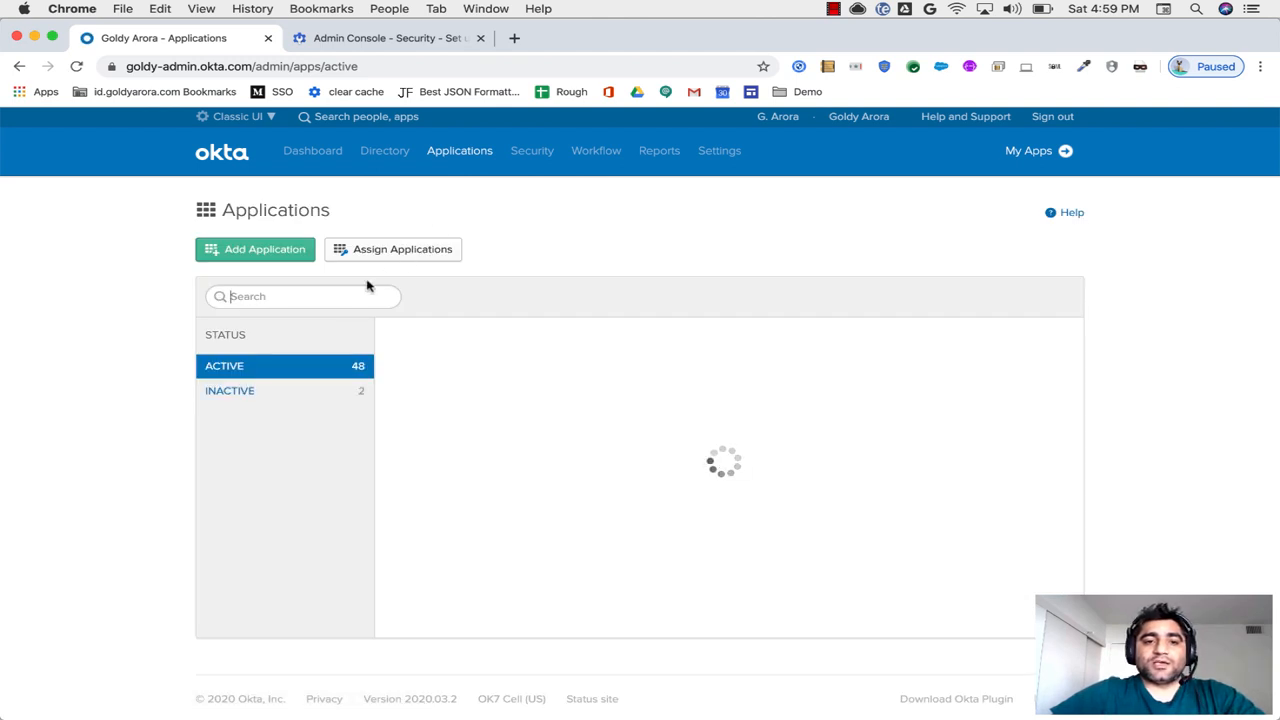
pyautogui.write('g s')
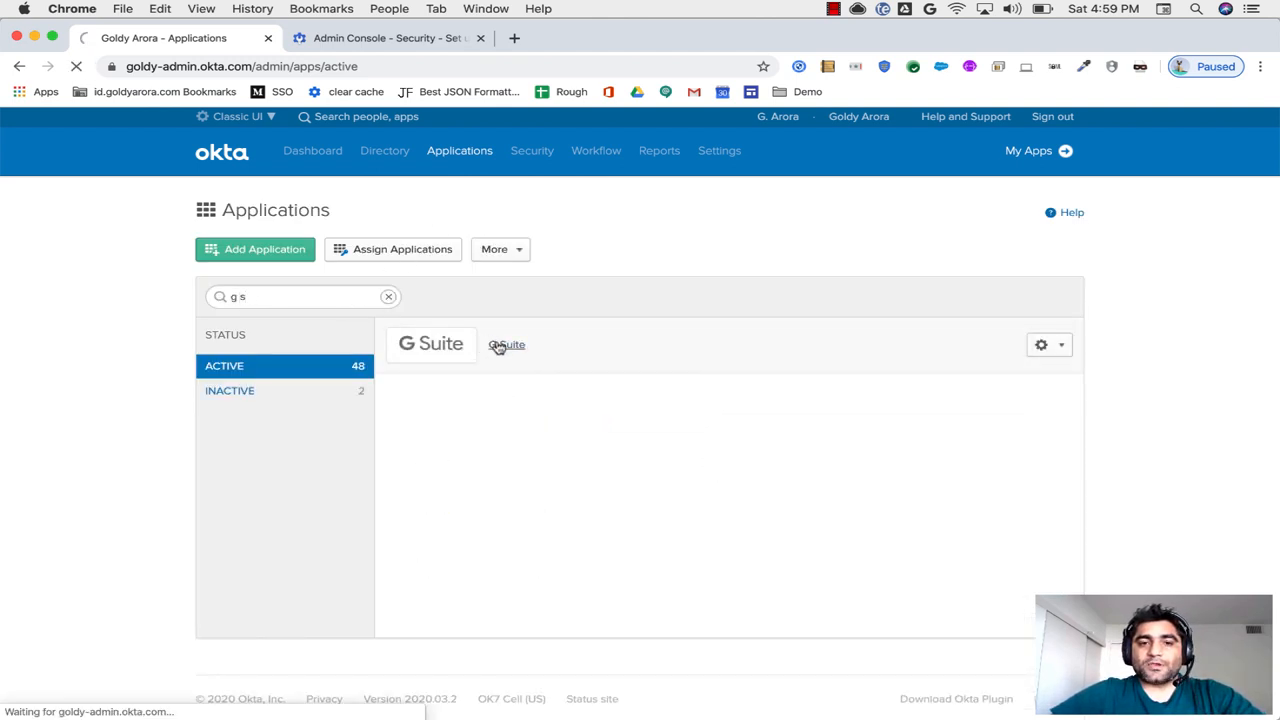
pyautogui.click(430, 344)
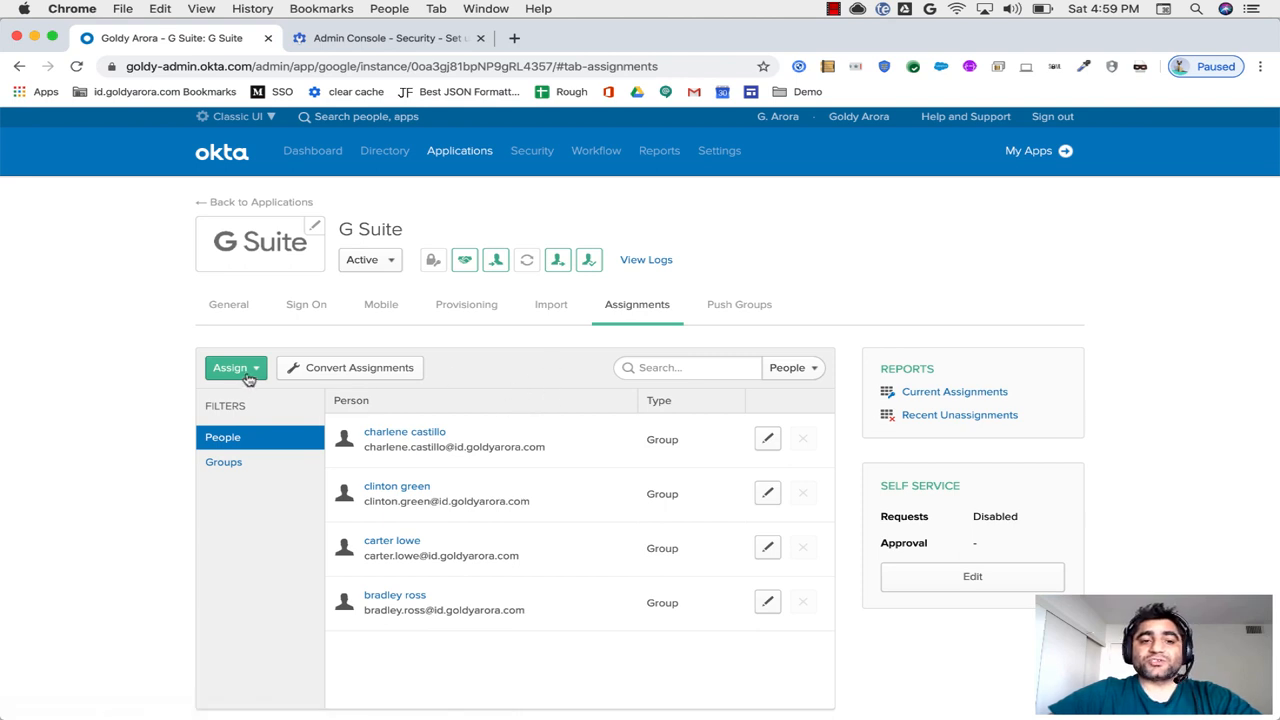
# - Assign G Suite to Test User Created Via Okta and save the account details
pyautogui.click(230, 368)
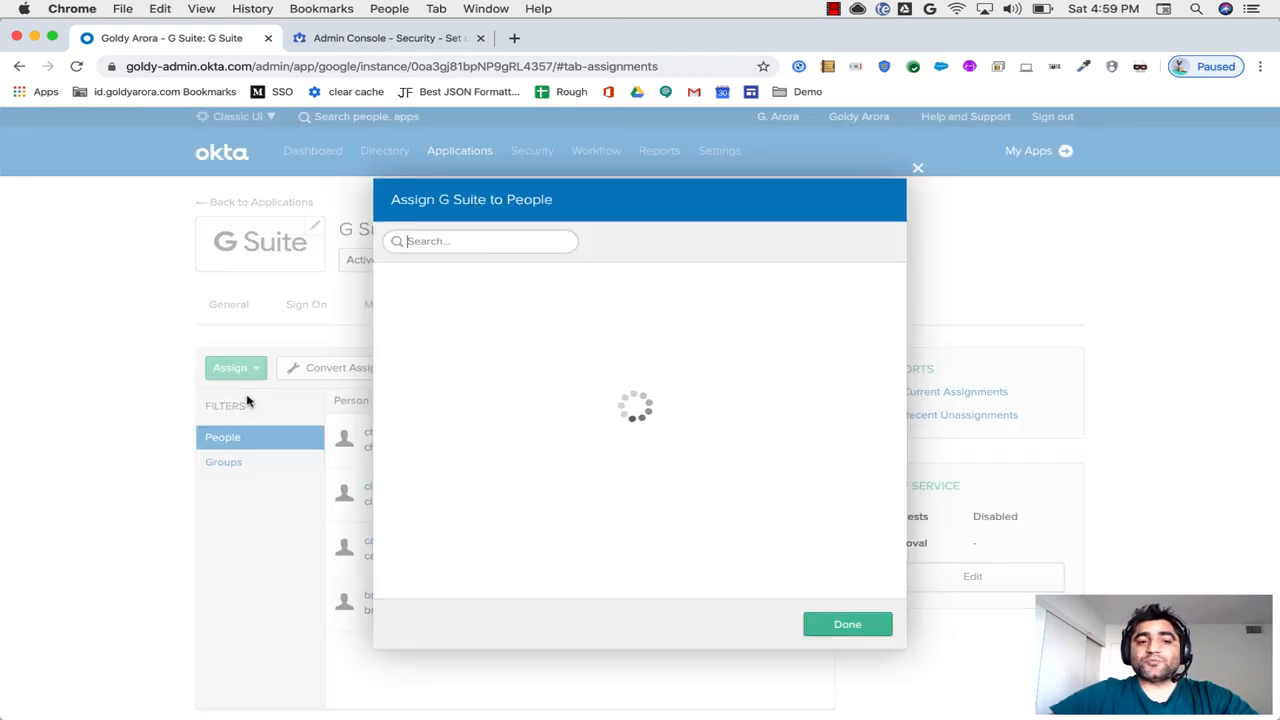
pyautogui.write('test')
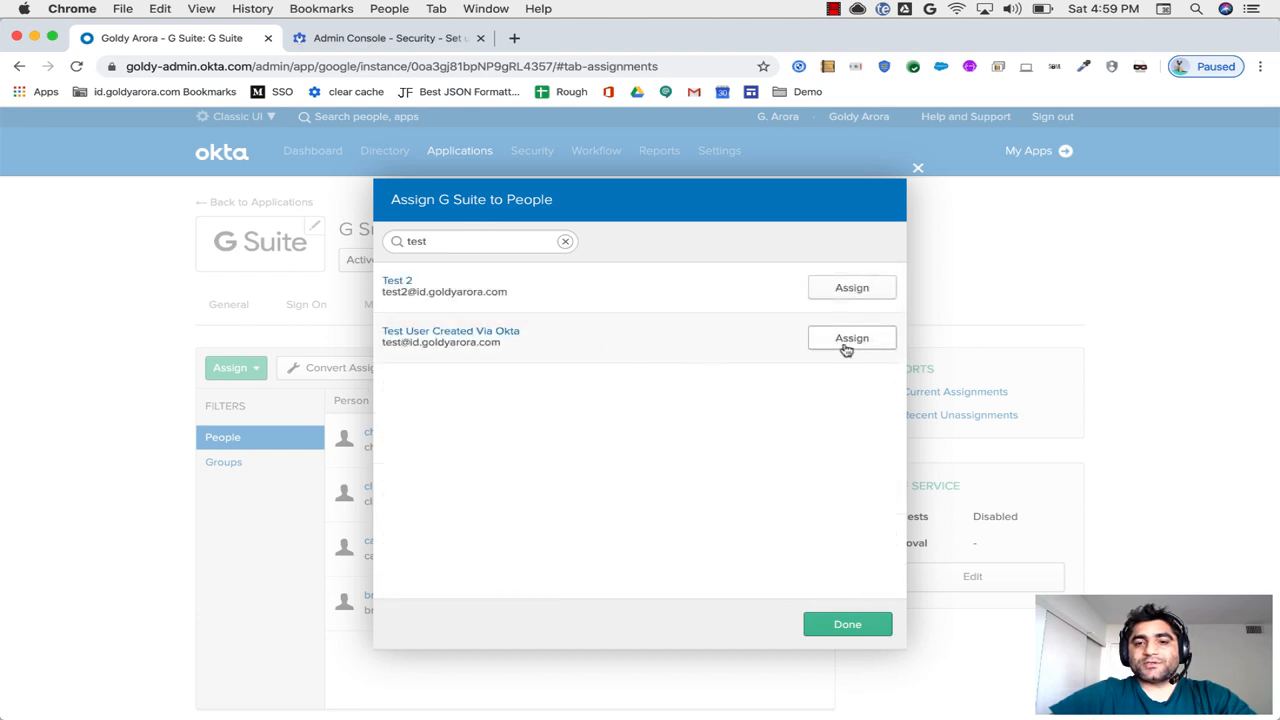
pyautogui.click(852, 338)
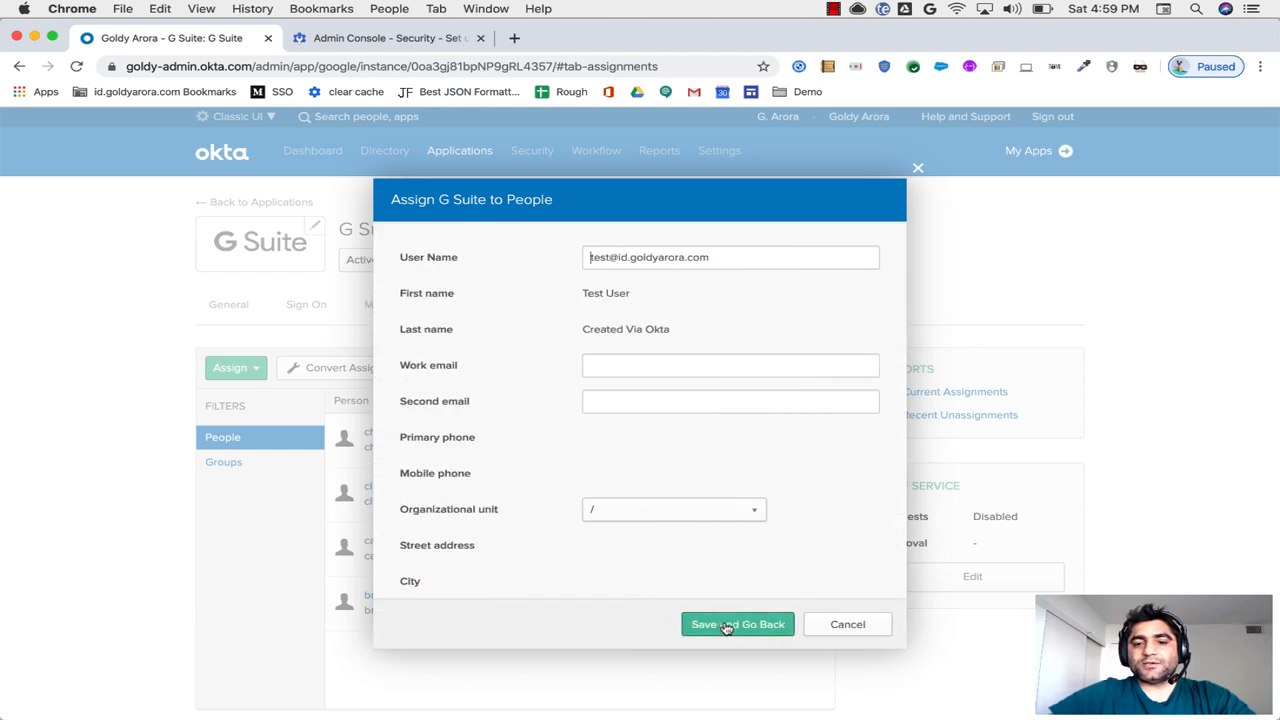
pyautogui.click(736, 624)
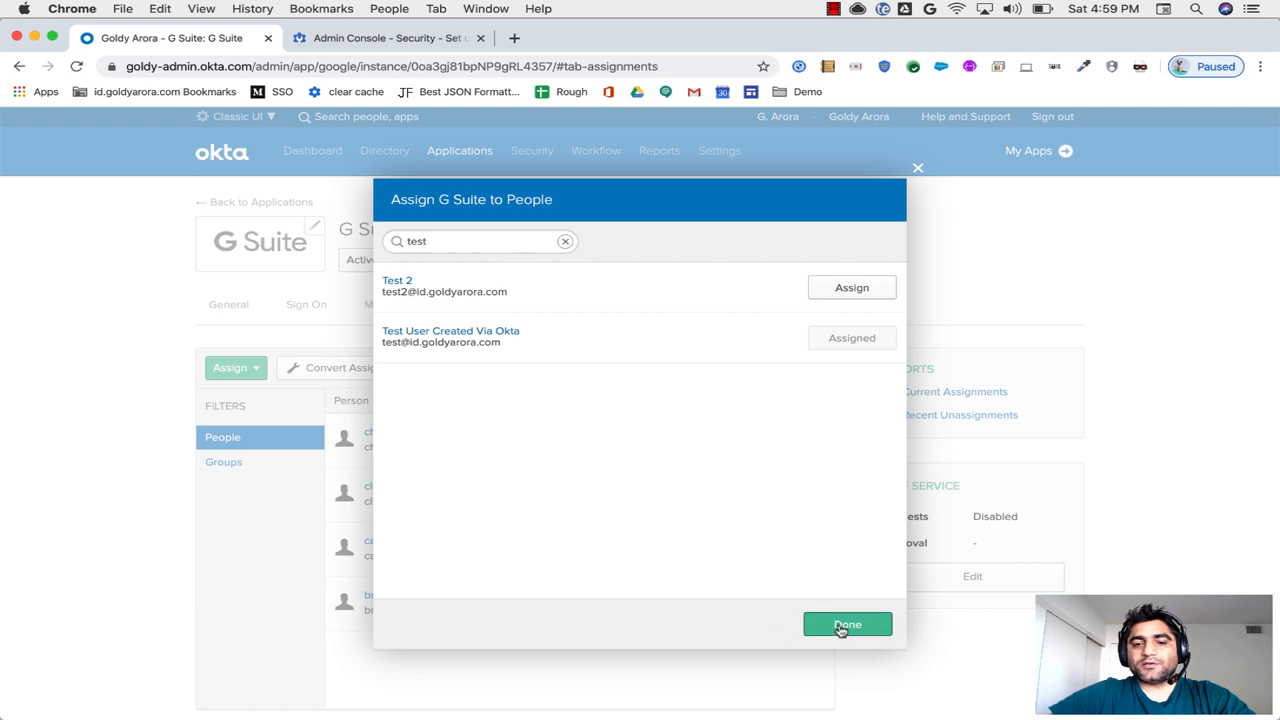
pyautogui.click(848, 624)
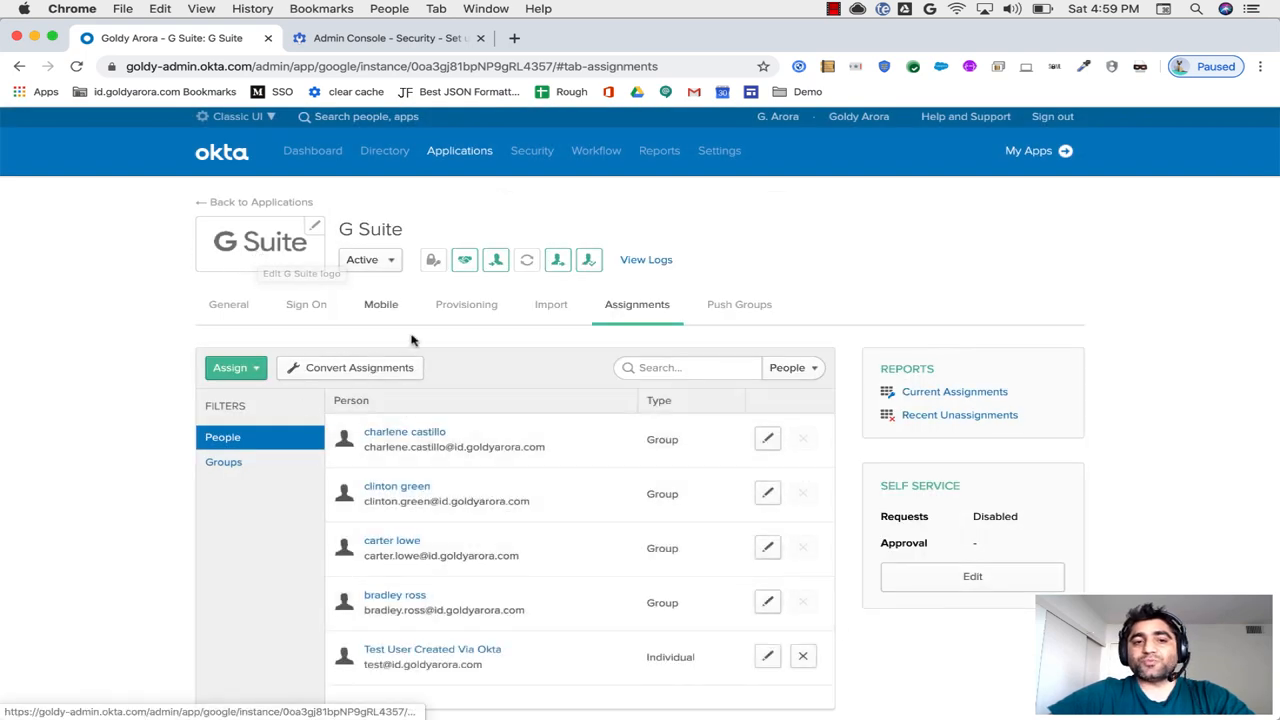
pyautogui.moveTo(418, 340)
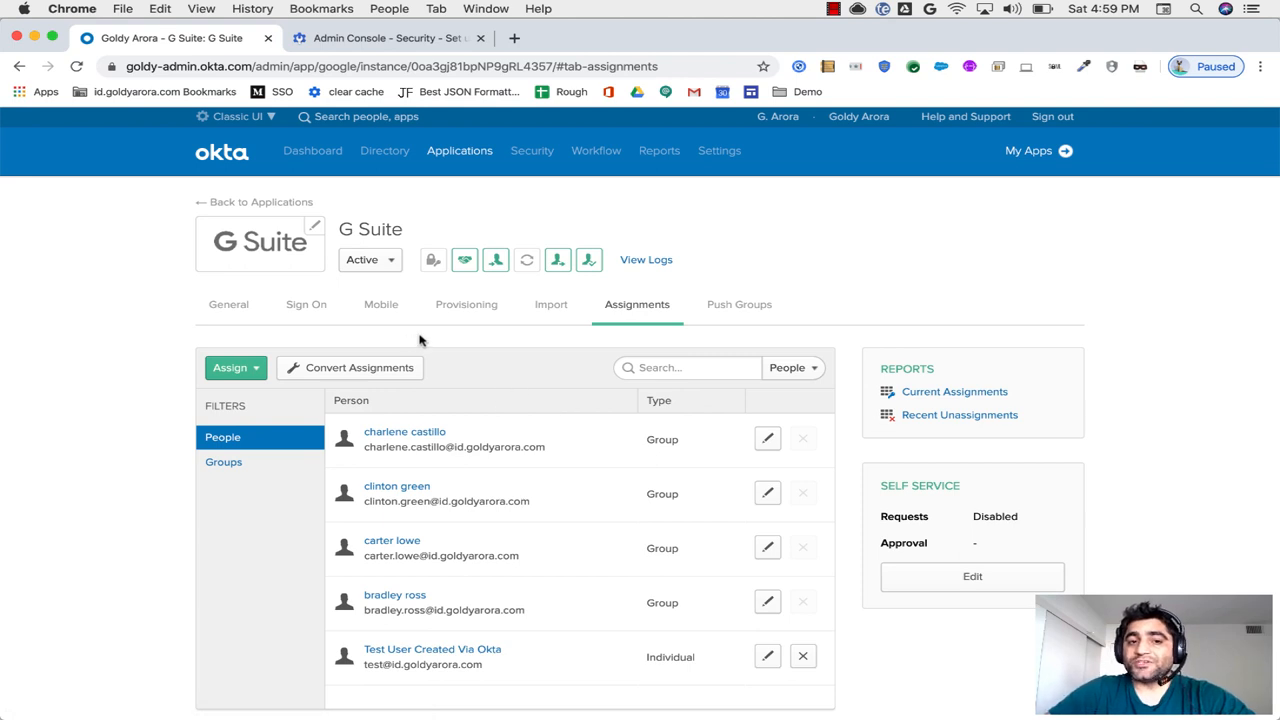
# - Edit G Suite's General settings and review the App Embed Link section
pyautogui.click(228, 304)
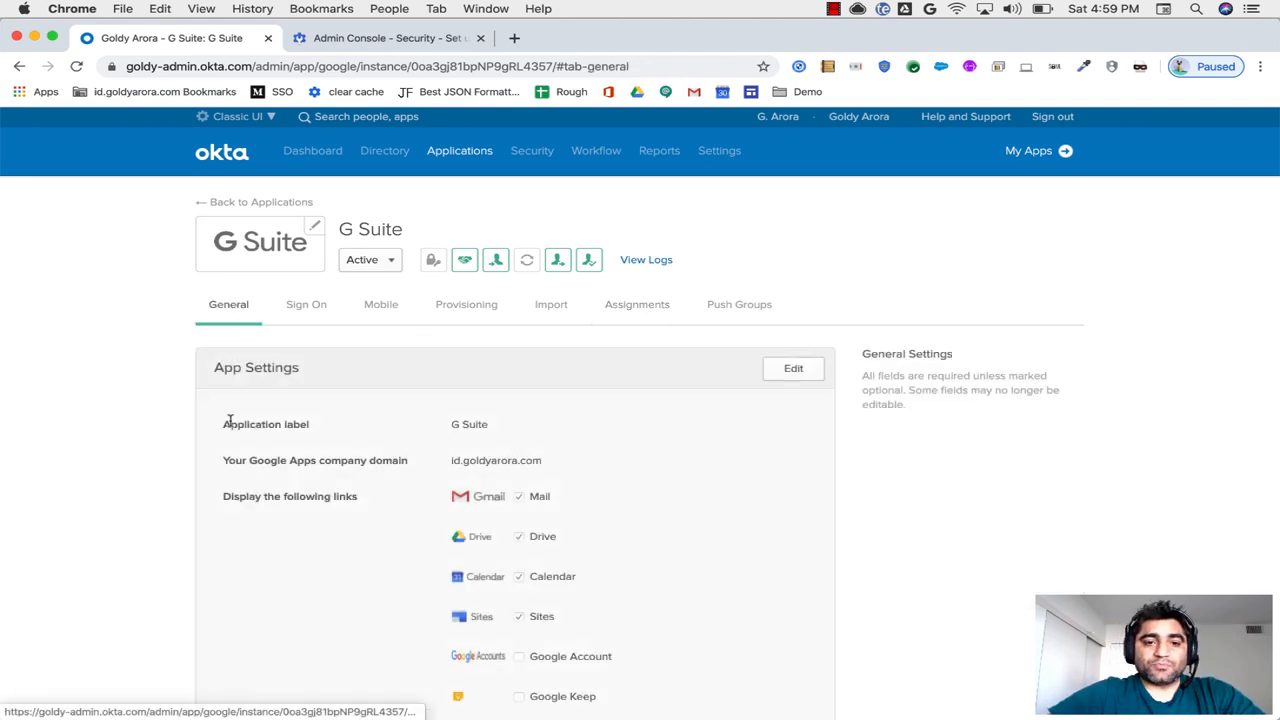
pyautogui.click(792, 368)
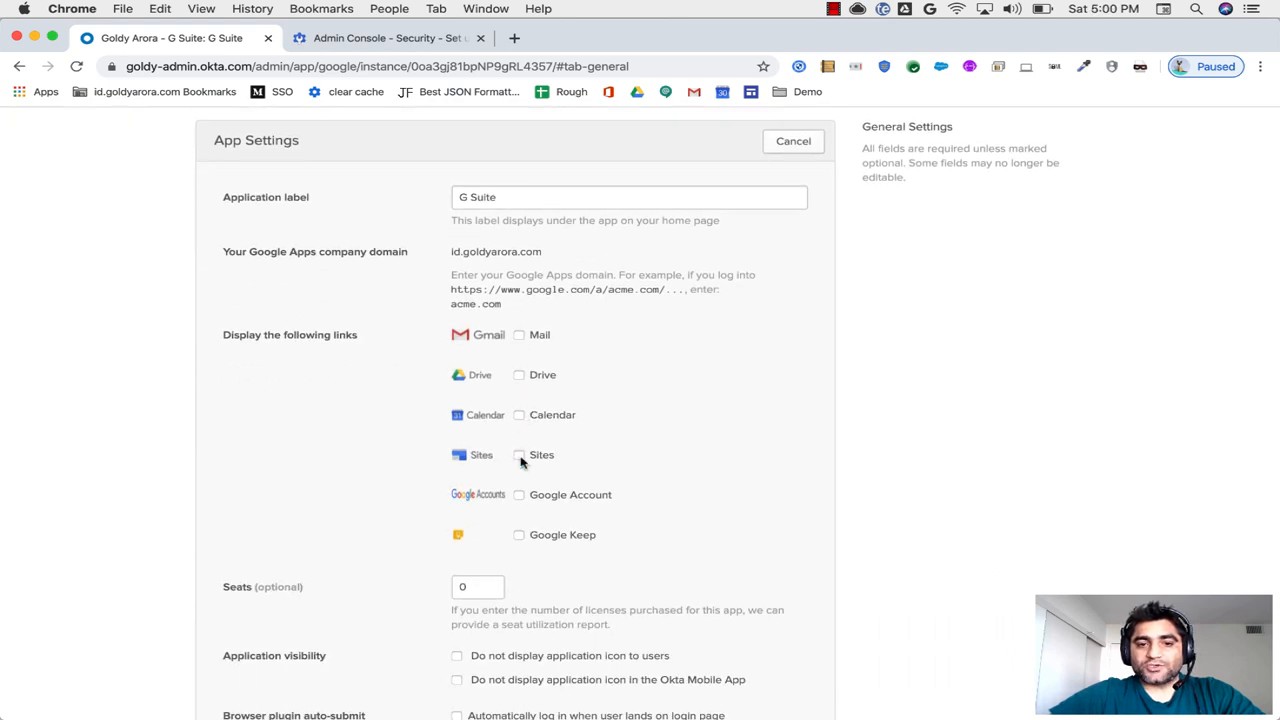
pyautogui.moveTo(490, 404)
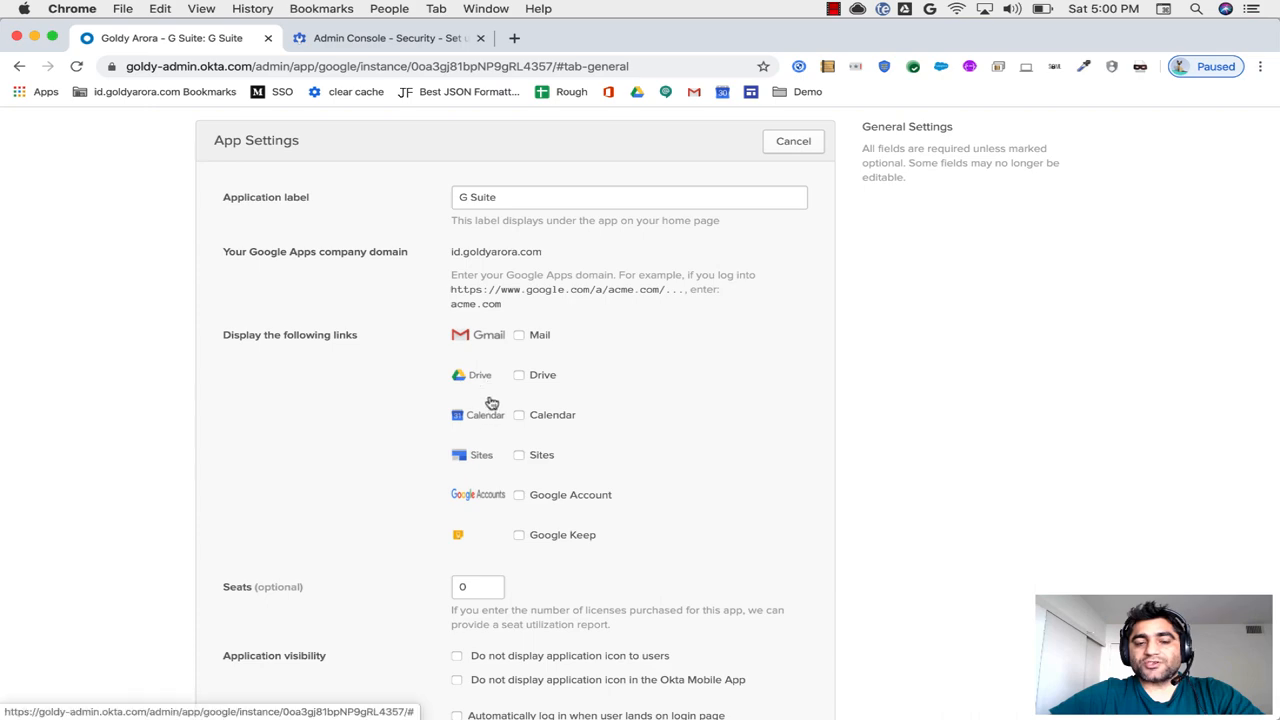
pyautogui.scroll(-3)
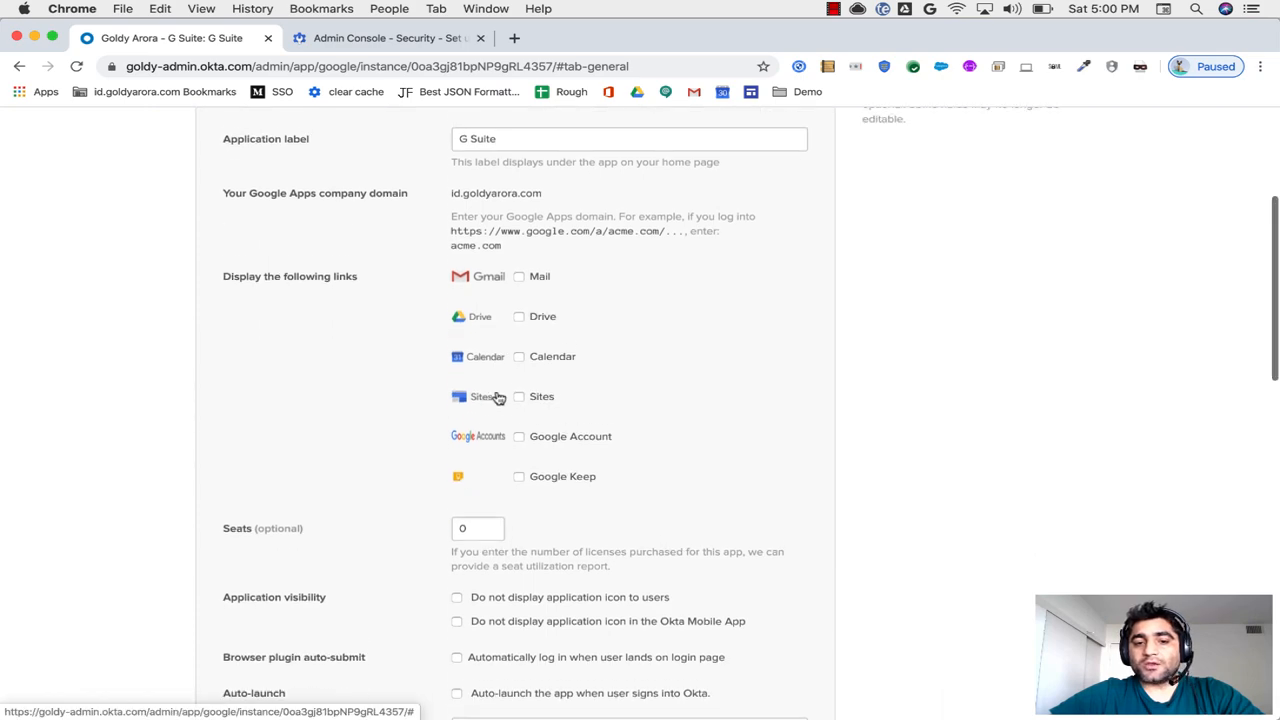
pyautogui.scroll(-3)
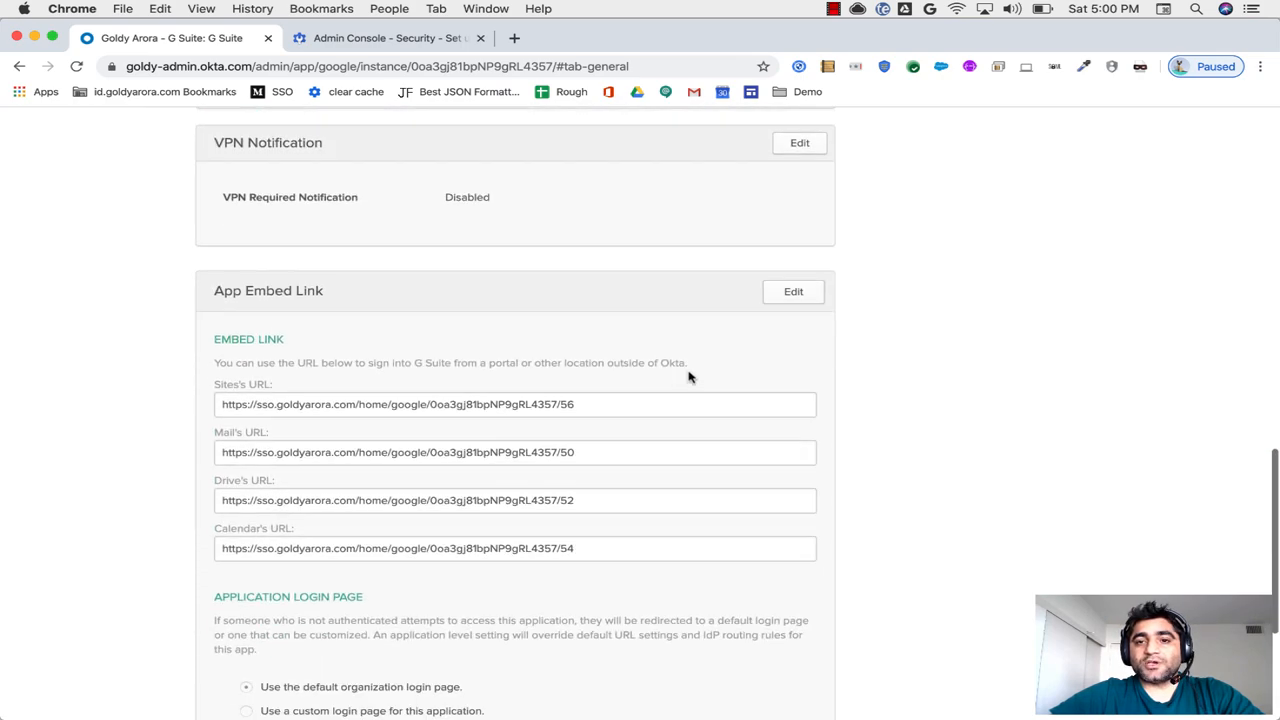
pyautogui.scroll(-3)
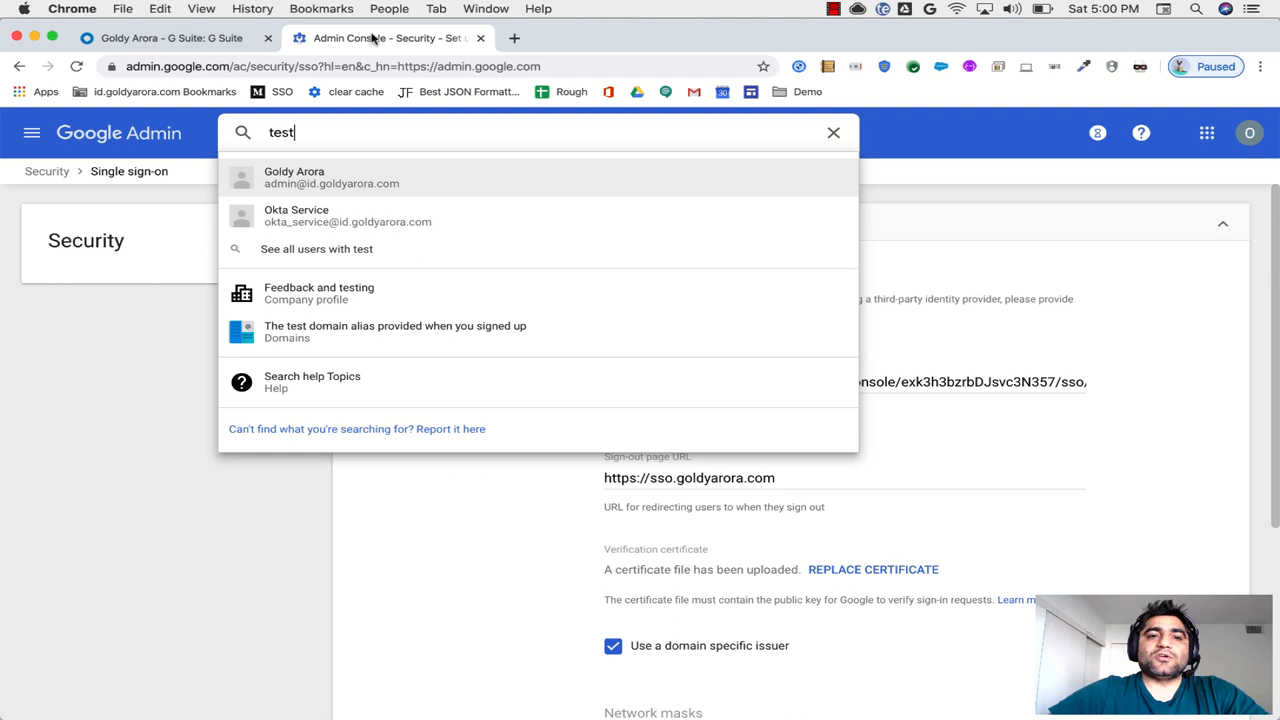
pyautogui.moveTo(300, 132)
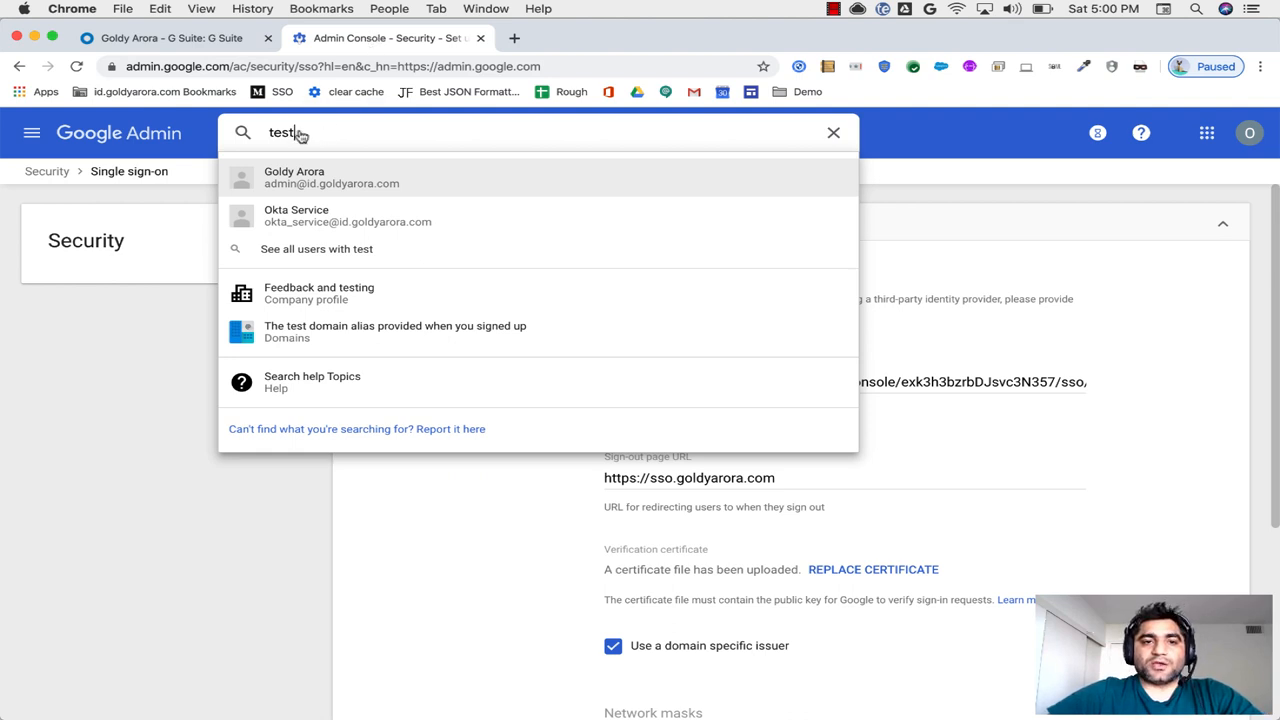
pyautogui.click(832, 132)
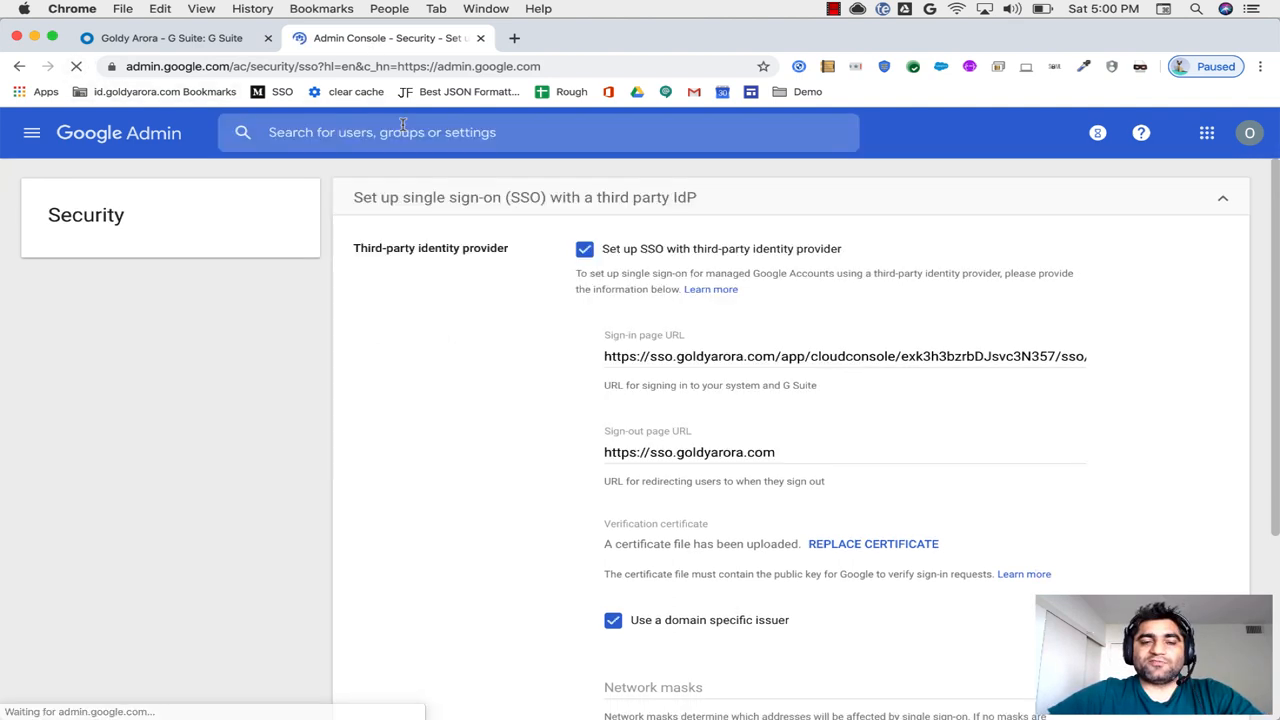
pyautogui.write('test')
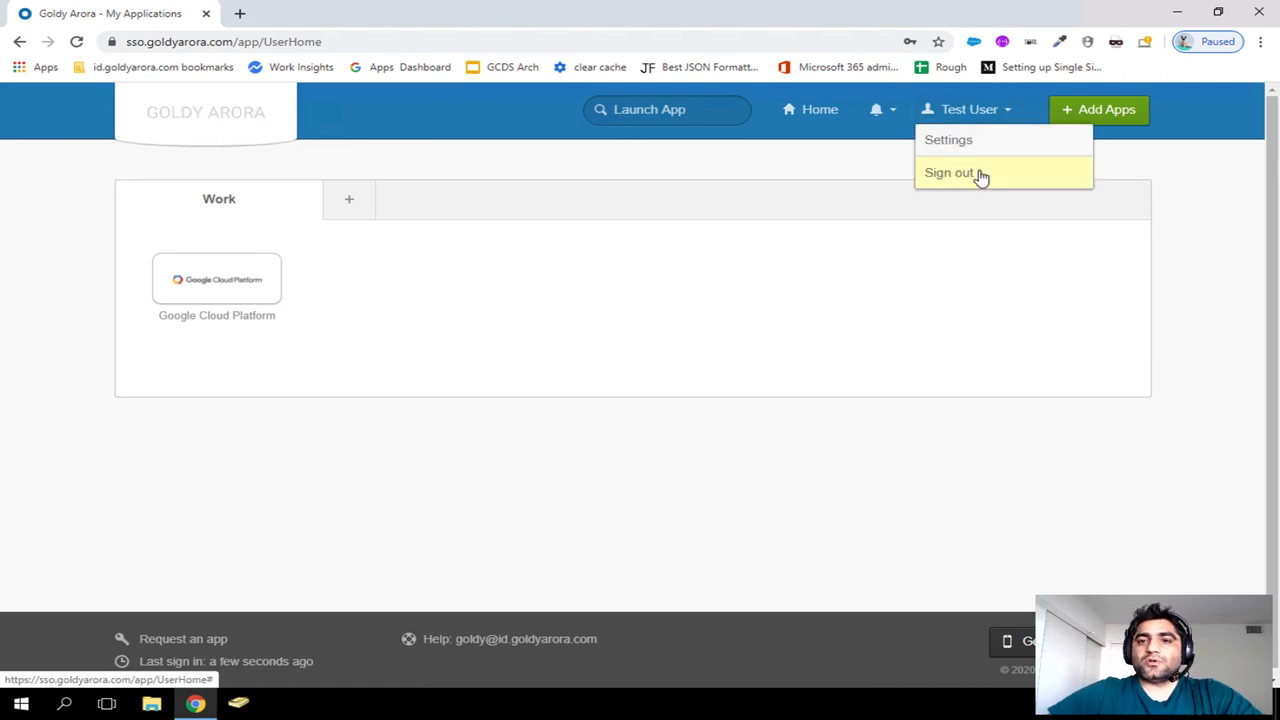
# - Sign out of the Okta dashboard and sign back in as the test user
pyautogui.click(948, 172)
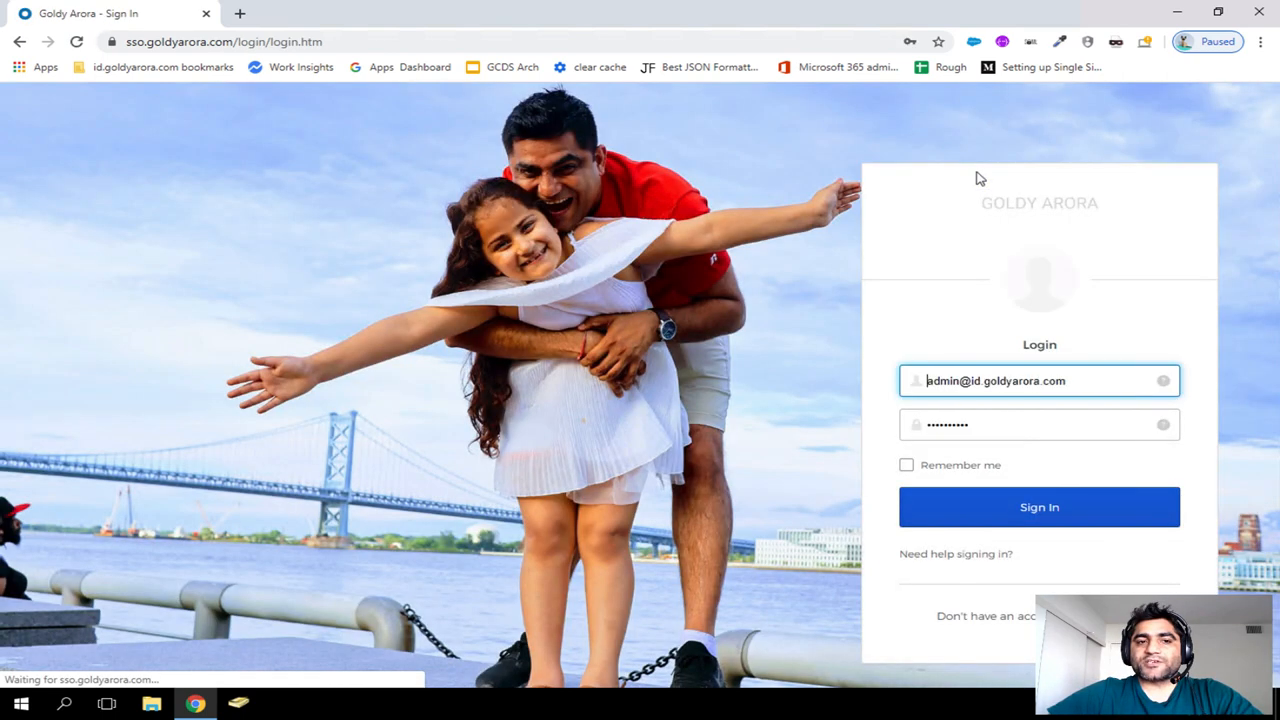
pyautogui.click(1040, 380)
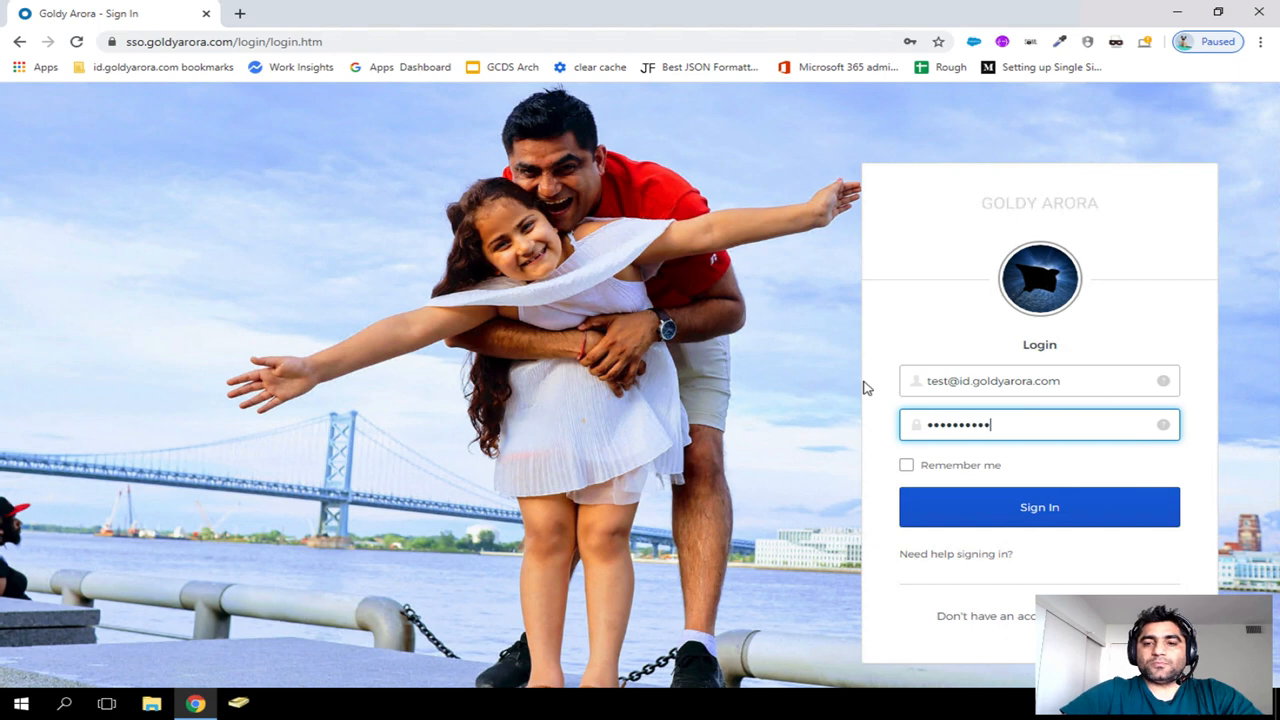
pyautogui.click(1038, 508)
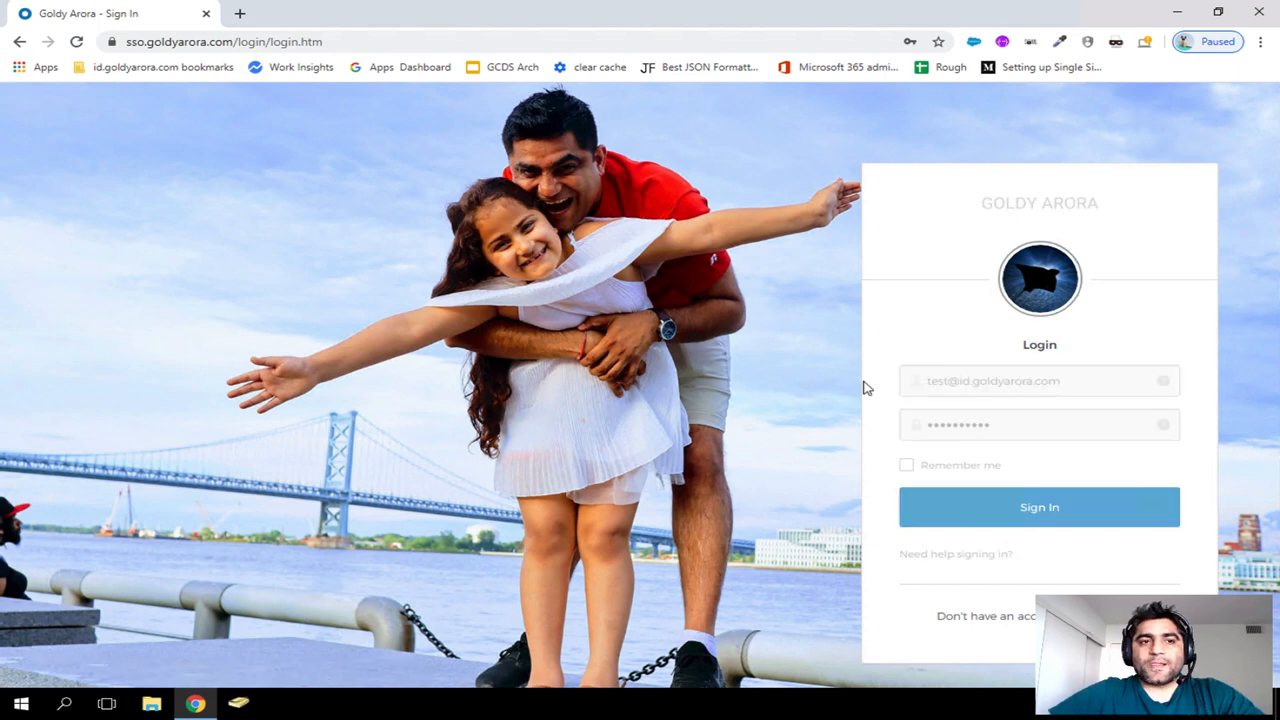
pyautogui.click(1040, 506)
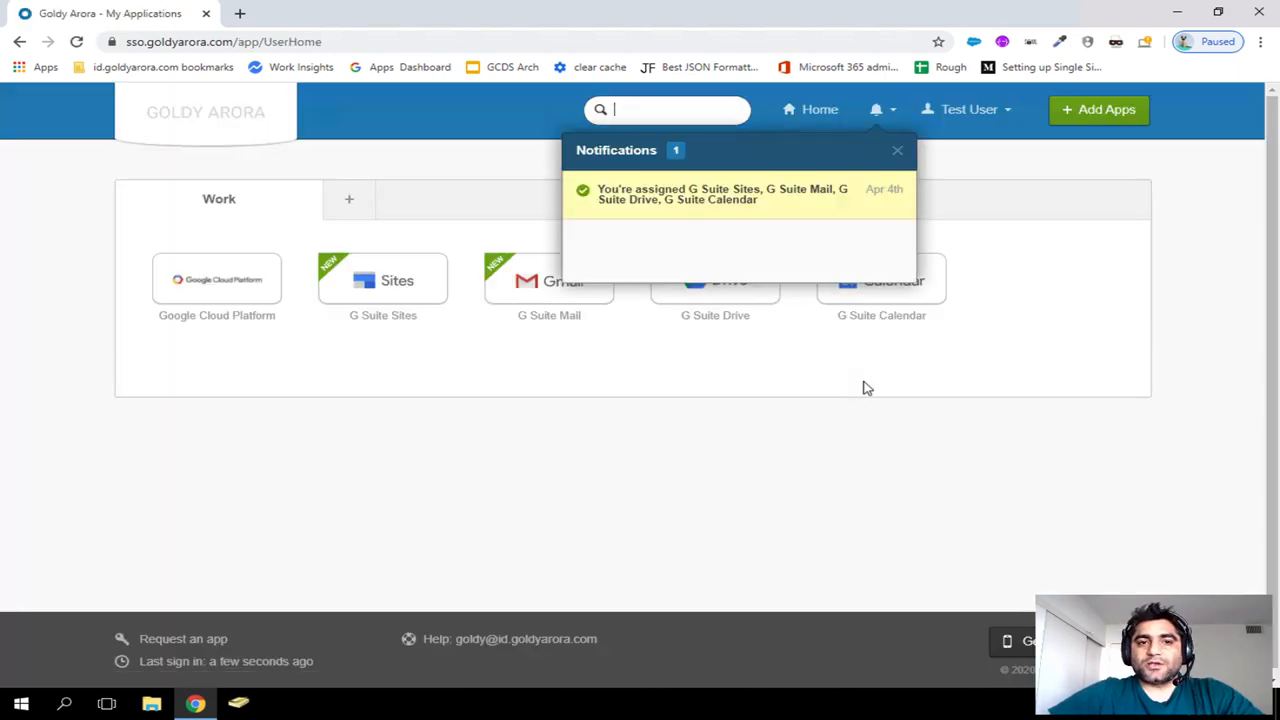
# - Dismiss the new app notification and launch Google Cloud Platform, now with G Suite apps listed
pyautogui.click(896, 150)
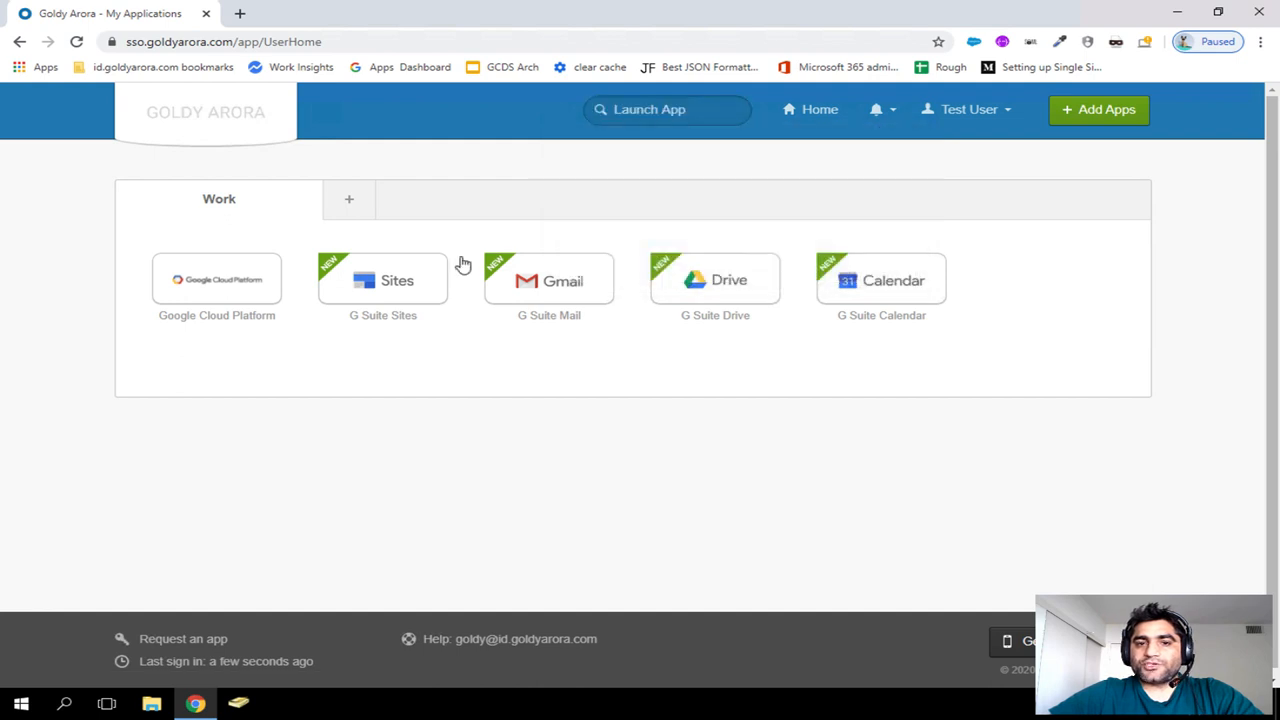
pyautogui.moveTo(730, 284)
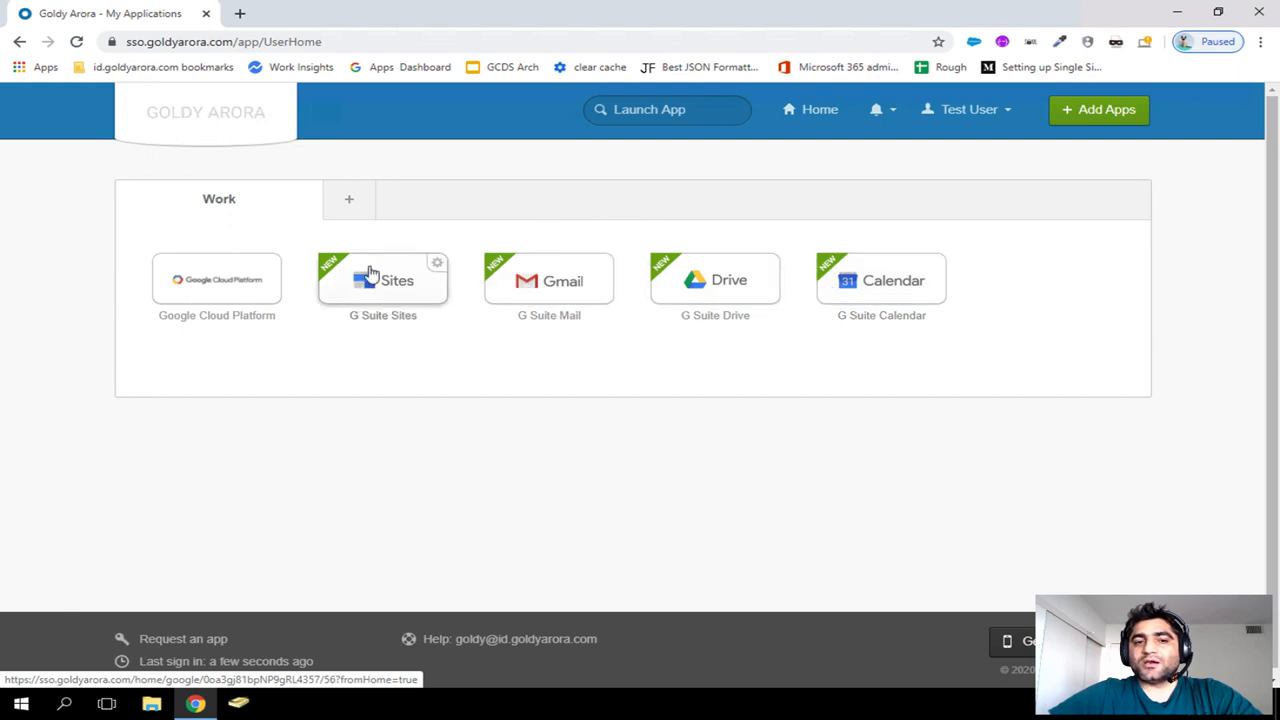
pyautogui.moveTo(356, 290)
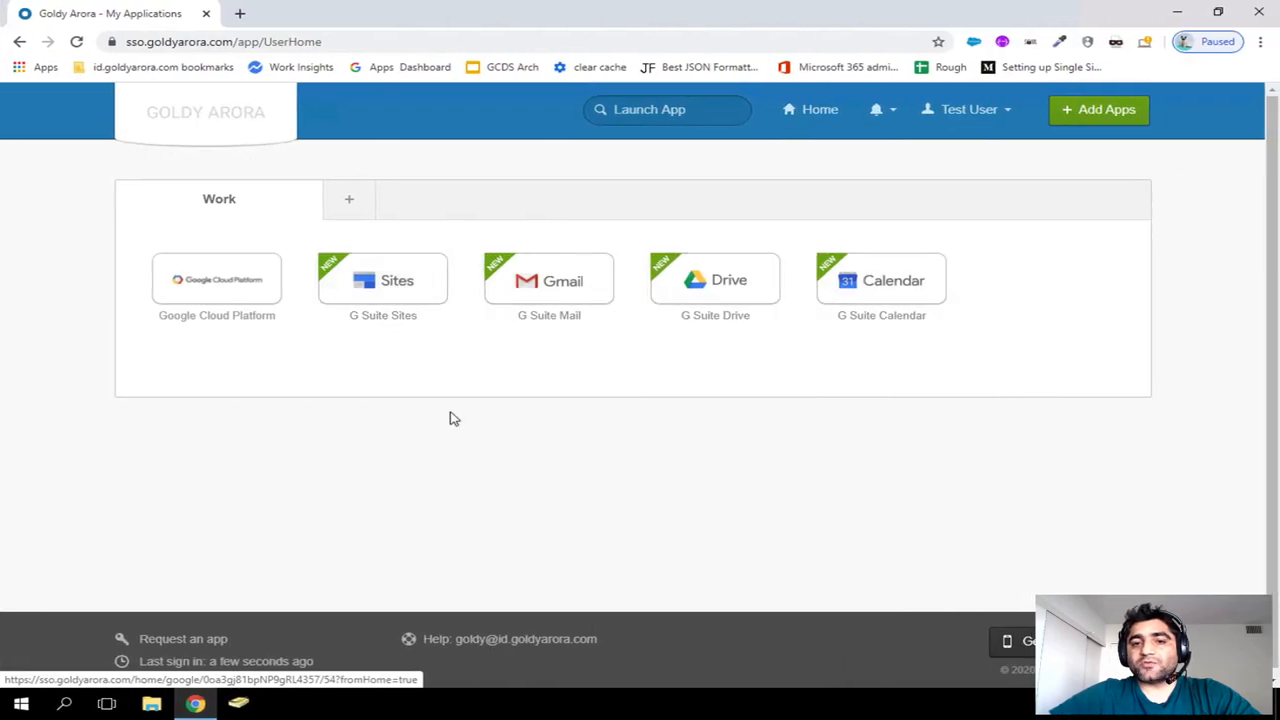
pyautogui.moveTo(204, 276)
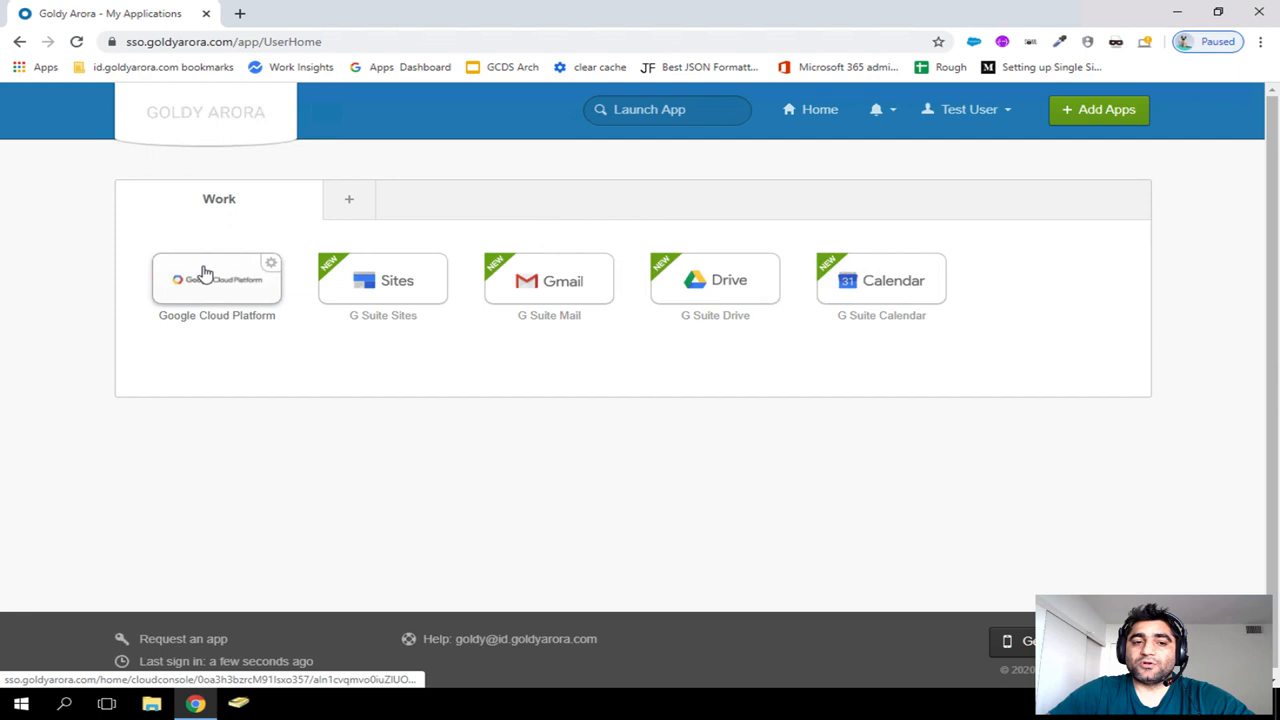
pyautogui.moveTo(52, 300)
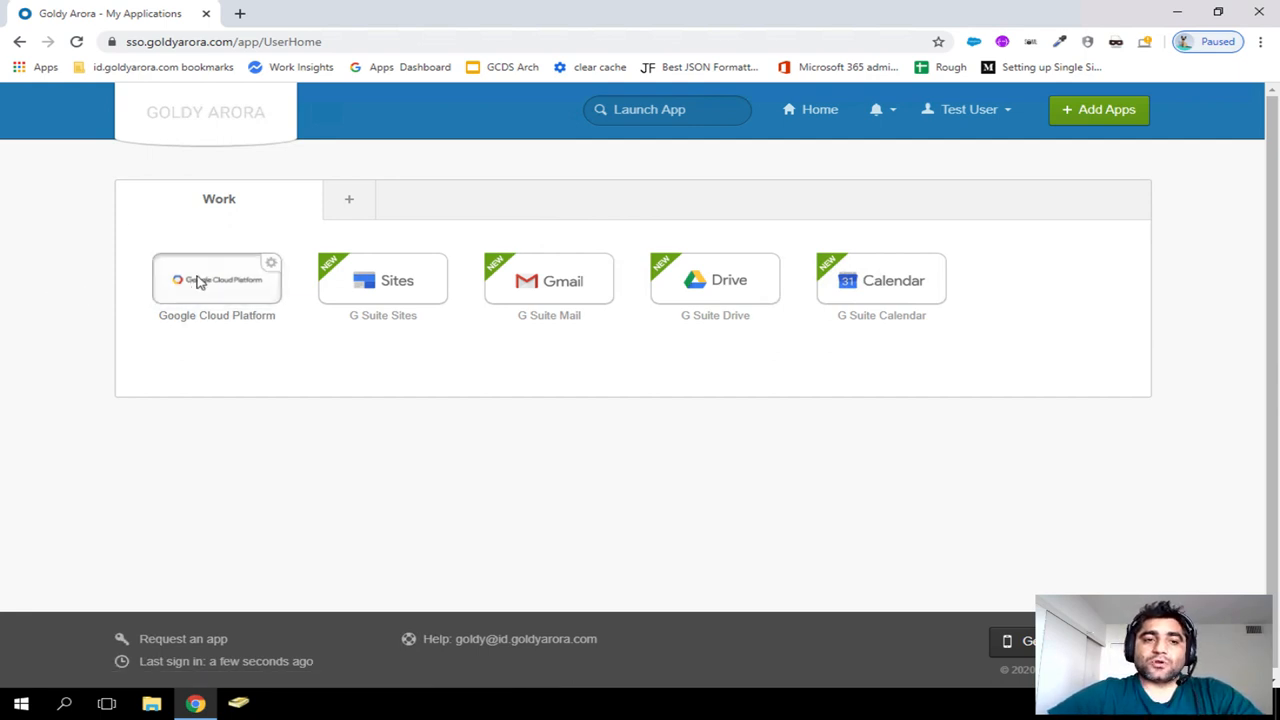
pyautogui.click(216, 280)
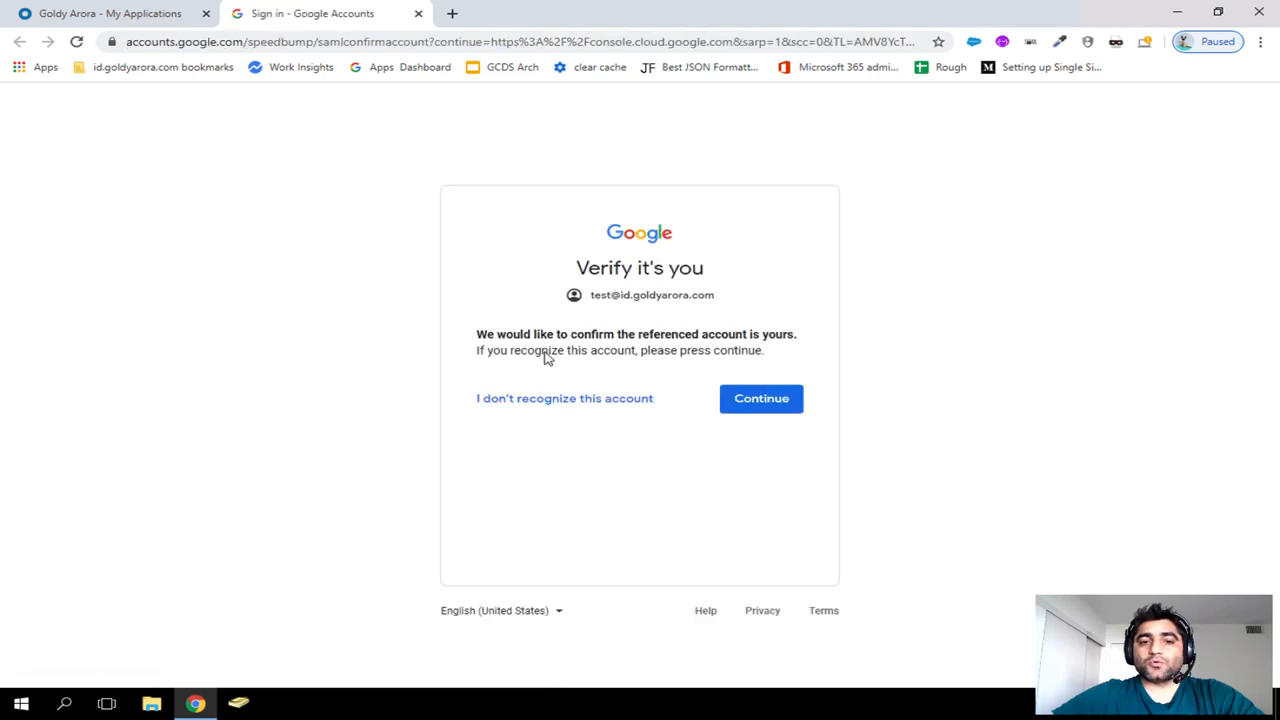
pyautogui.moveTo(508, 340)
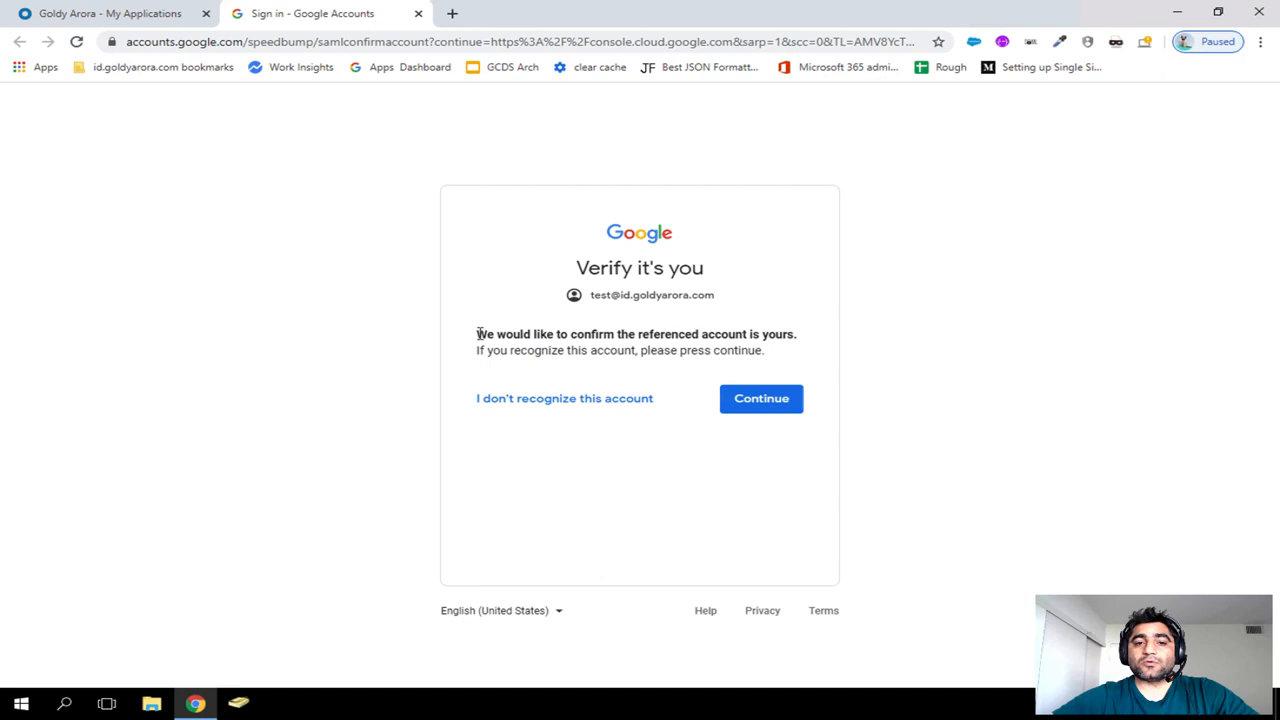
# - Confirm the test account on 'Verify it's you' and accept the new-account terms
pyautogui.moveTo(476, 334); pyautogui.dragTo(764, 350)
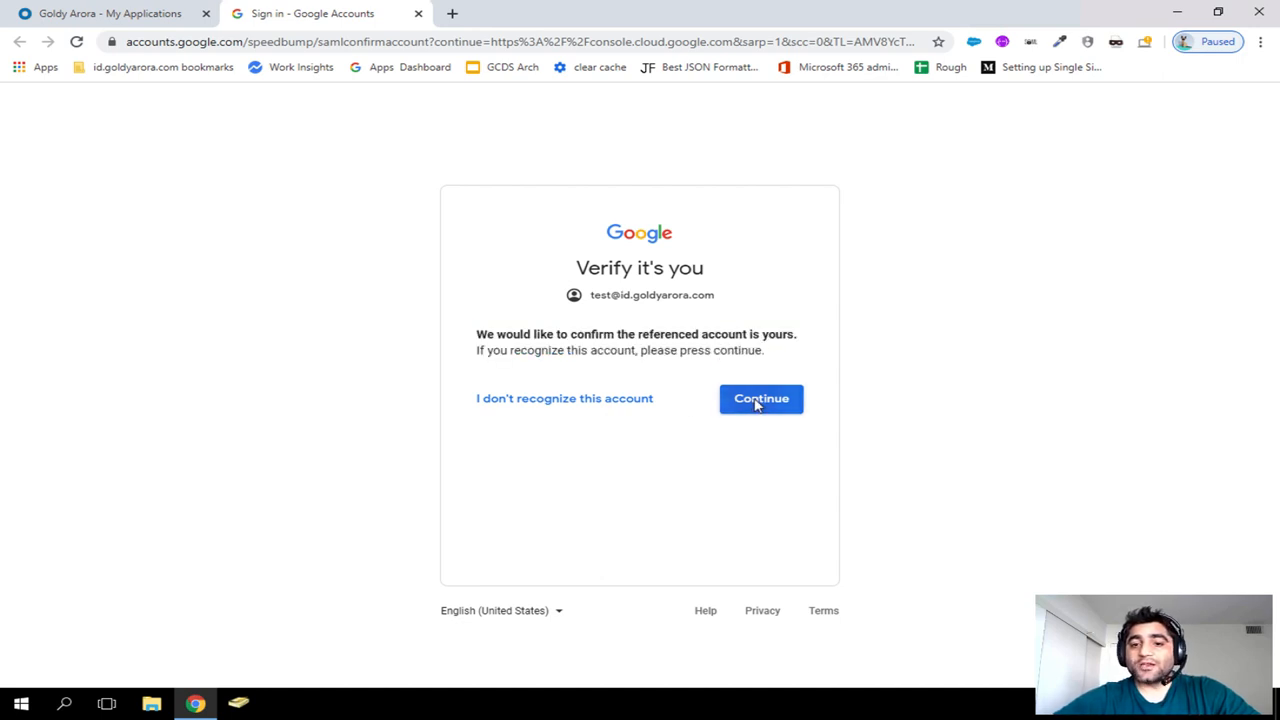
pyautogui.click(760, 398)
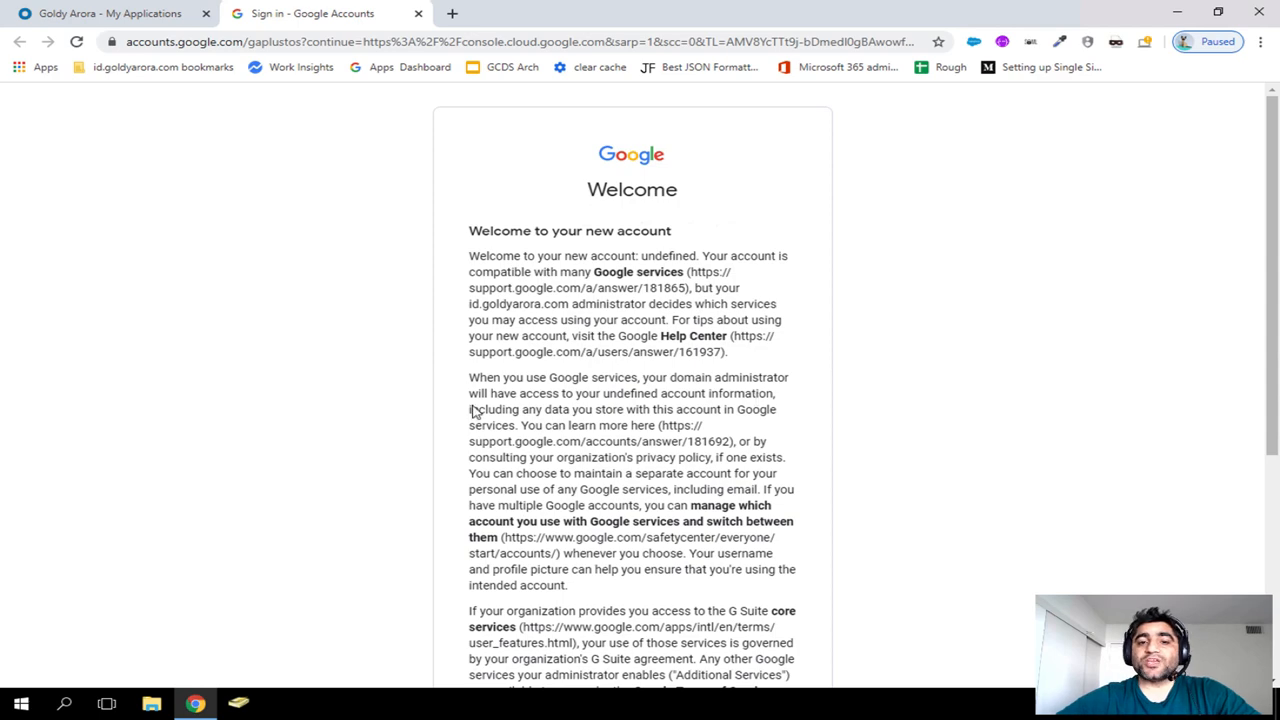
pyautogui.scroll(-3)
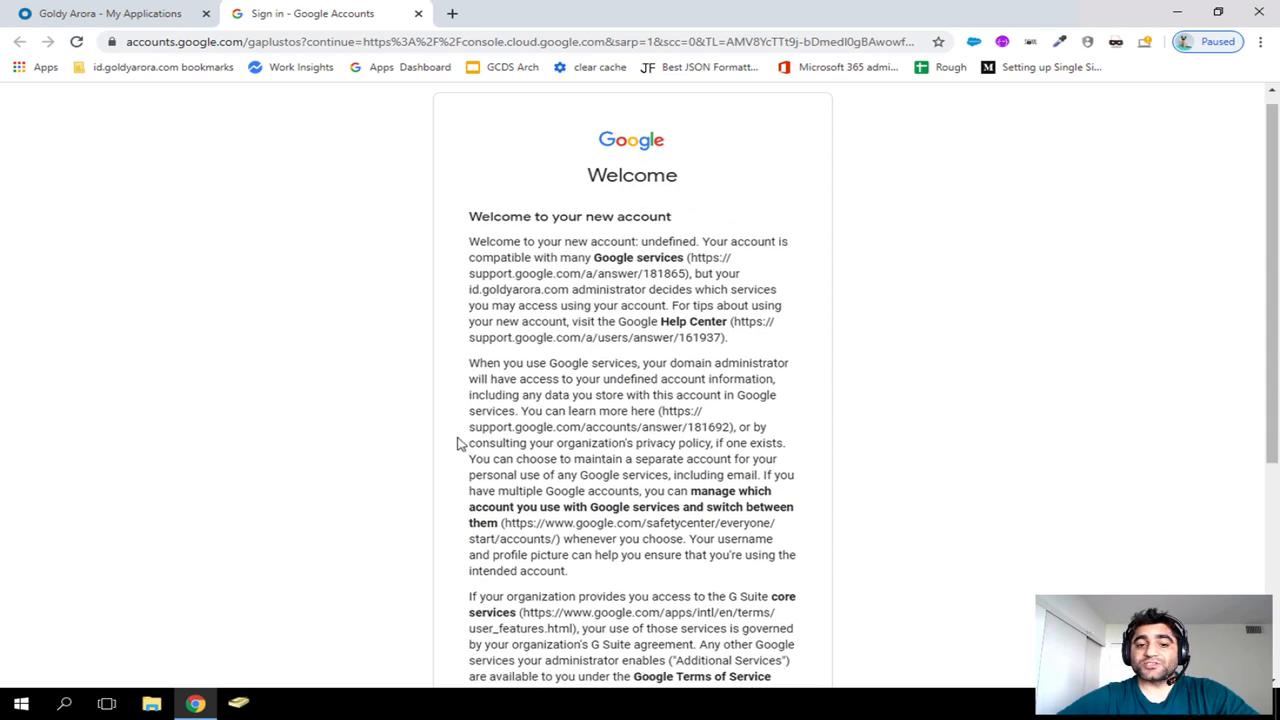
pyautogui.scroll(-3)
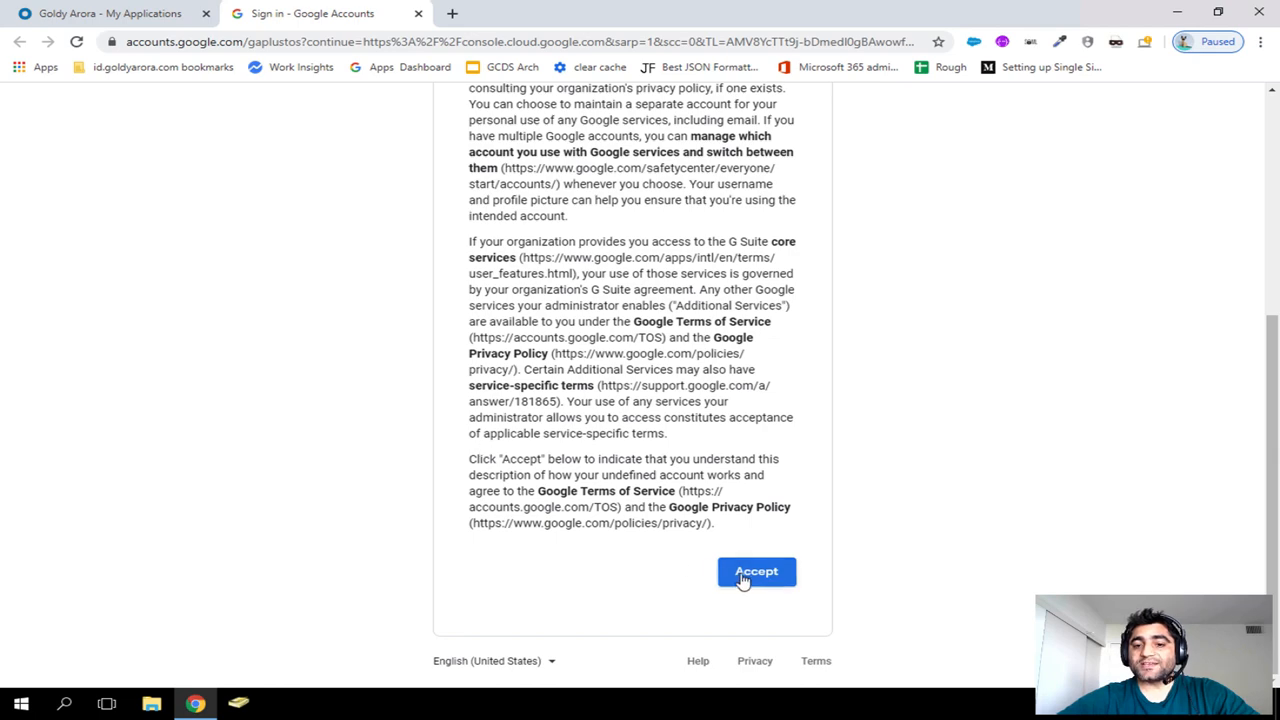
pyautogui.click(756, 572)
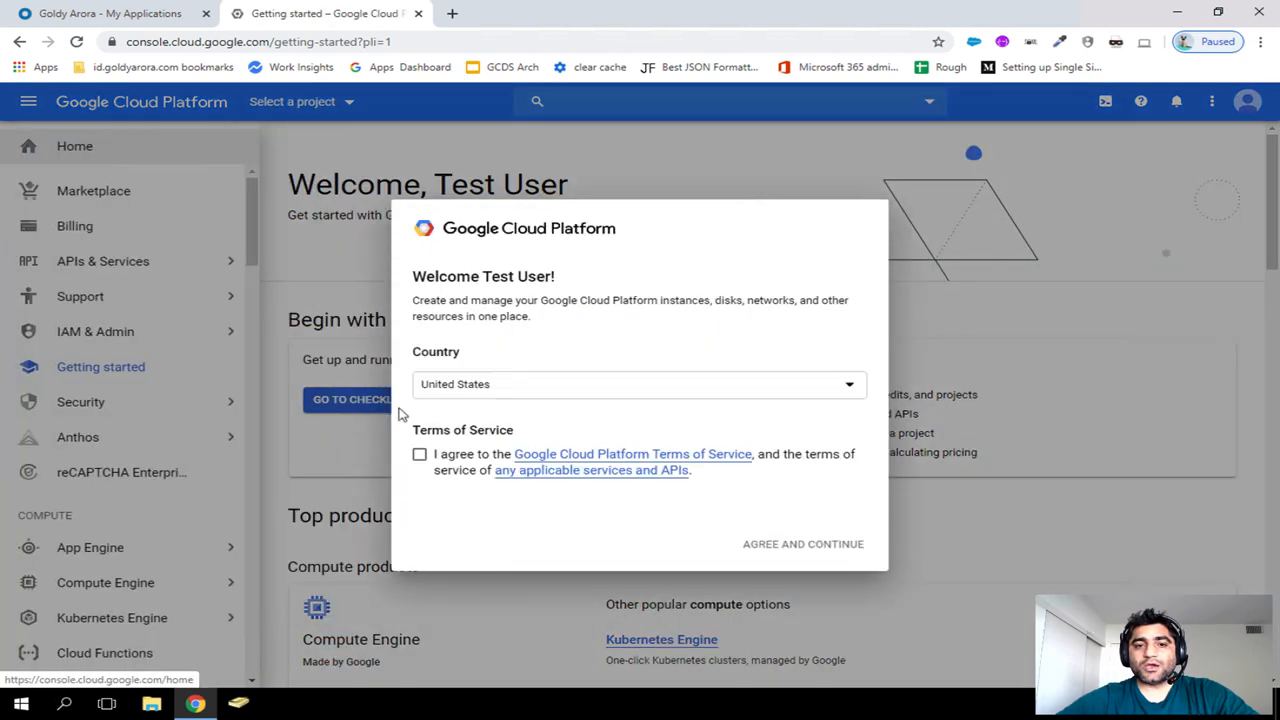
# - Dismiss the welcome dialog, relaunch Google Cloud Platform from Okta and expand the console sidebar
pyautogui.click(420, 454)
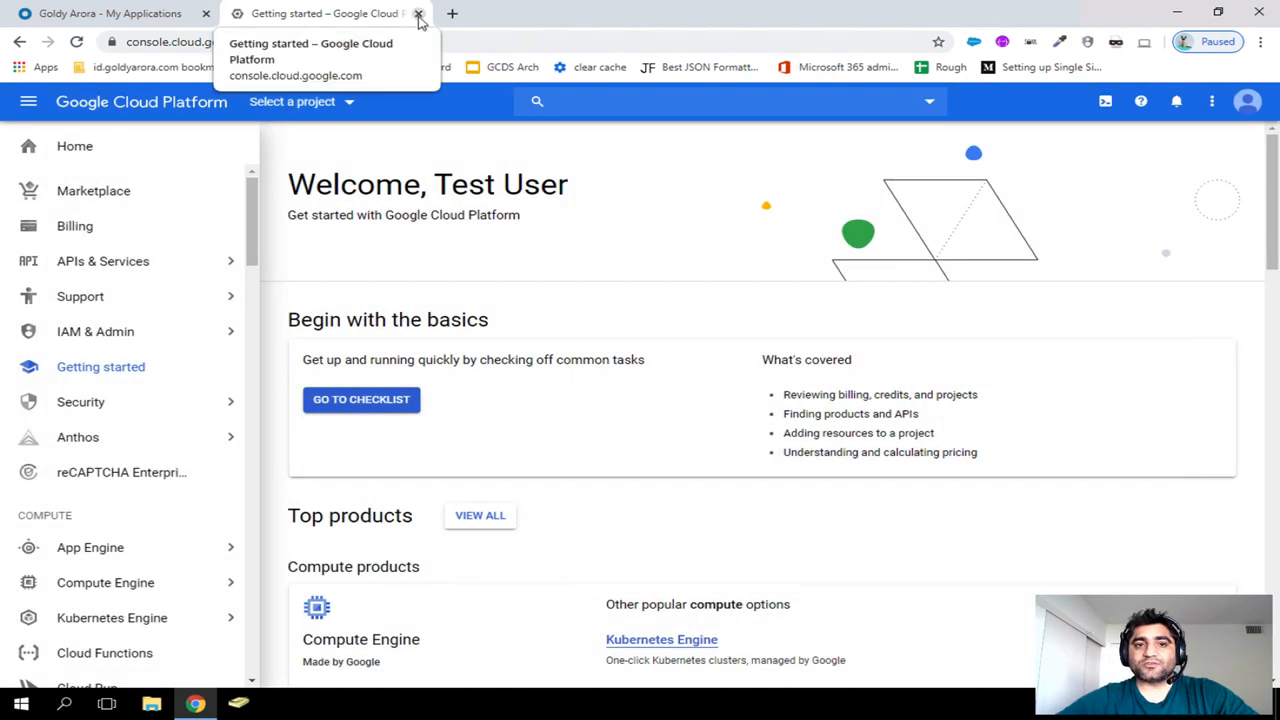
pyautogui.click(420, 12)
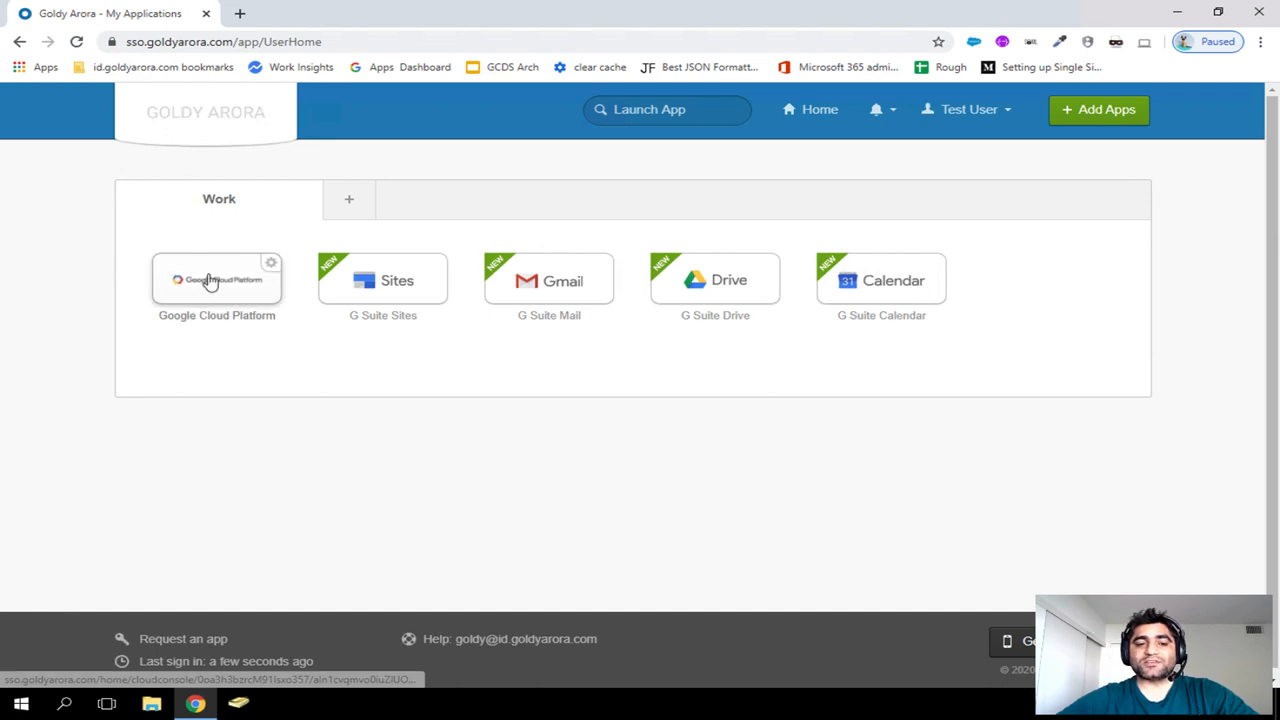
pyautogui.click(216, 280)
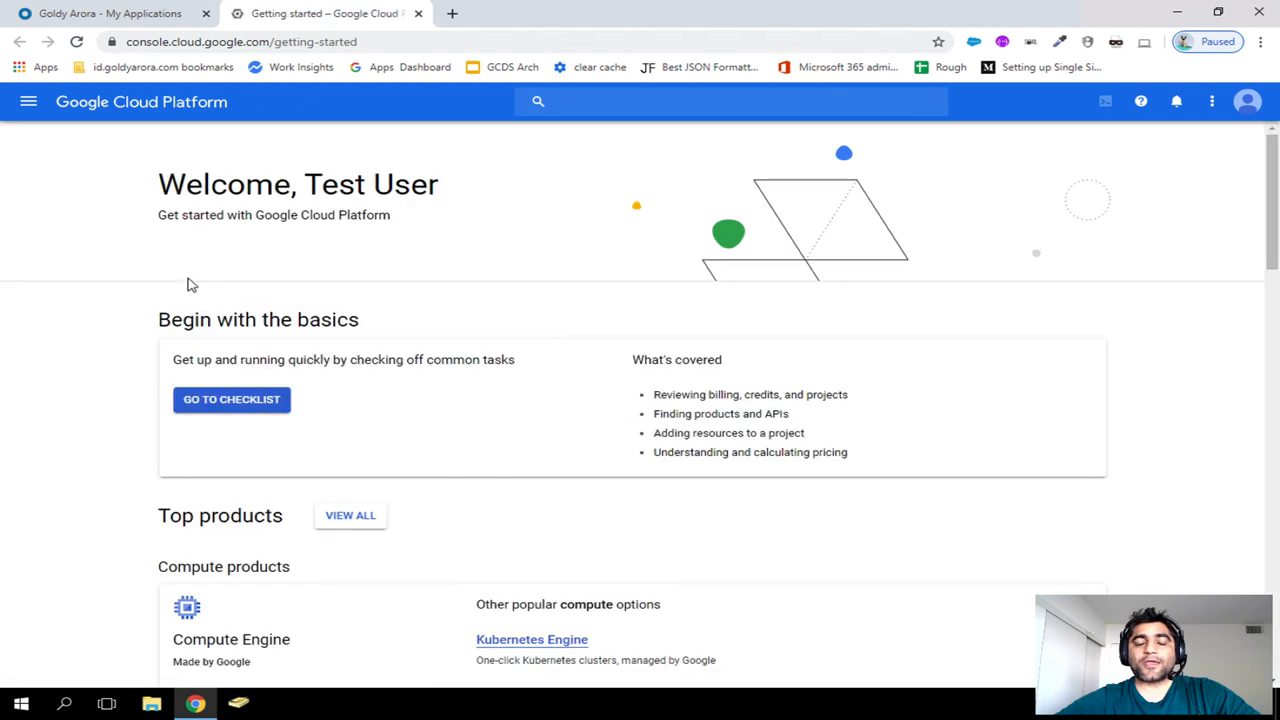
pyautogui.click(28, 100)
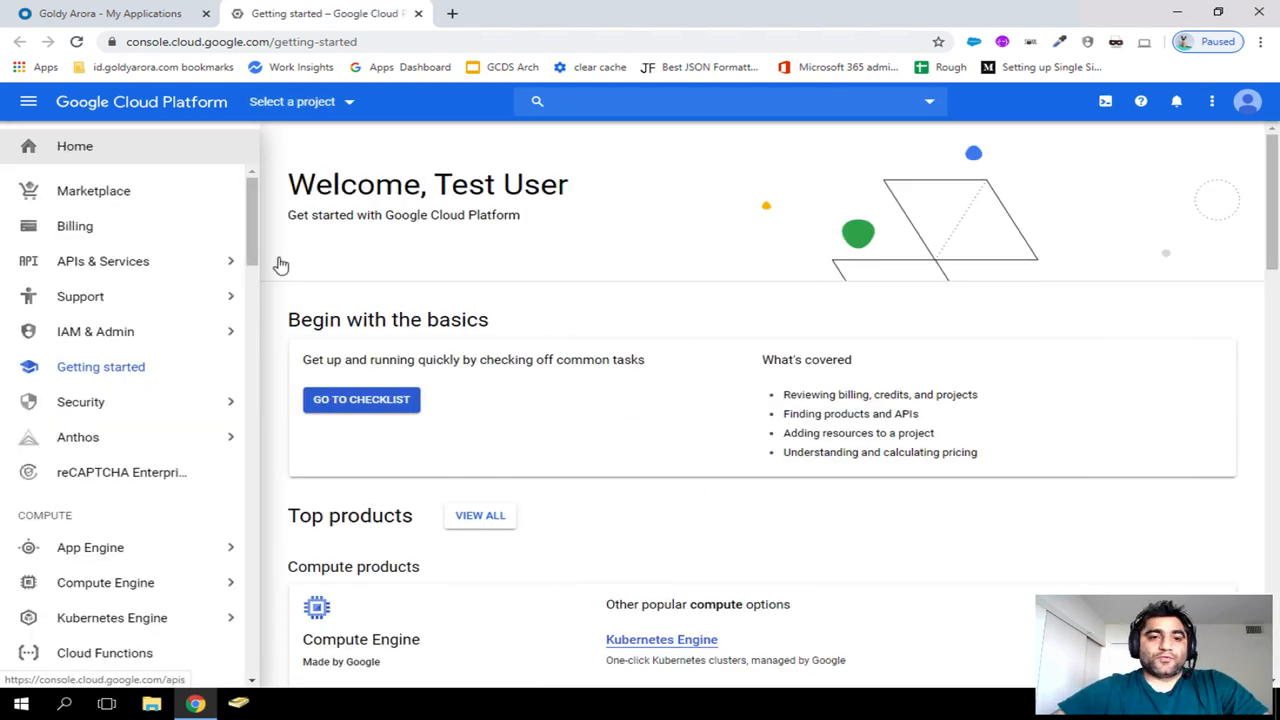
pyautogui.moveTo(324, 144)
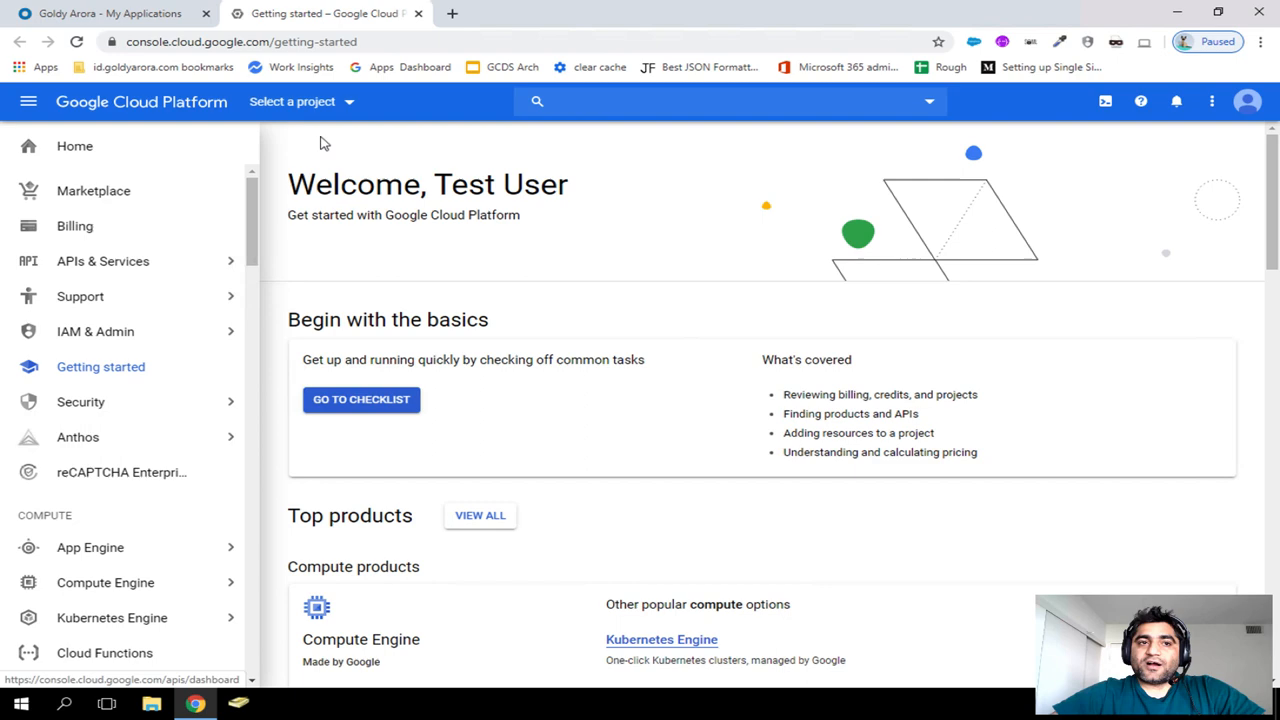
pyautogui.click(390, 36)
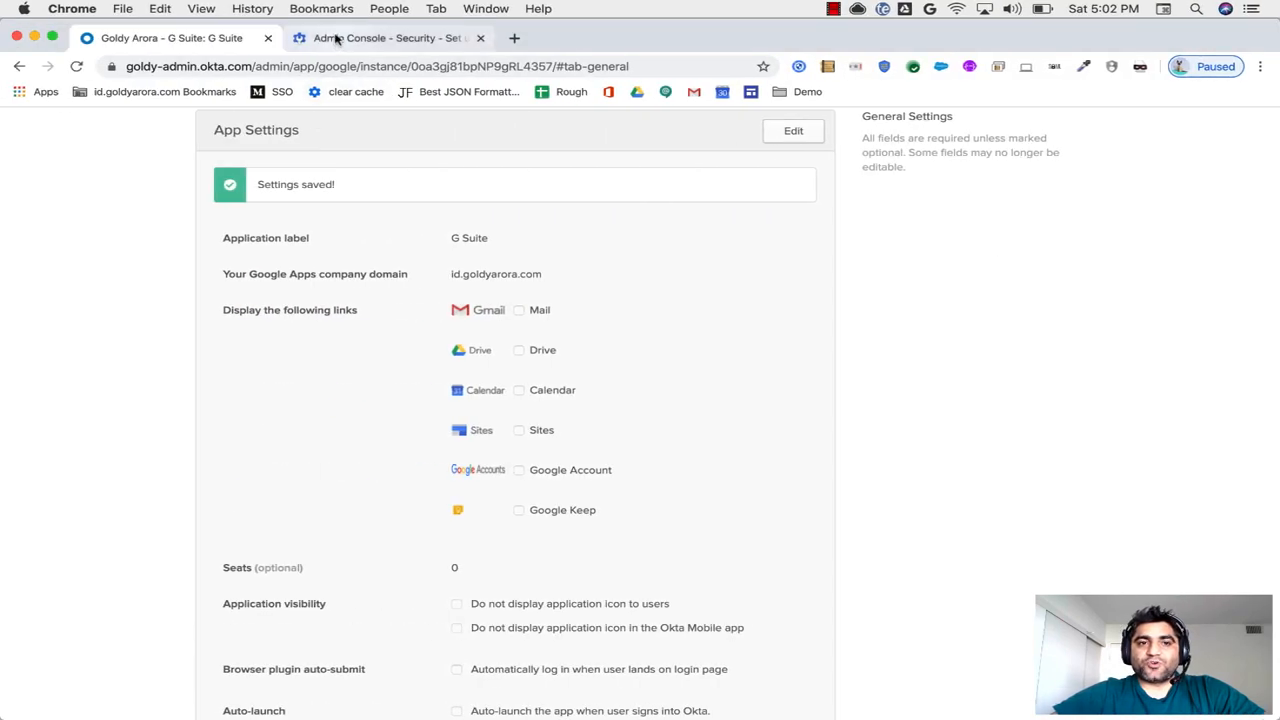
# - In Google Admin Security, view Login challenges and the Post-SSO verification setting
pyautogui.click(384, 36)
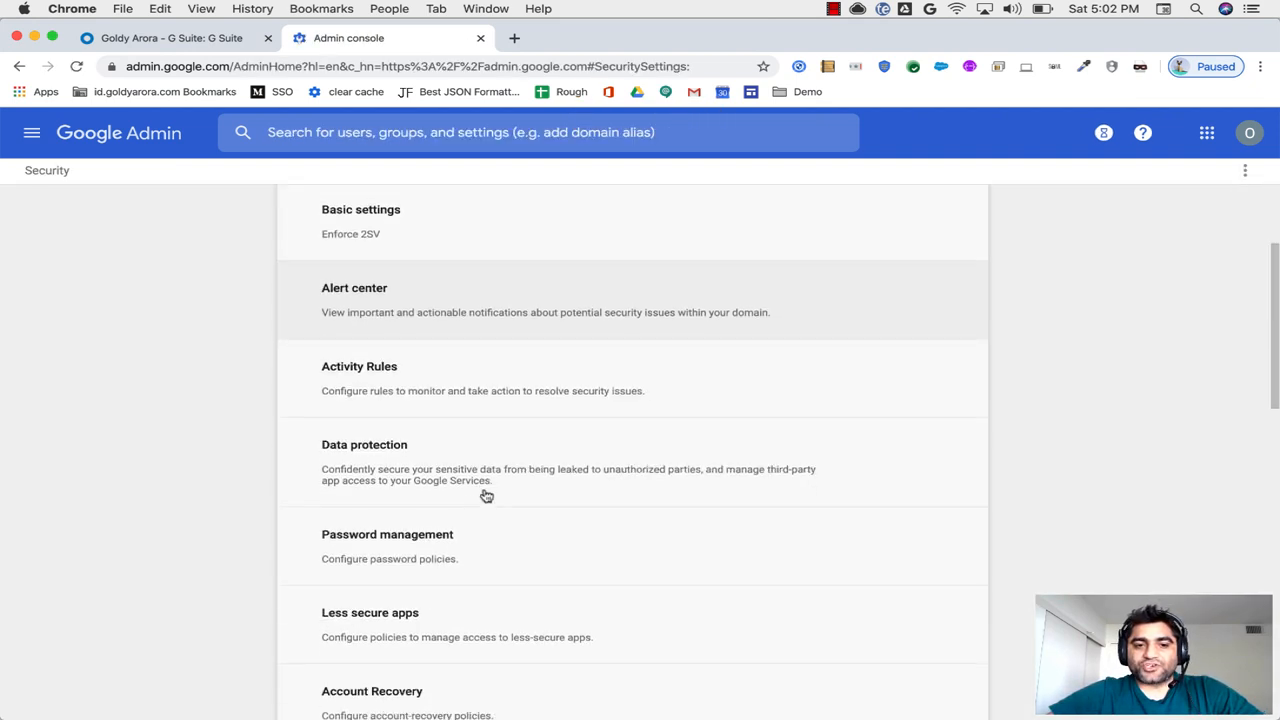
pyautogui.scroll(-3)
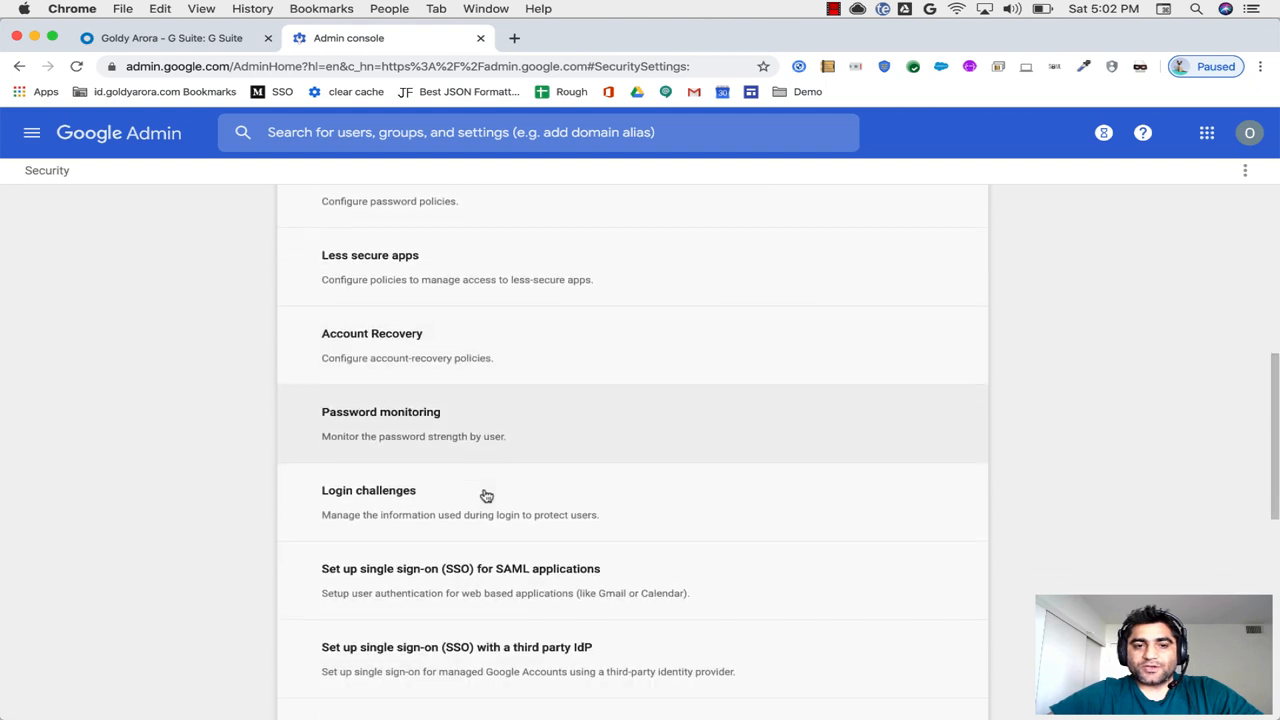
pyautogui.click(368, 490)
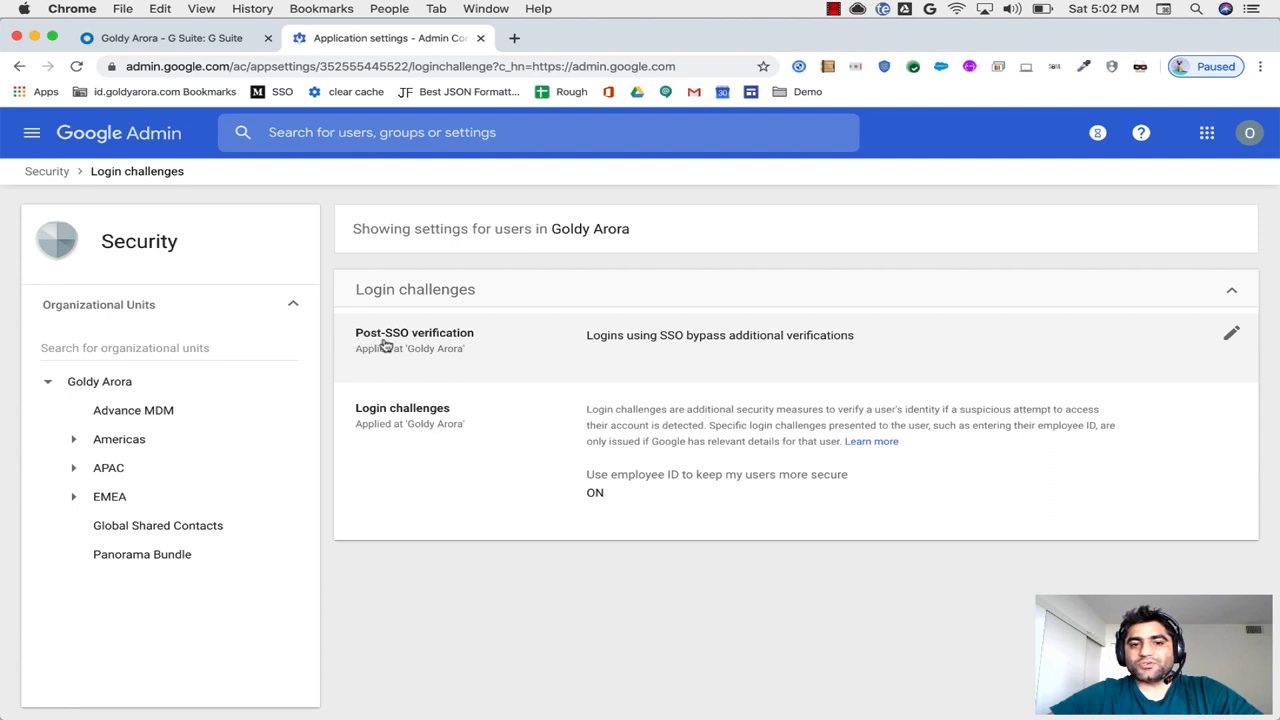
pyautogui.click(1232, 334)
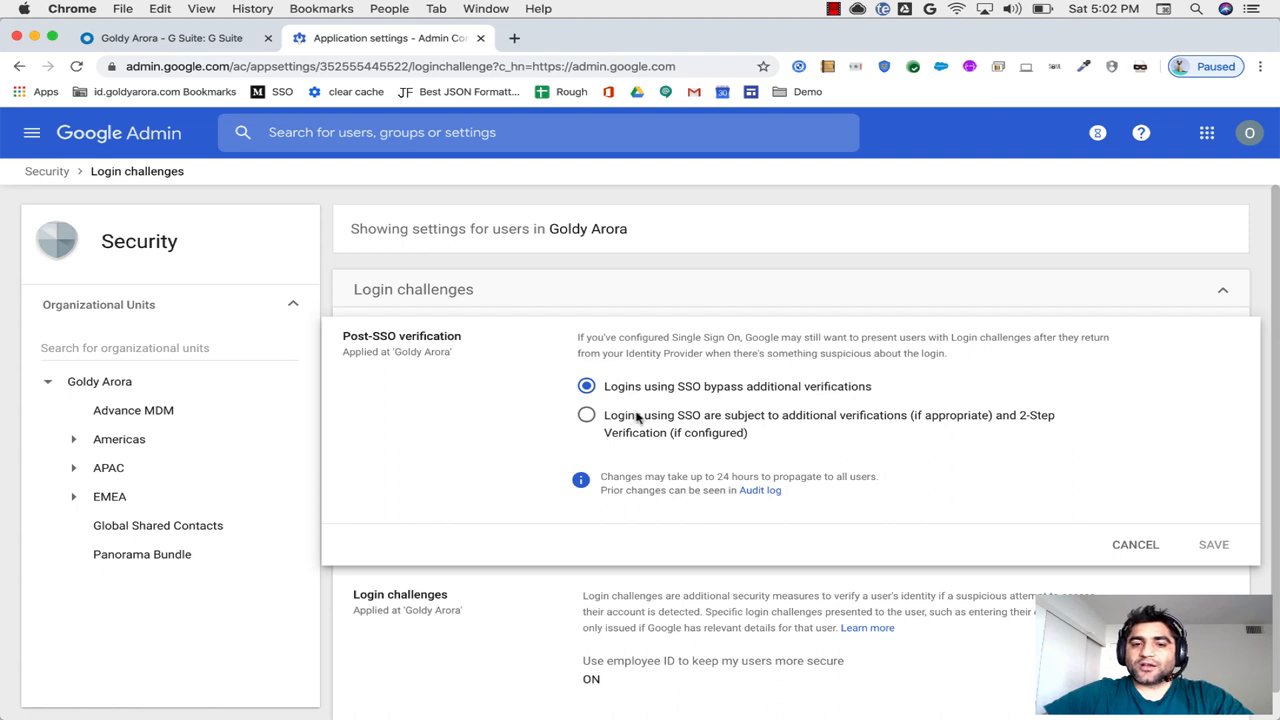
pyautogui.moveTo(844, 432)
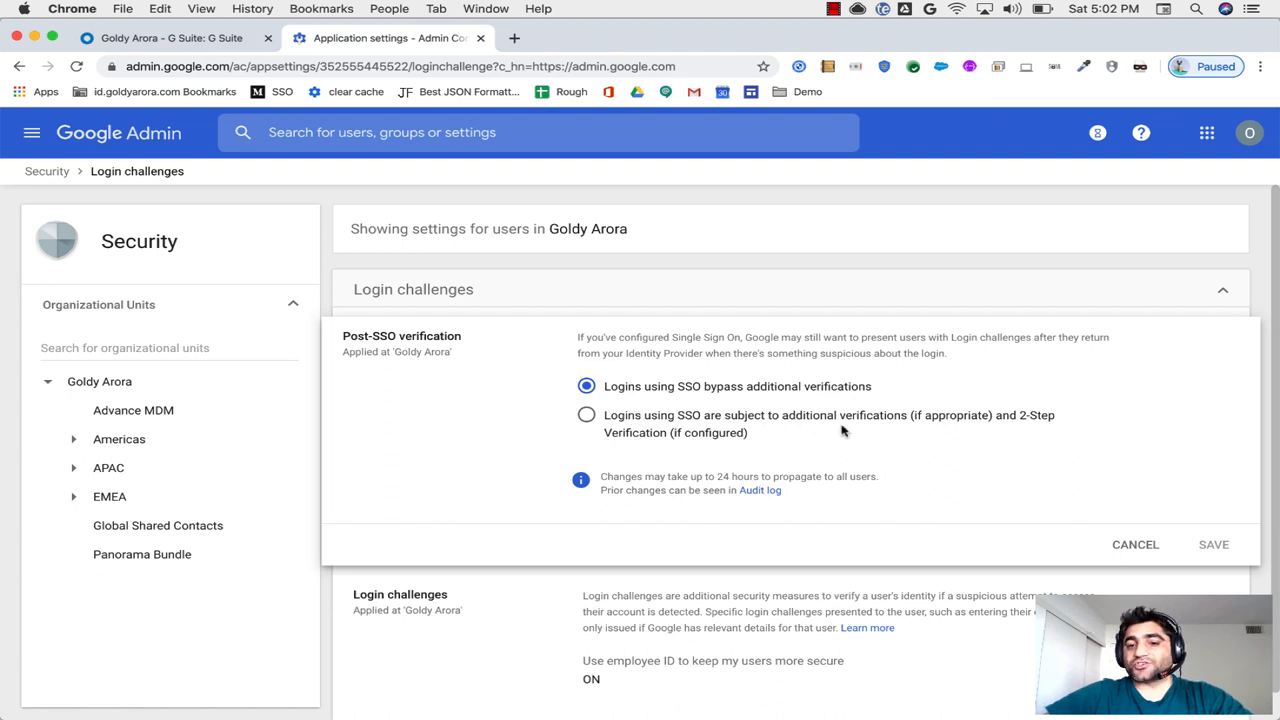
pyautogui.moveTo(716, 452)
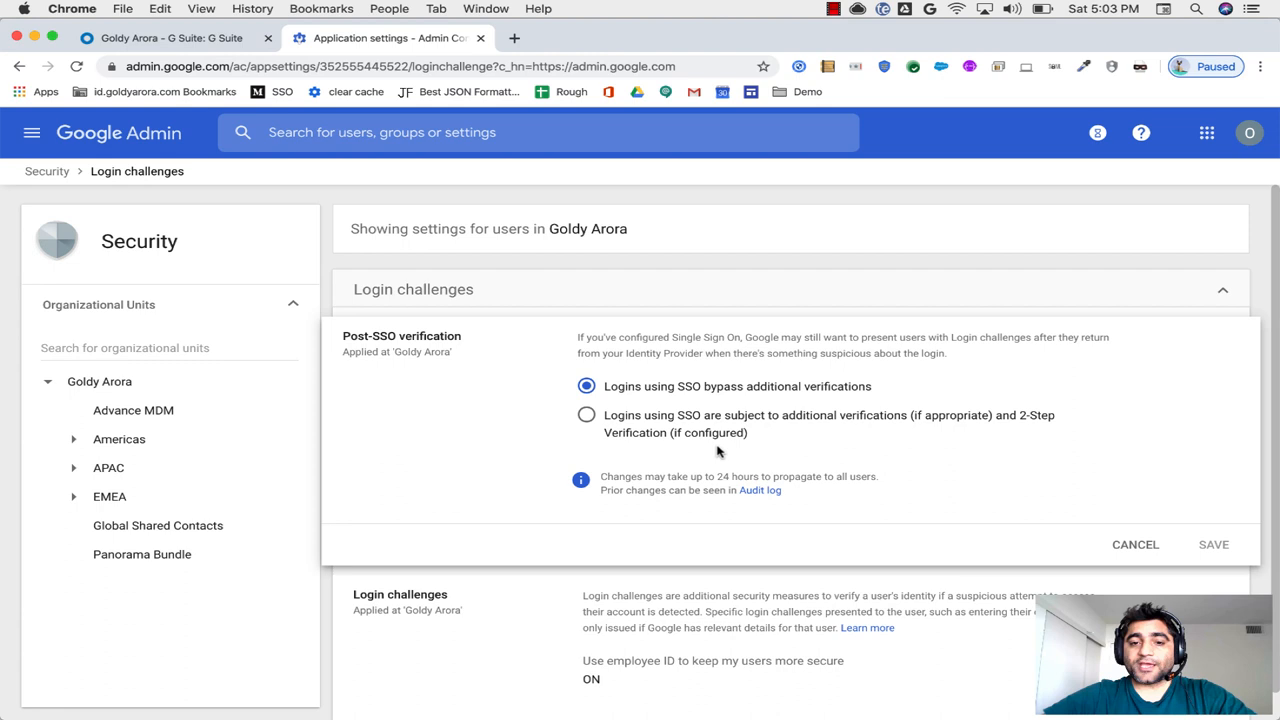
# - Select SSO logins subject to additional verifications, cancel the change, and return to the Okta dashboard
pyautogui.click(586, 414)
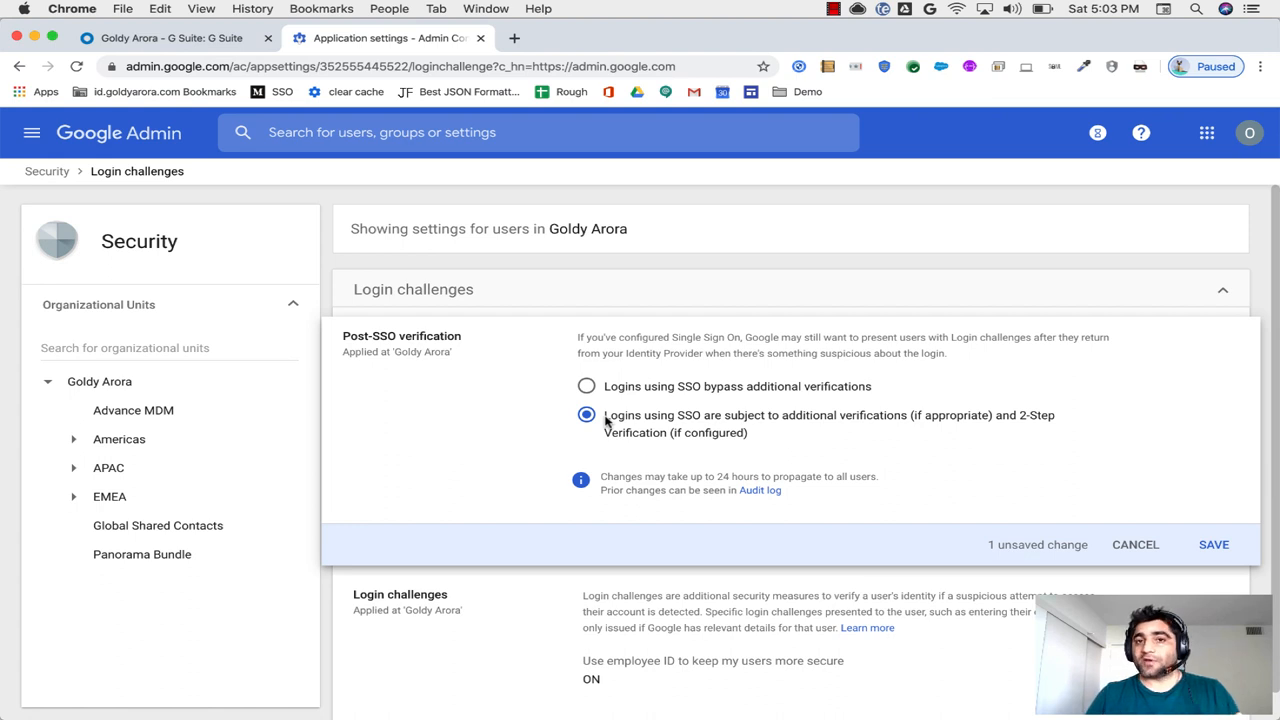
pyautogui.moveTo(748, 456)
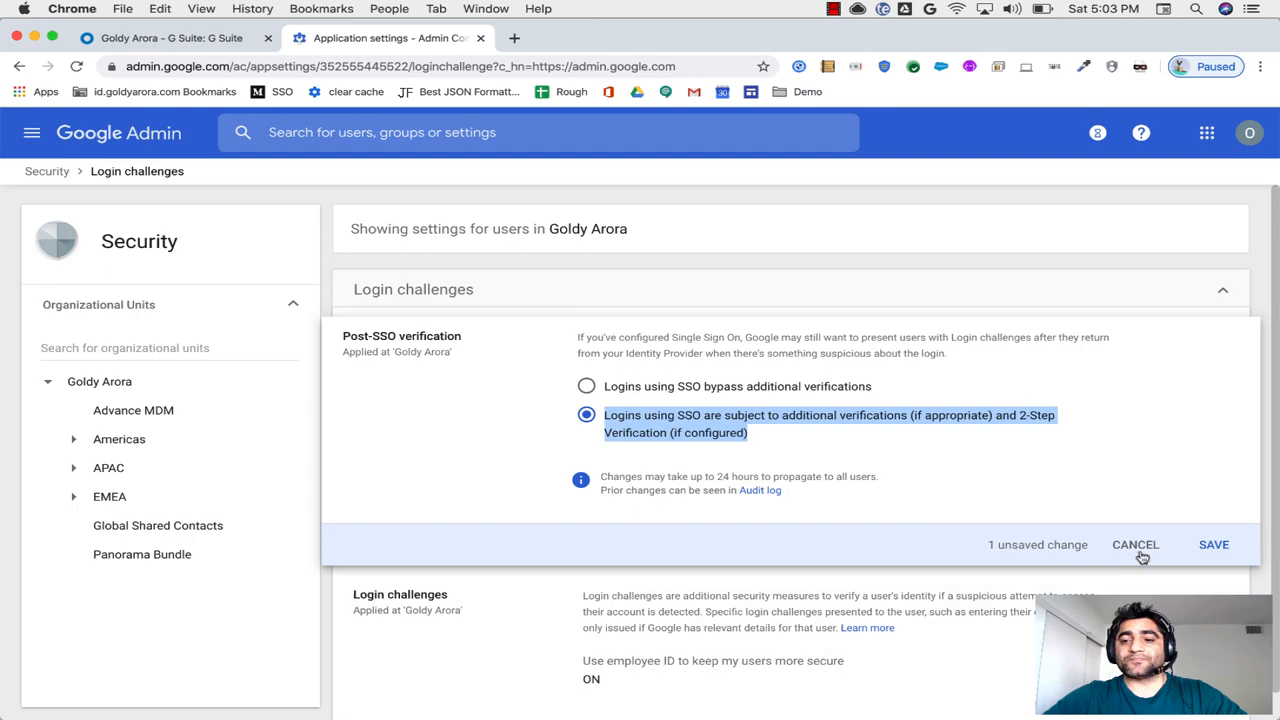
pyautogui.click(1136, 544)
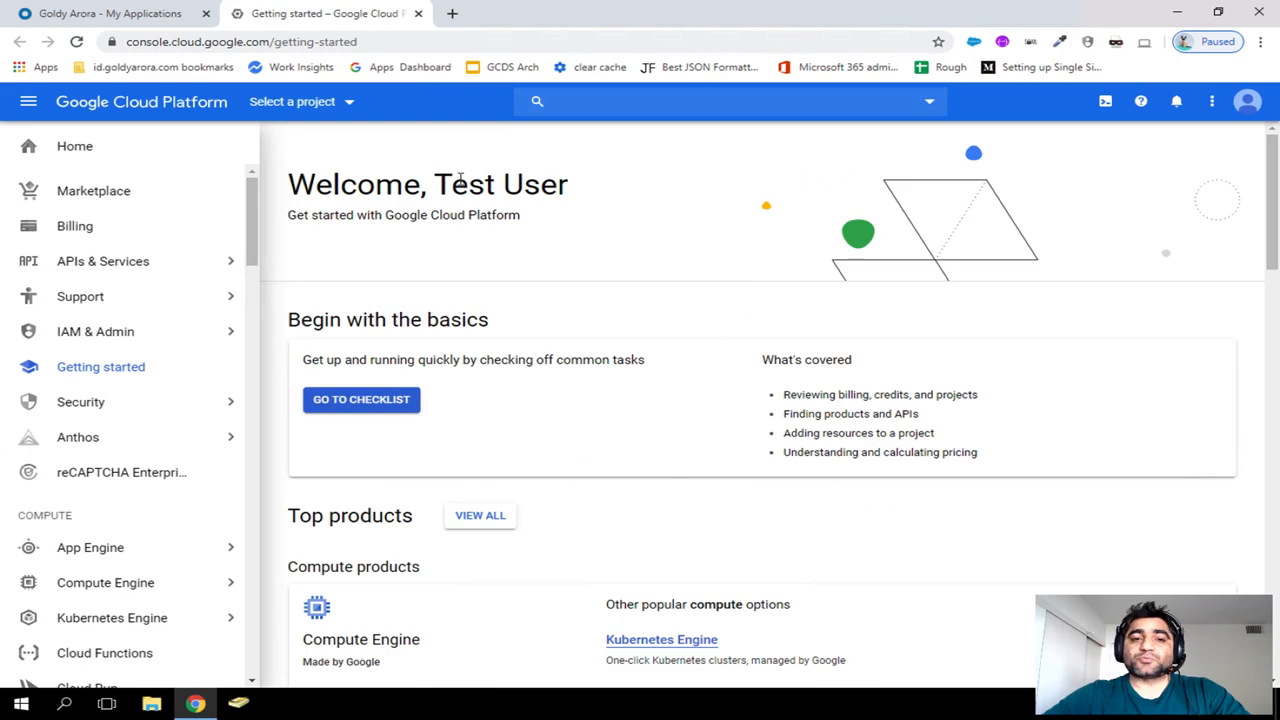
pyautogui.click(104, 12)
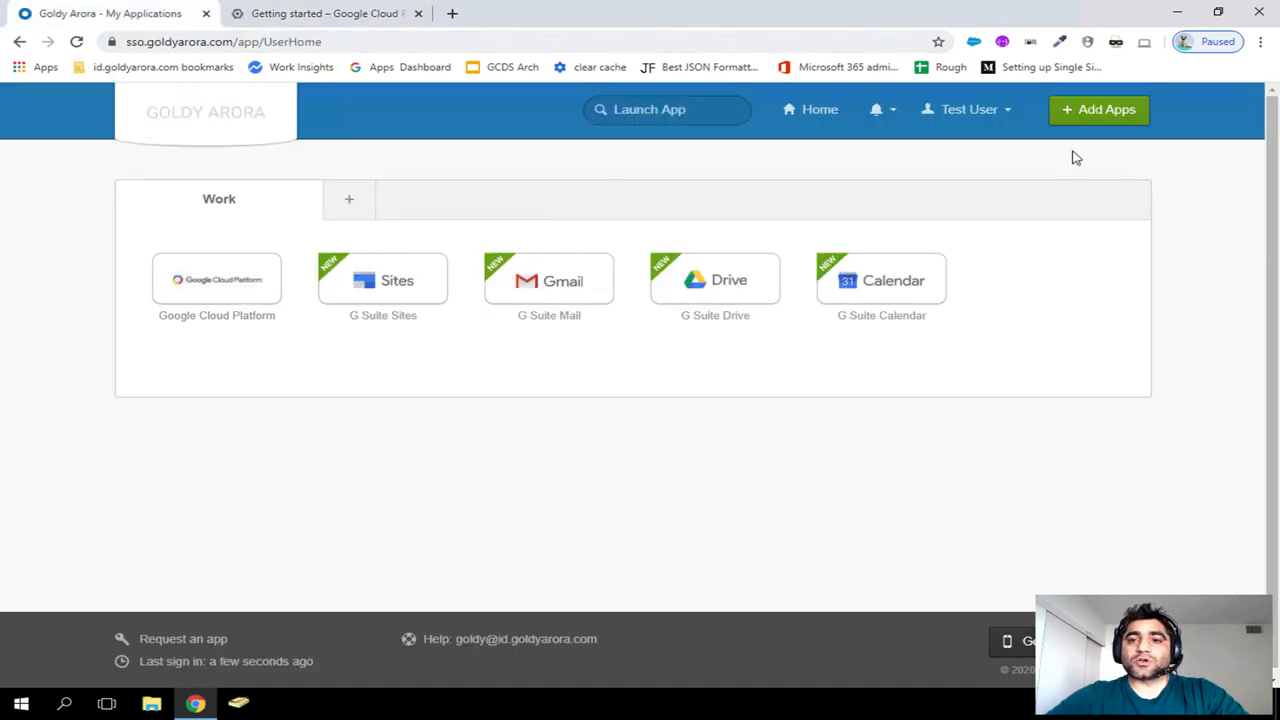
# - Sign the test user out of Okta and navigate to cloud.google.com
pyautogui.click(968, 108)
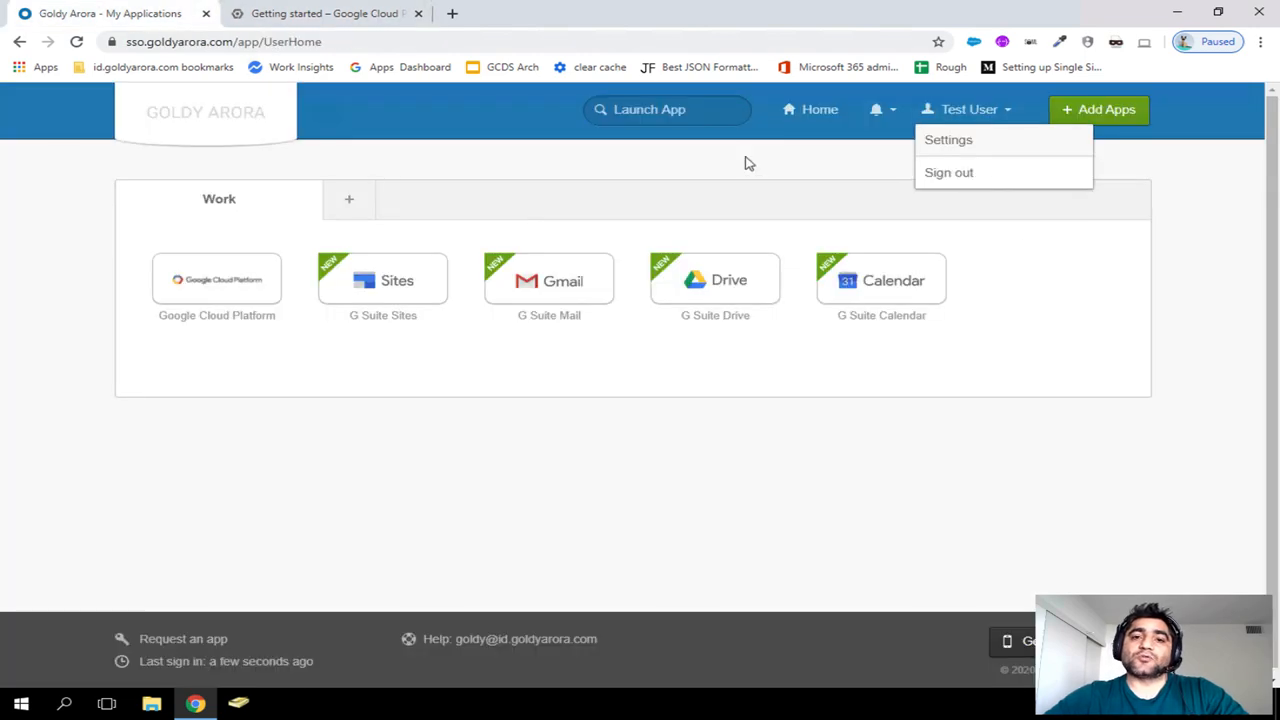
pyautogui.click(324, 12)
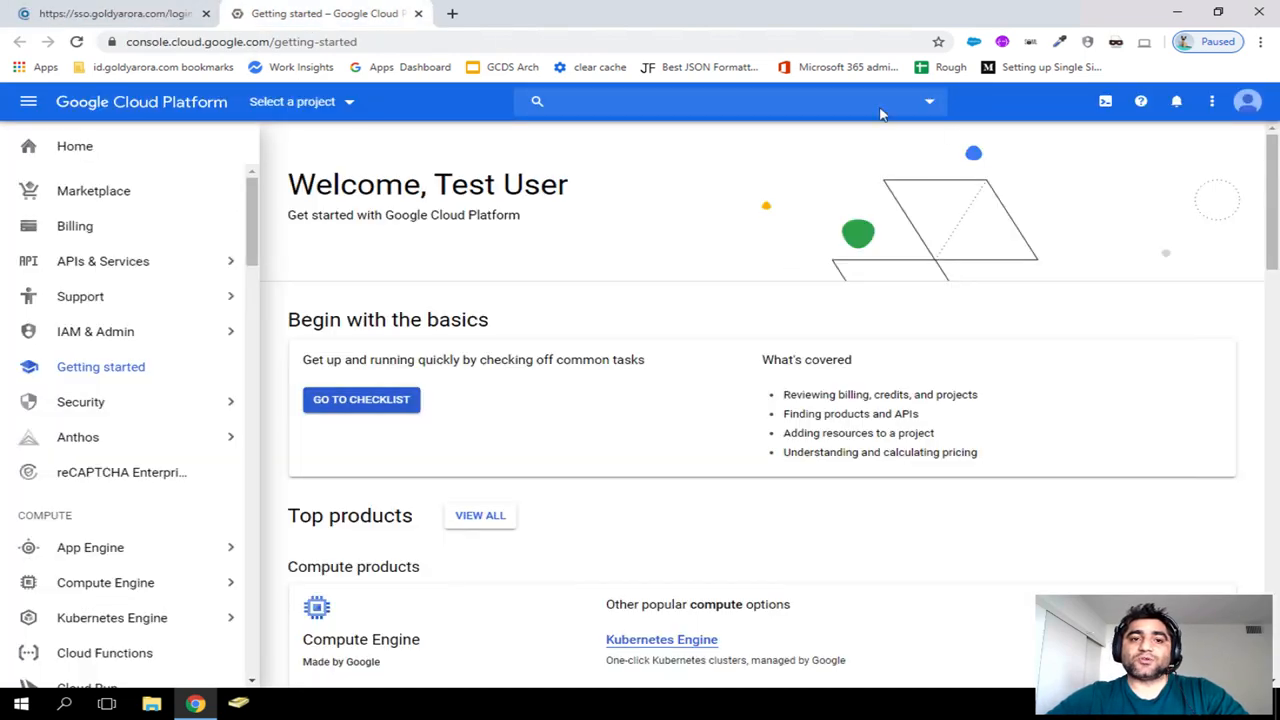
pyautogui.click(1248, 100)
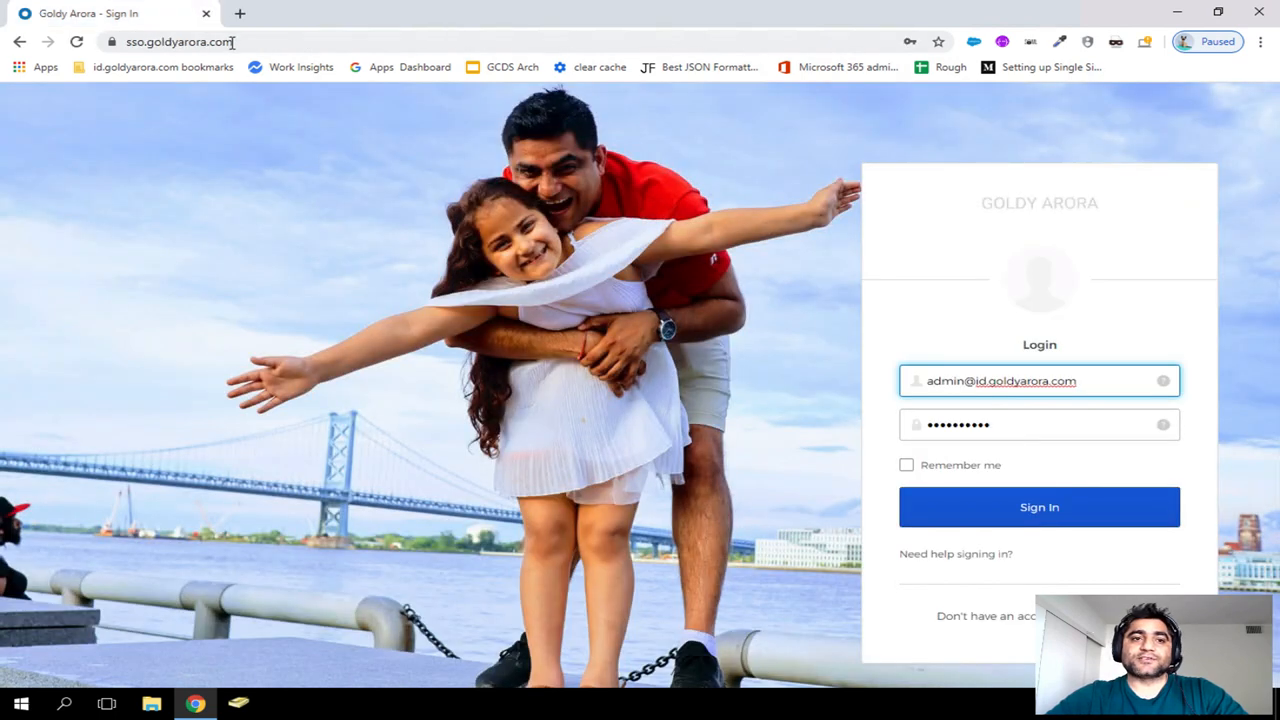
pyautogui.write('cloud.google.com')
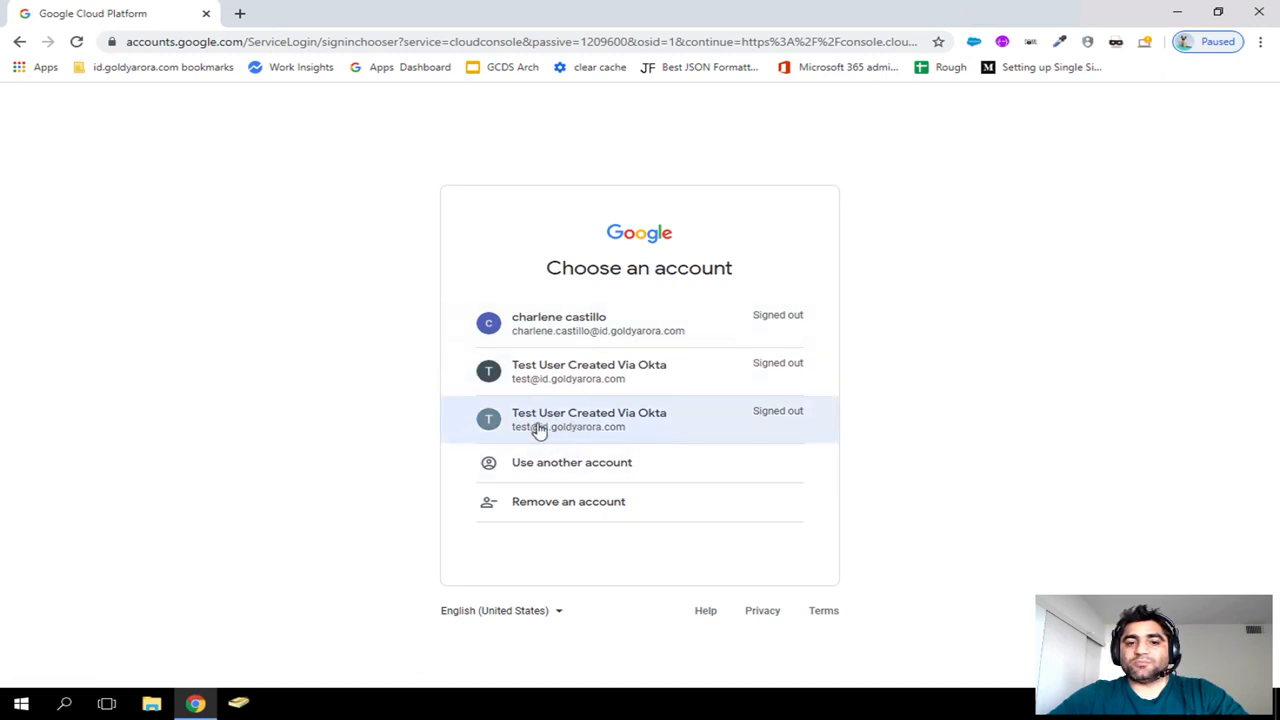
# - Choose the test account and sign in through the Okta redirect to reach the GCP console
pyautogui.click(588, 418)
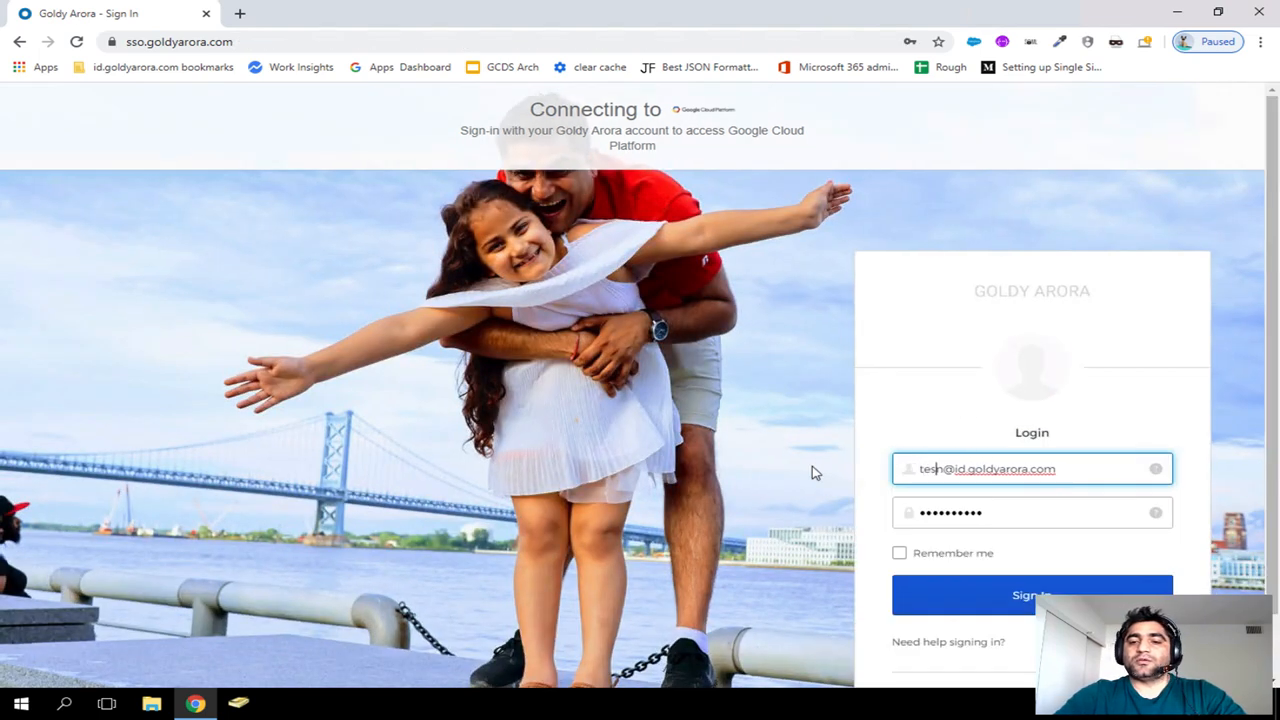
pyautogui.click(1032, 512)
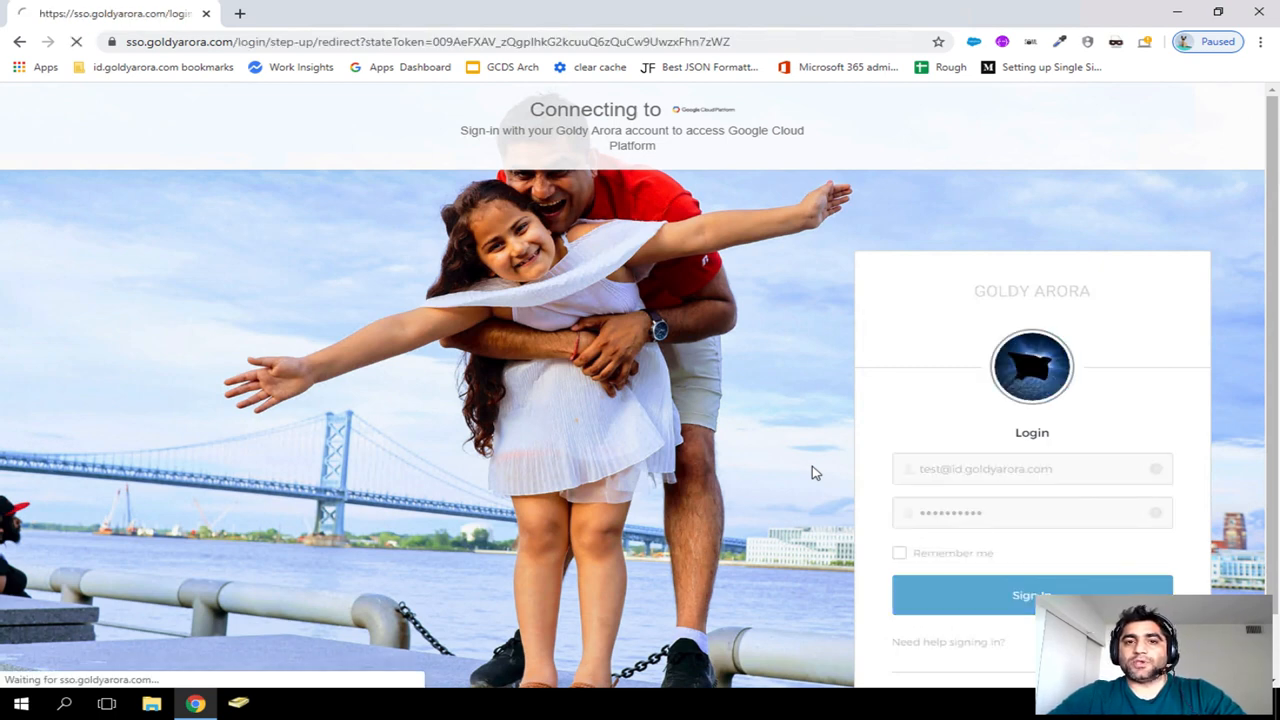
pyautogui.click(1032, 594)
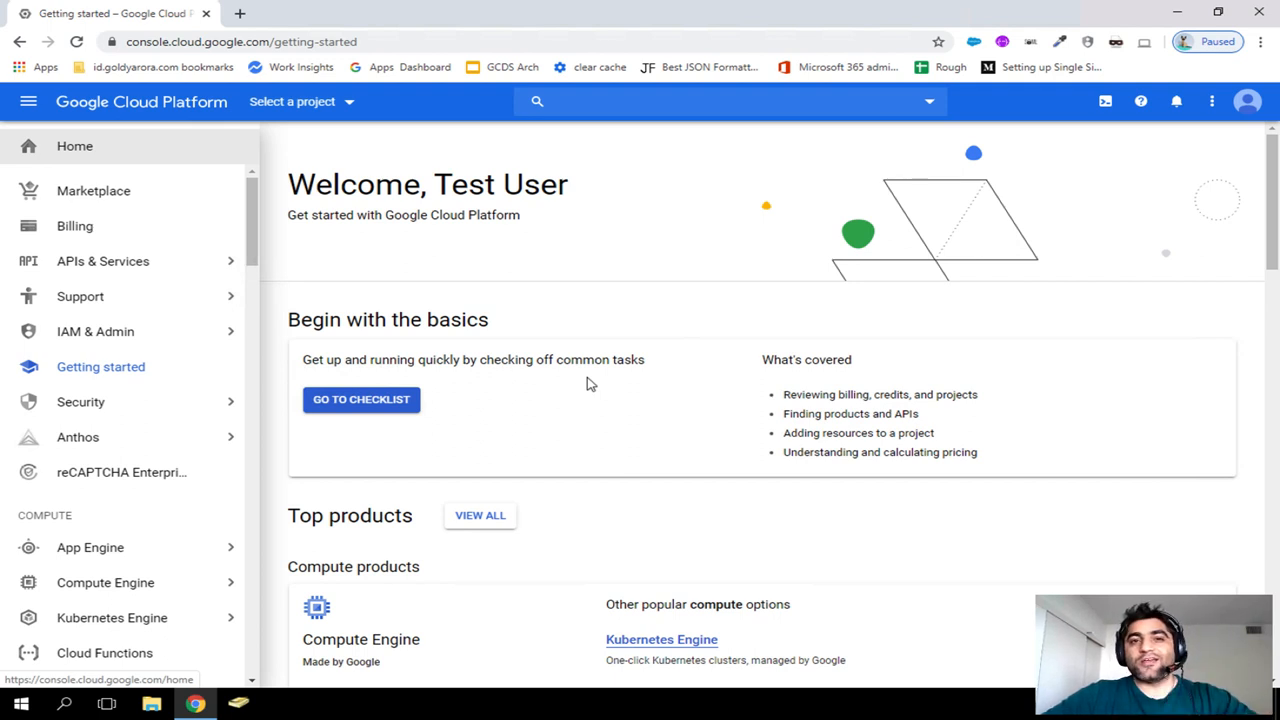
pyautogui.moveTo(784, 322)
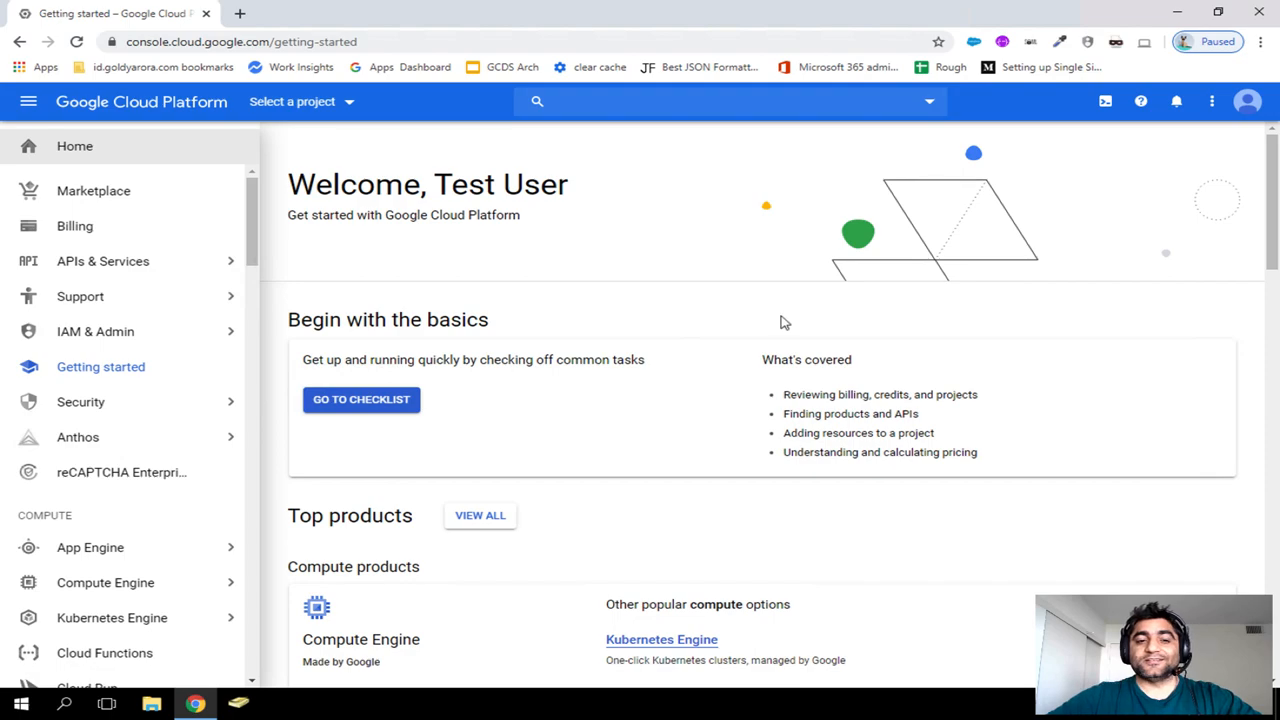